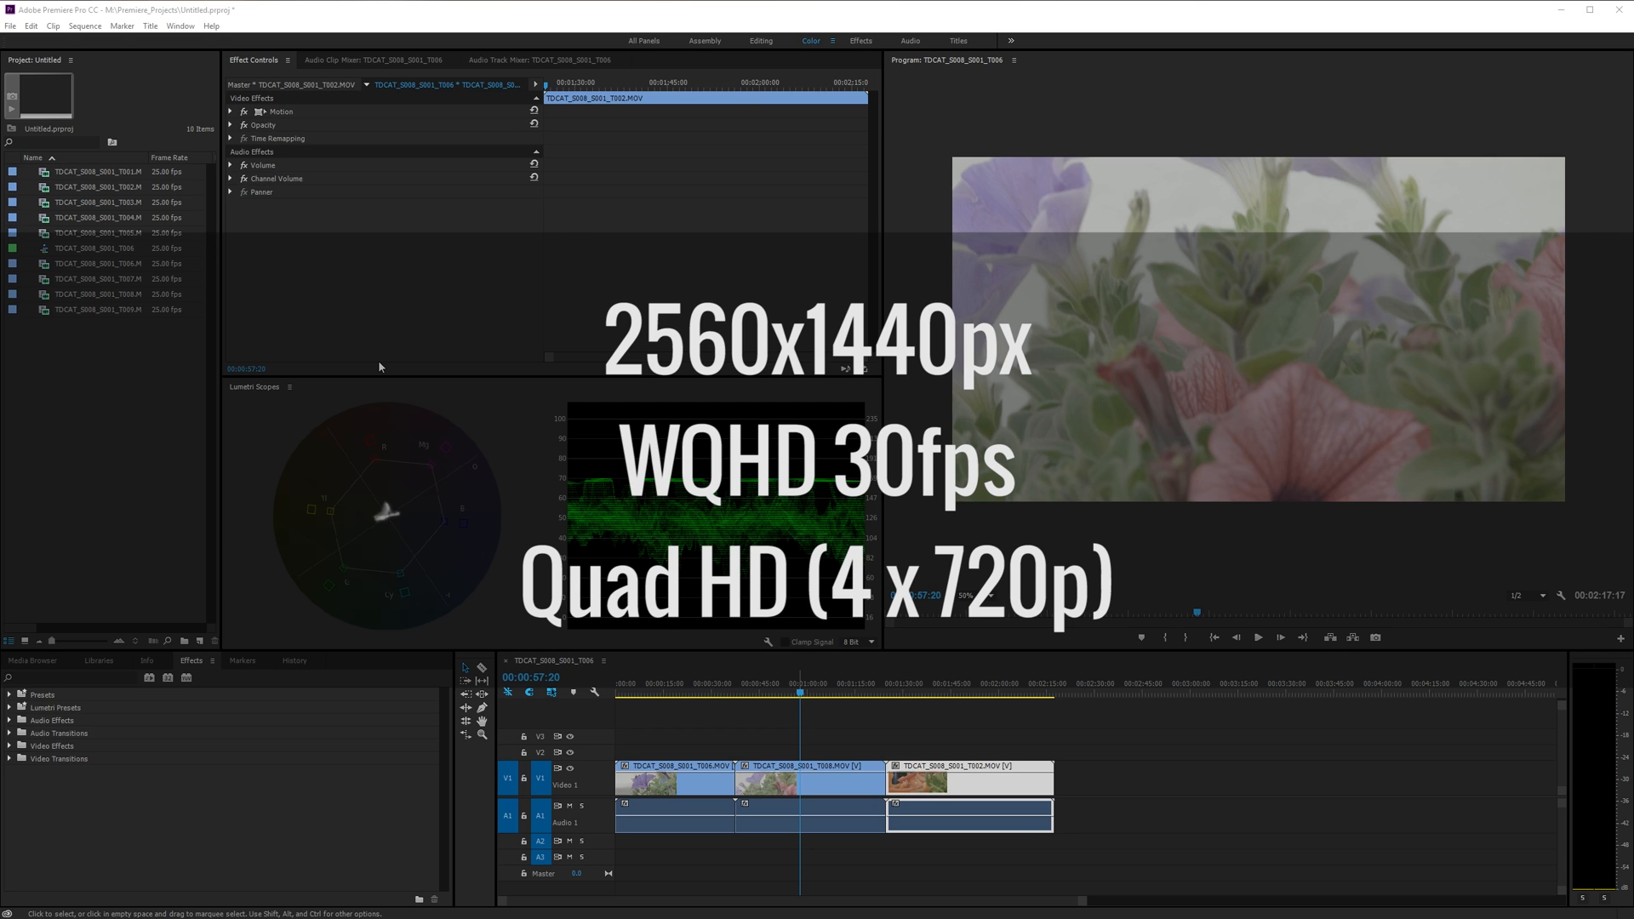
mouse_move(519, 376)
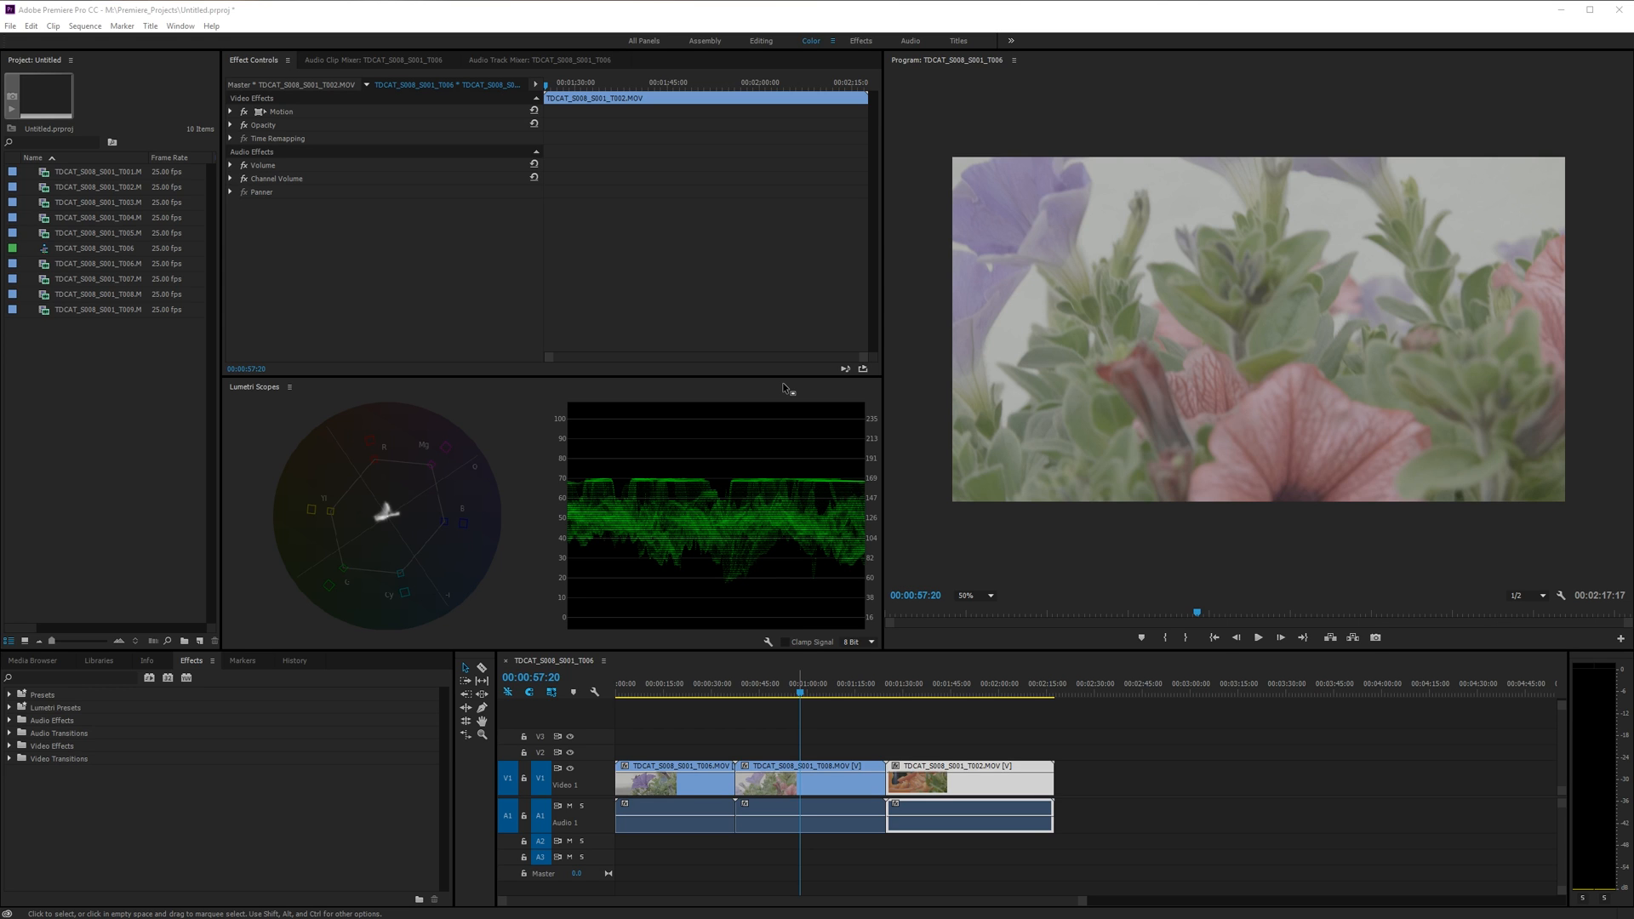
mouse_move(708, 262)
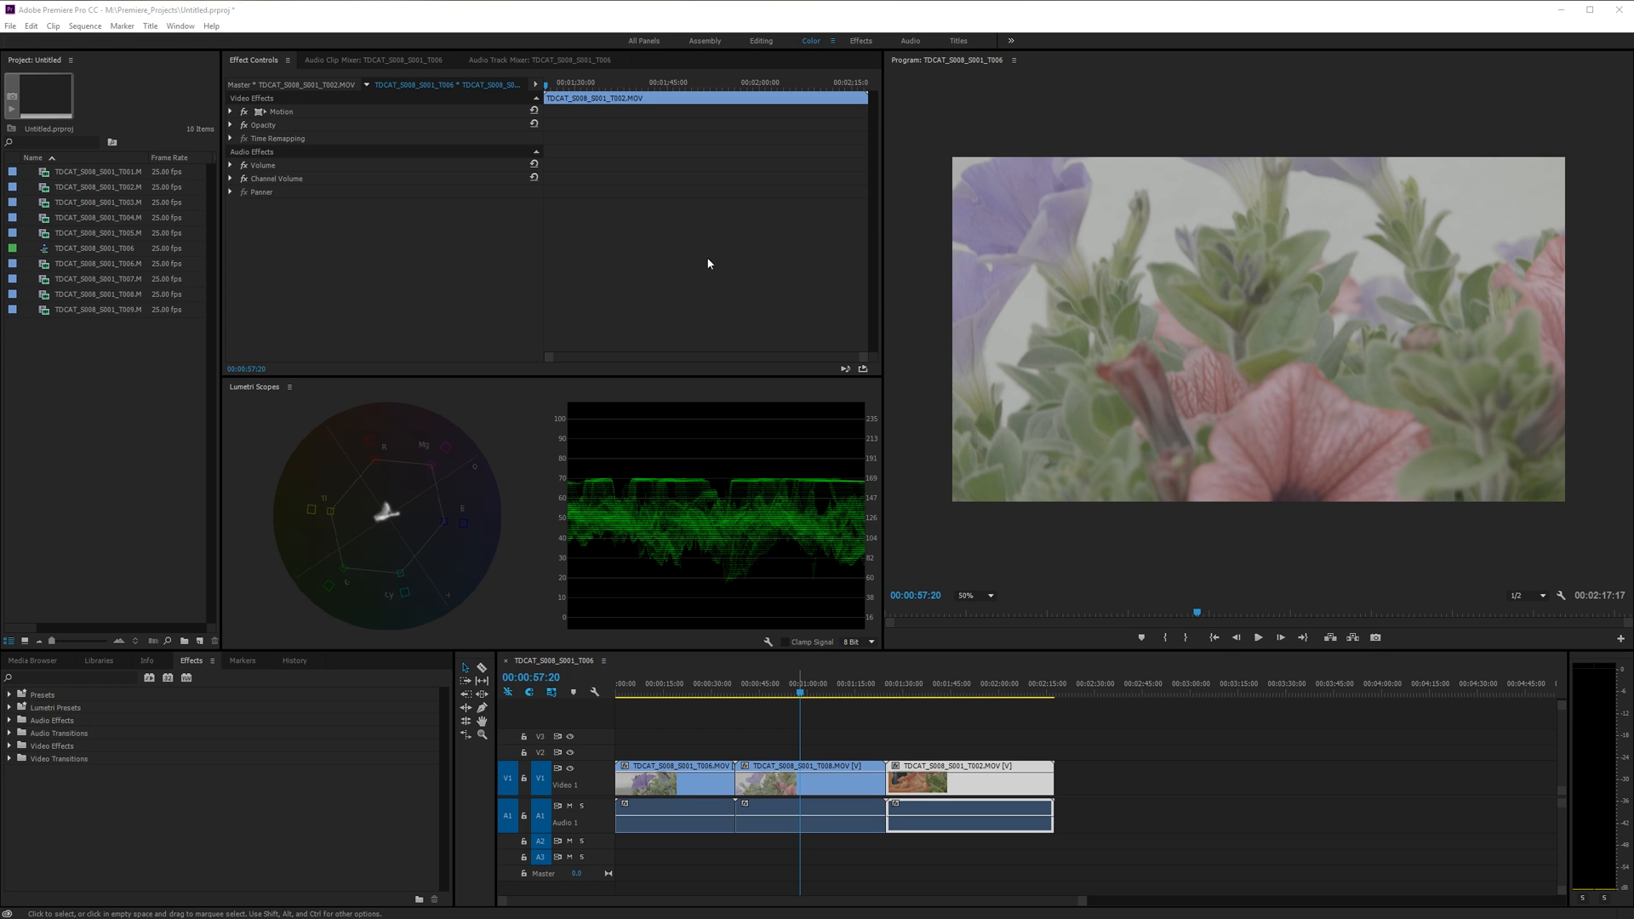
mouse_move(866, 291)
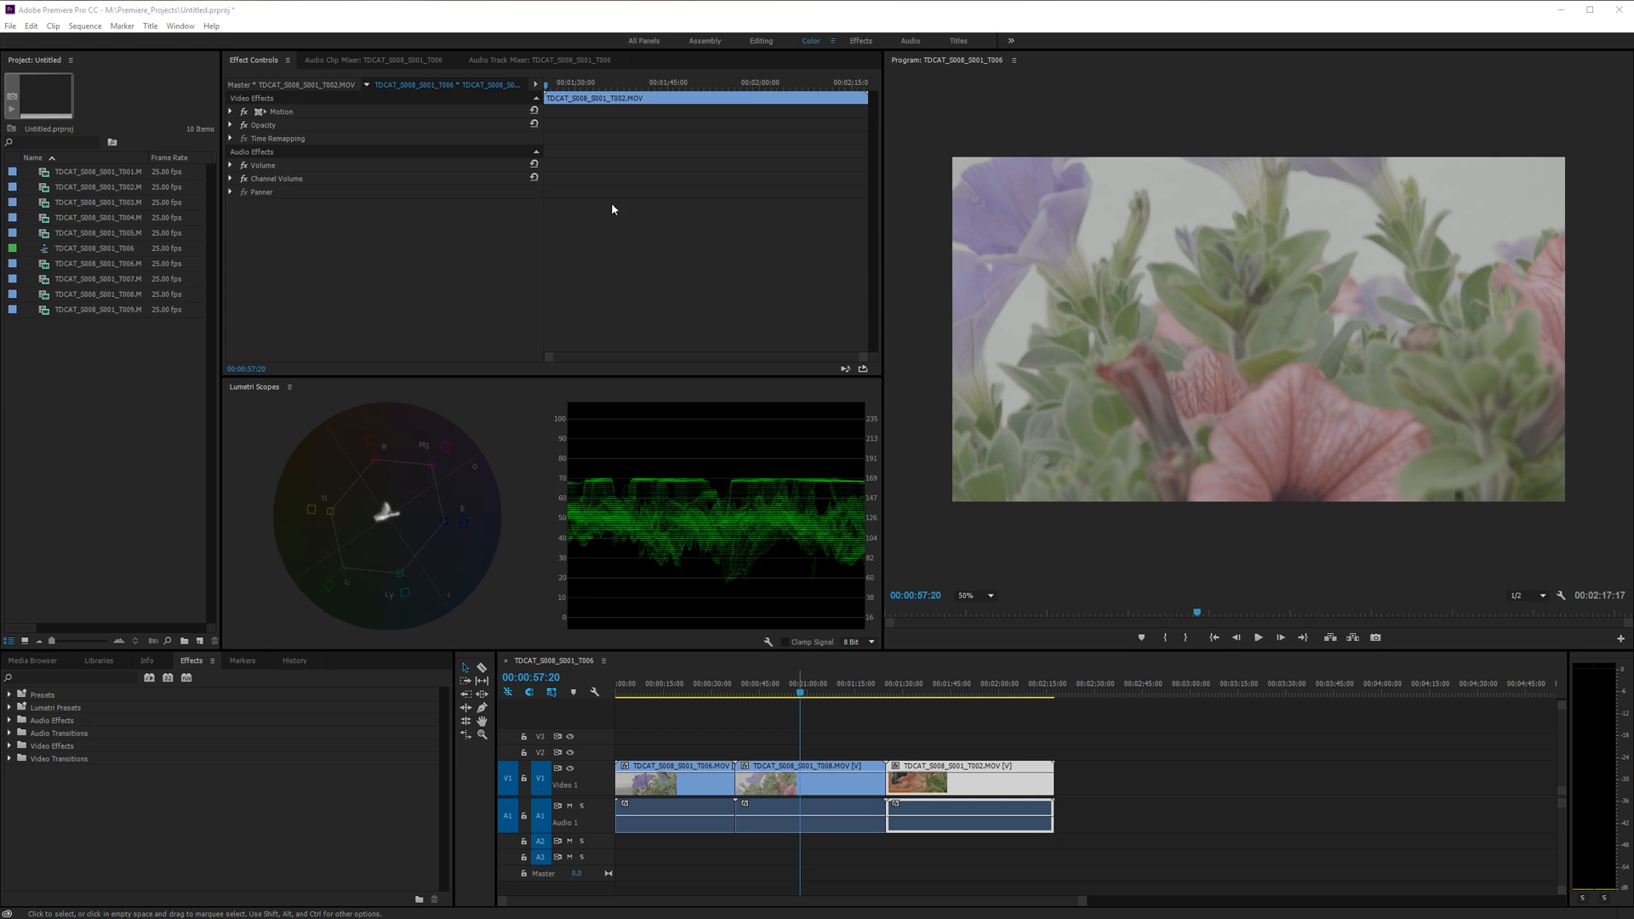
mouse_move(674, 176)
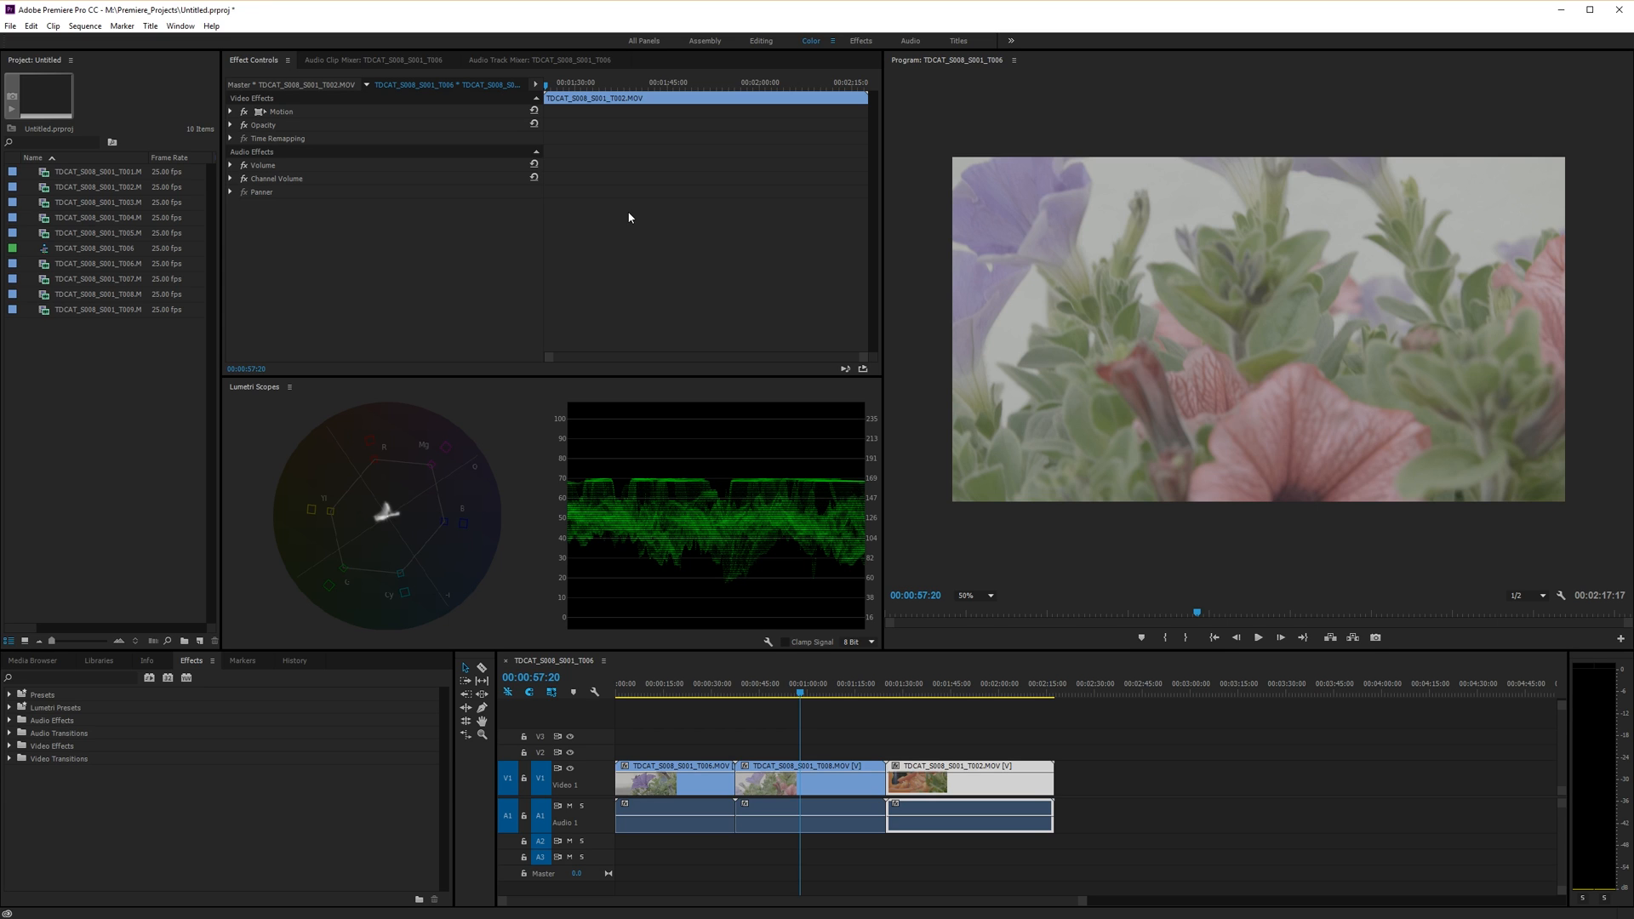
mouse_move(497, 443)
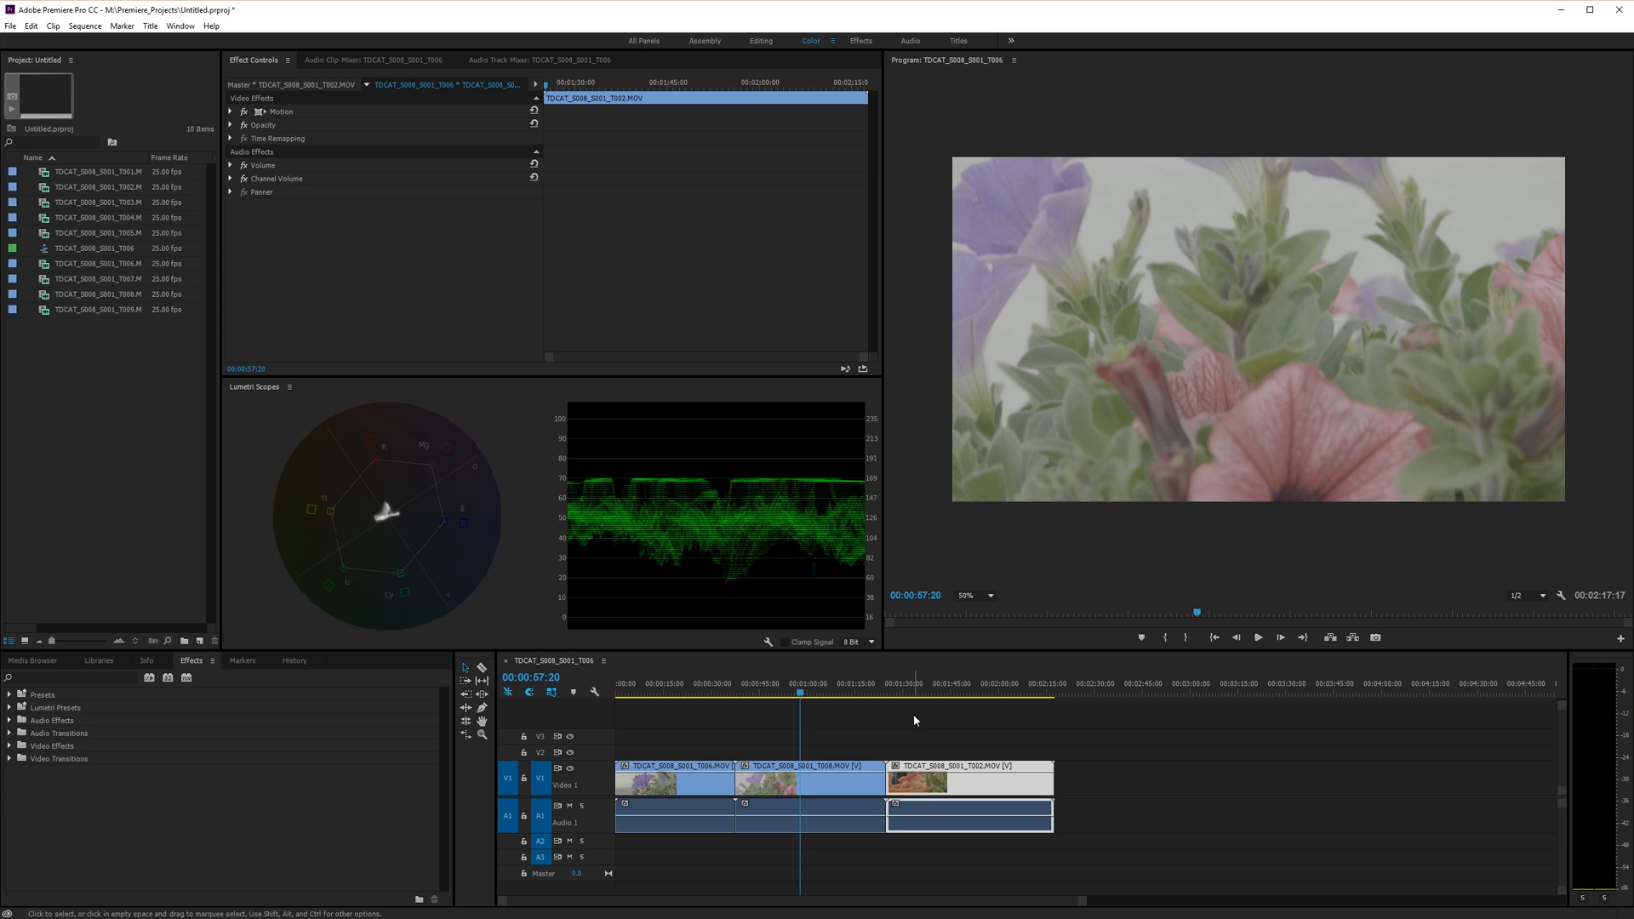
mouse_move(991, 537)
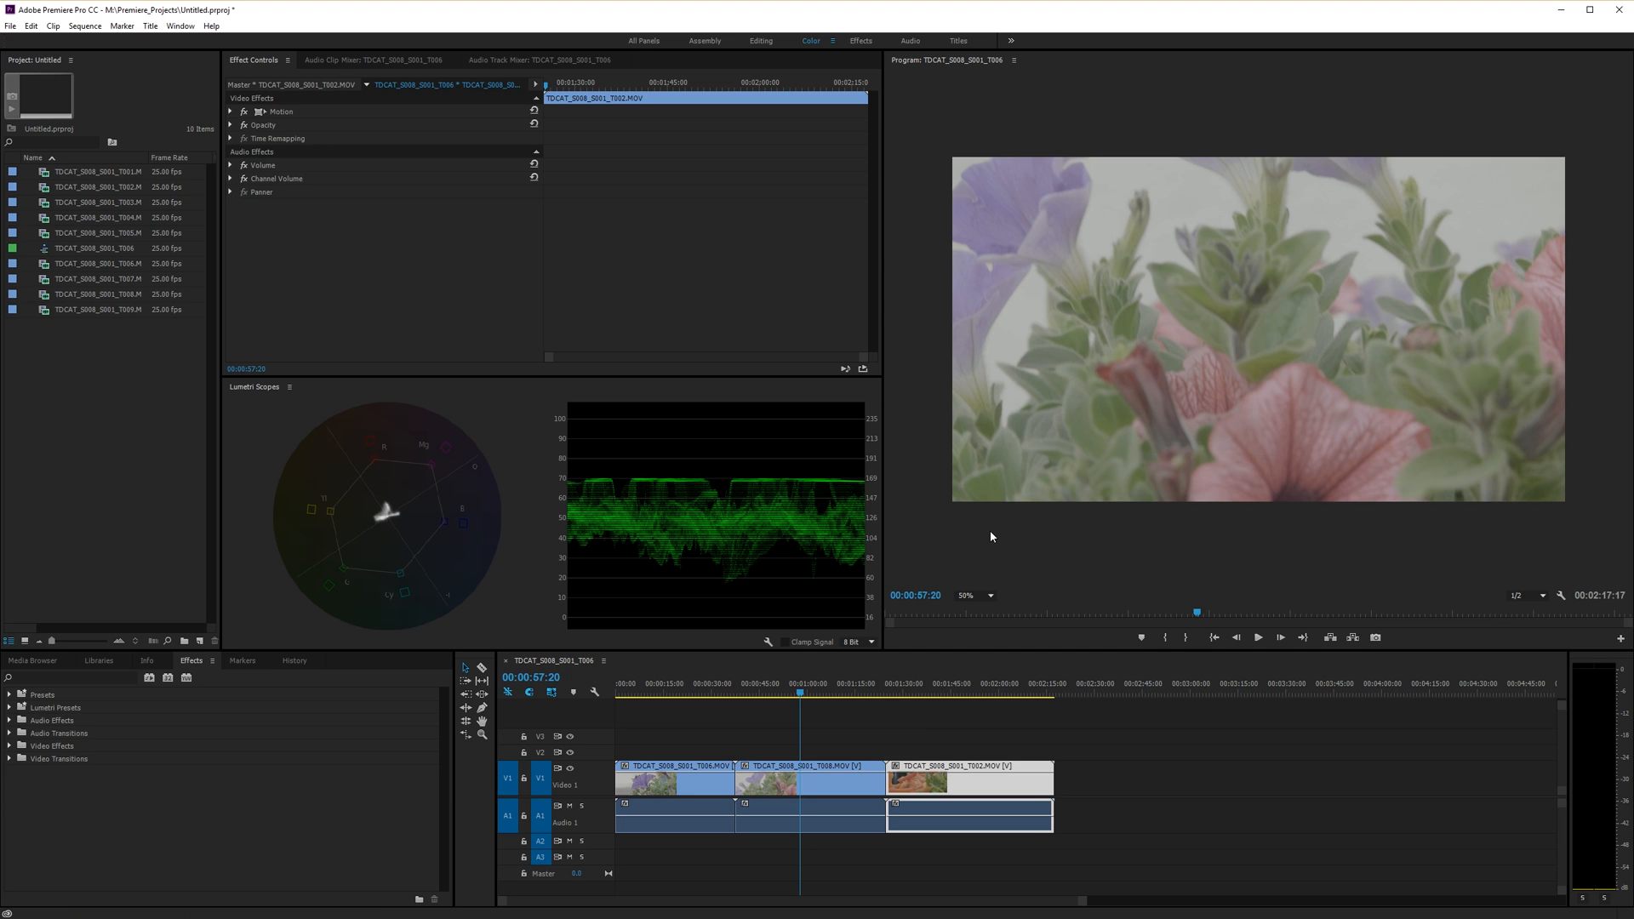
mouse_move(977, 504)
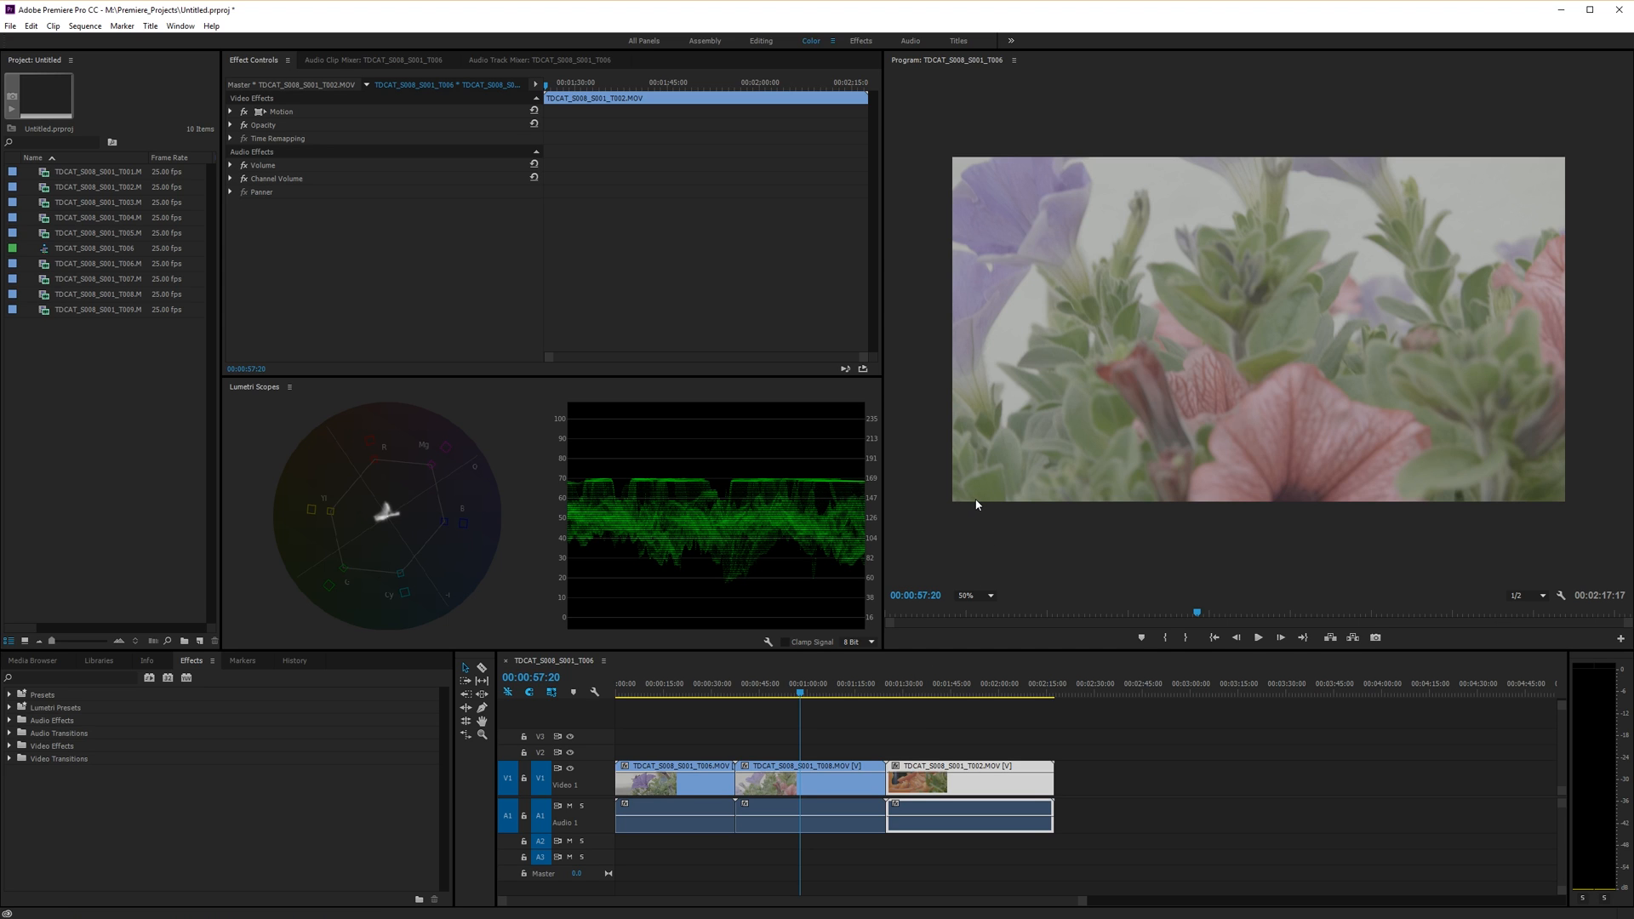
mouse_move(993, 485)
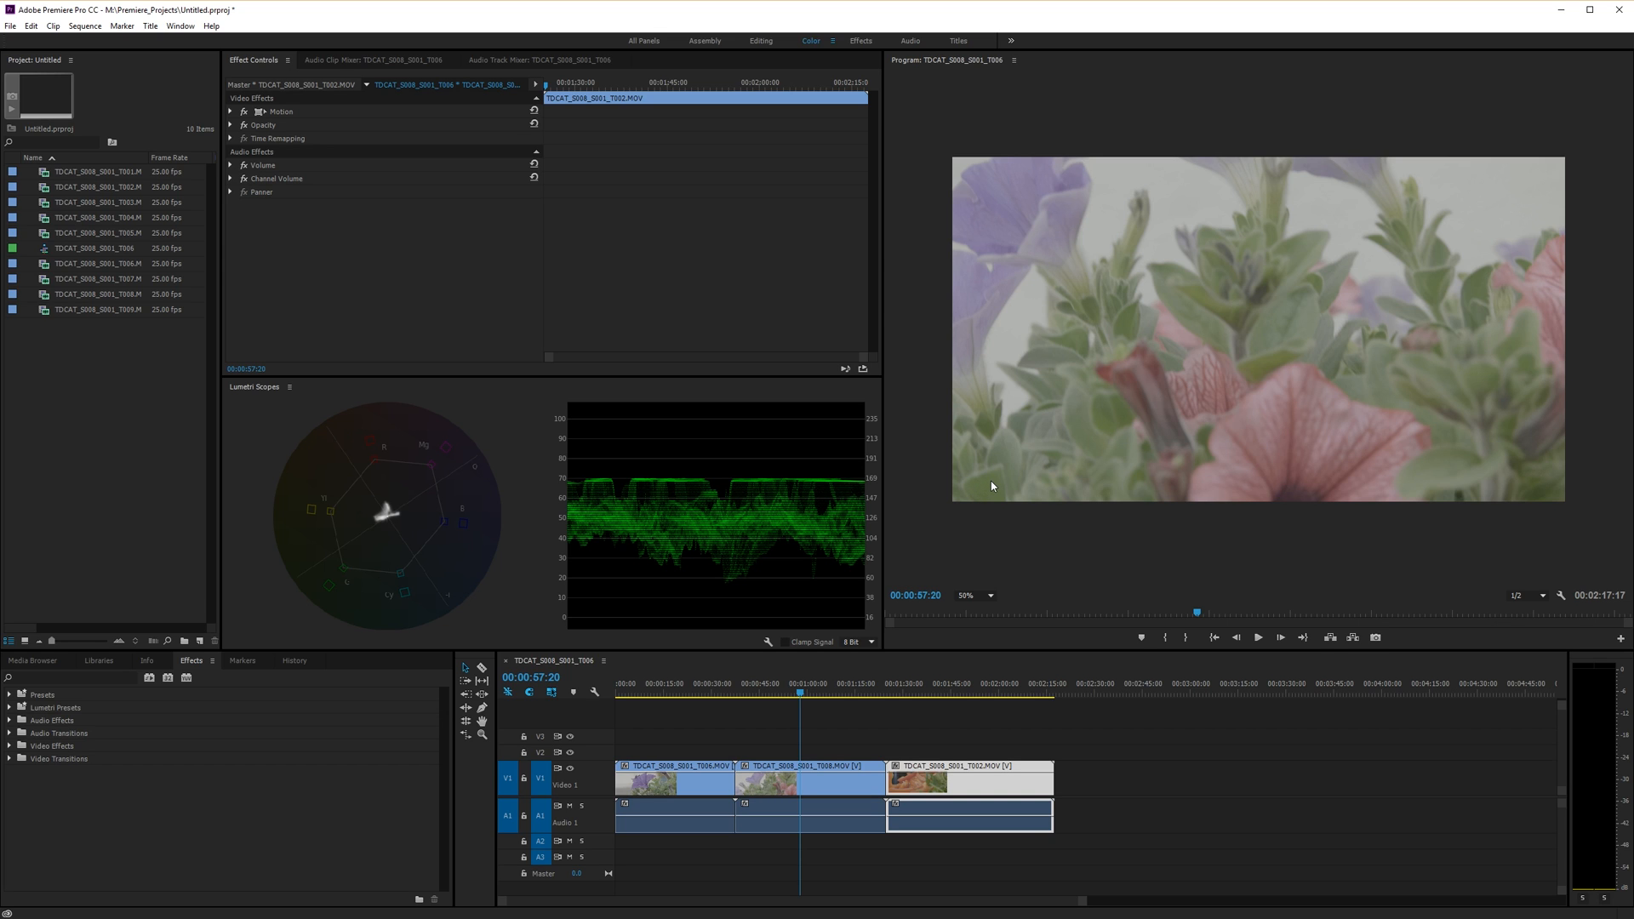
mouse_move(1173, 333)
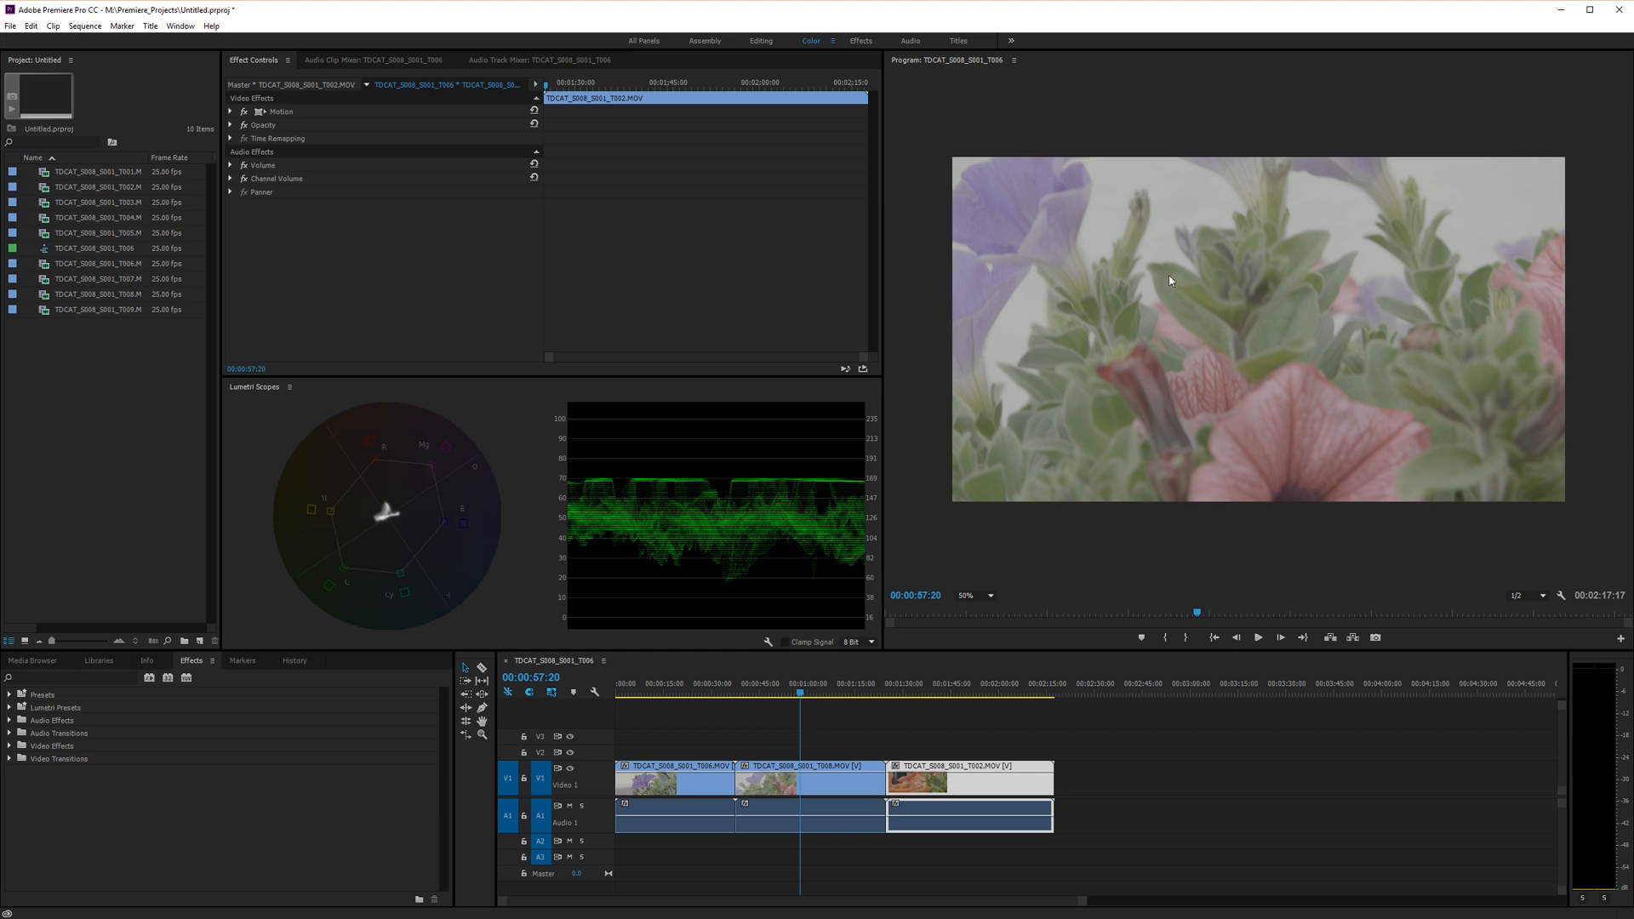
mouse_move(1079, 303)
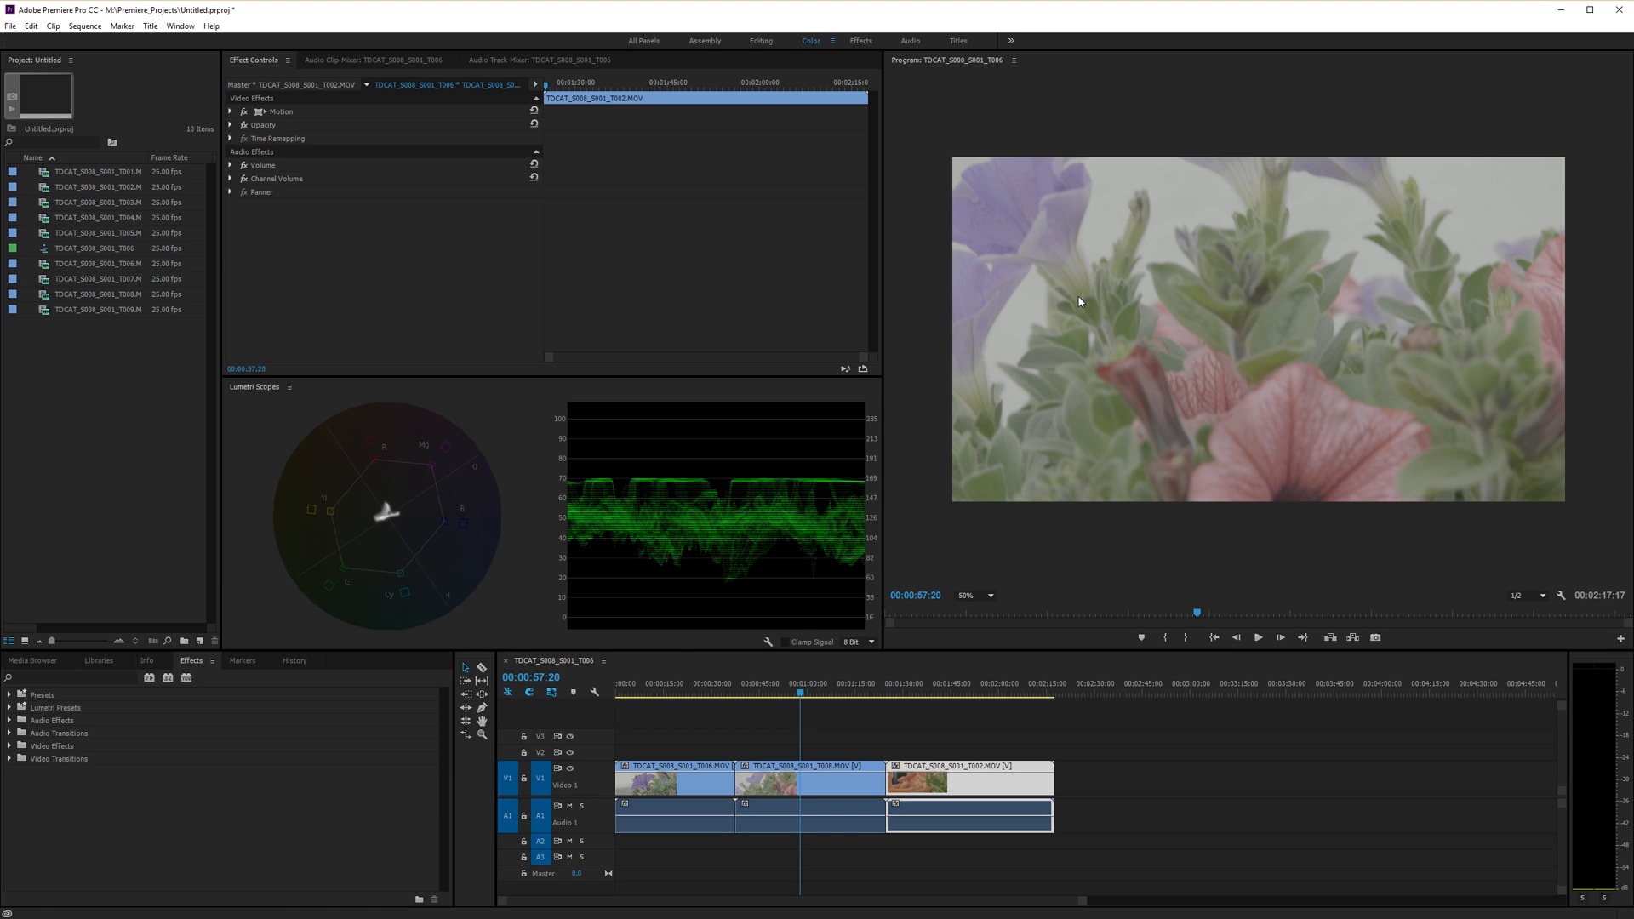
Step: Move the playhead to around 00:00:13 to show the purple petunia shot
click(694, 692)
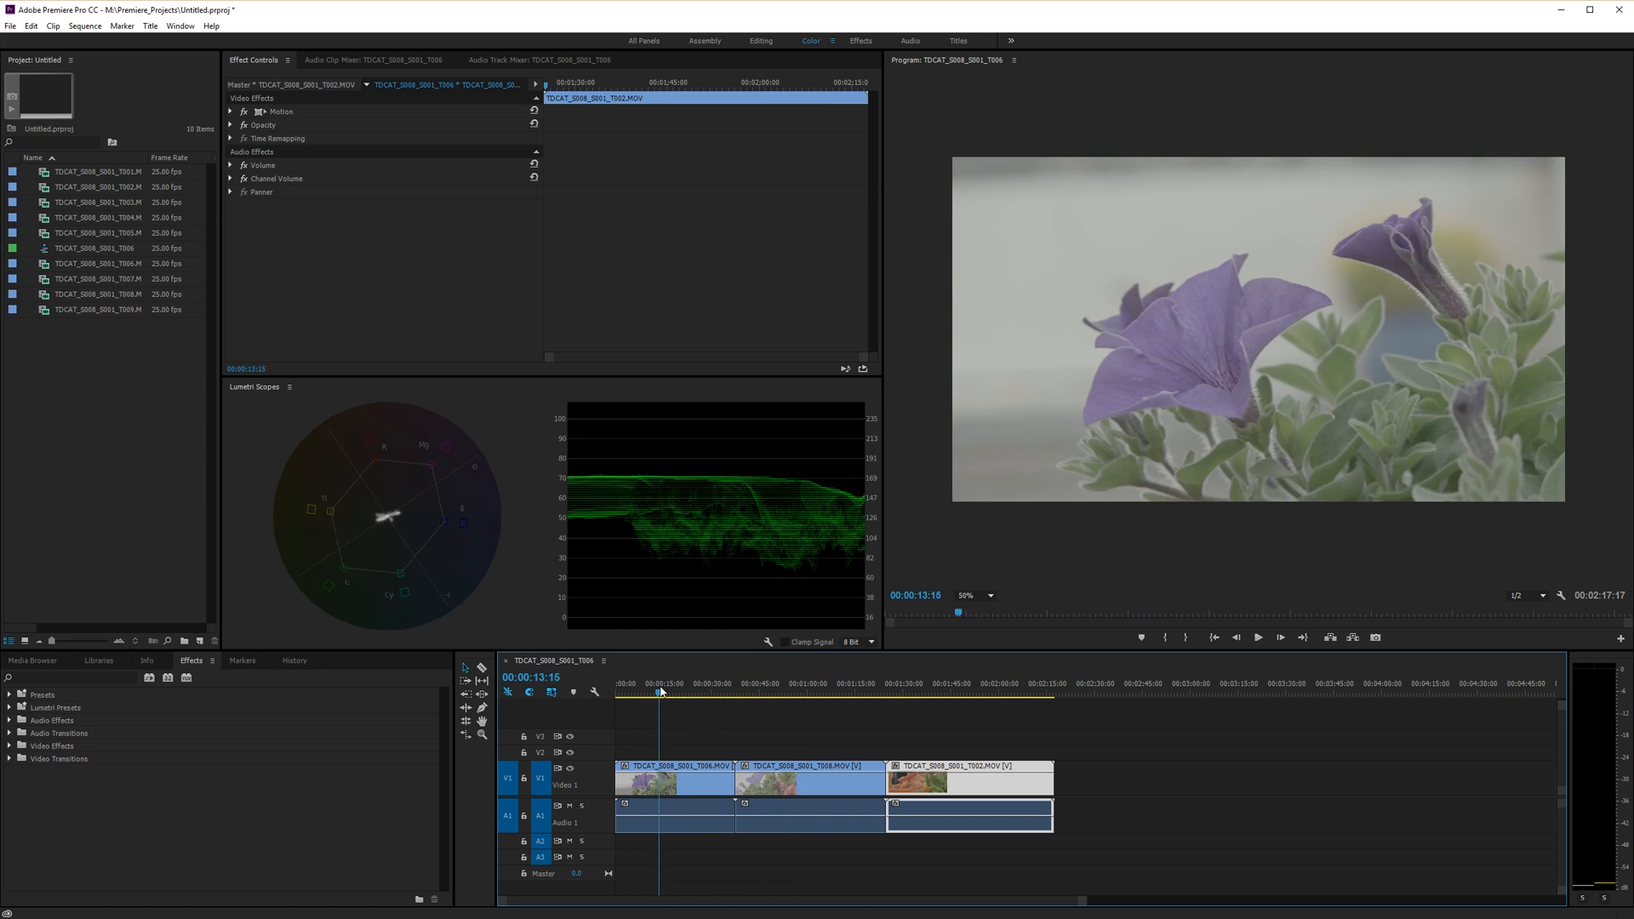
click(685, 693)
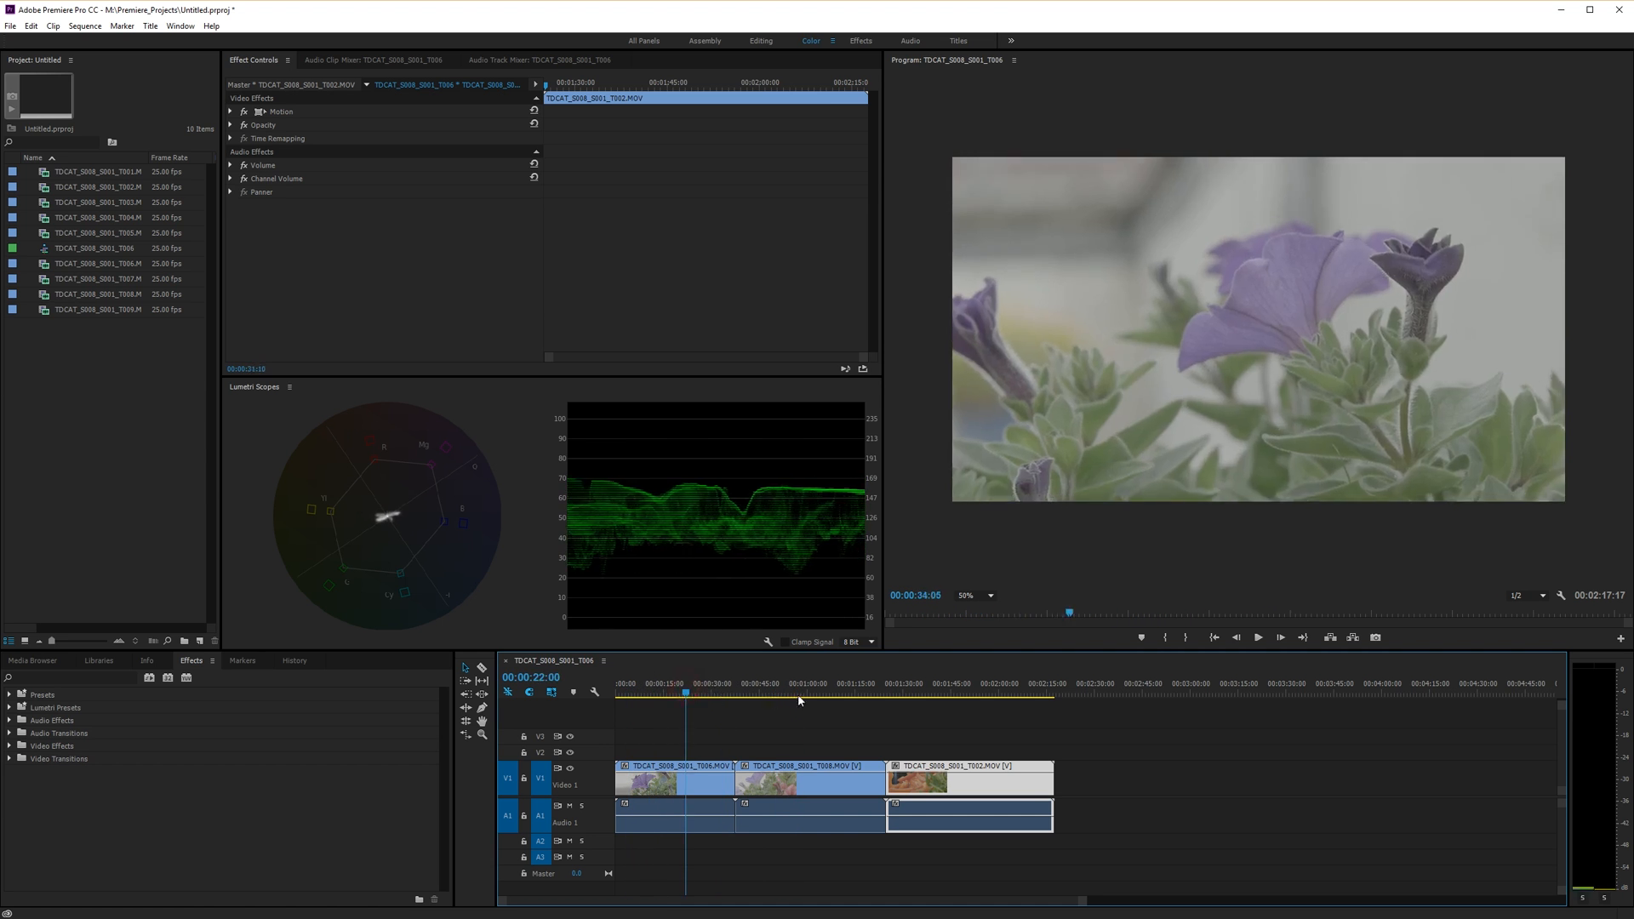
click(834, 692)
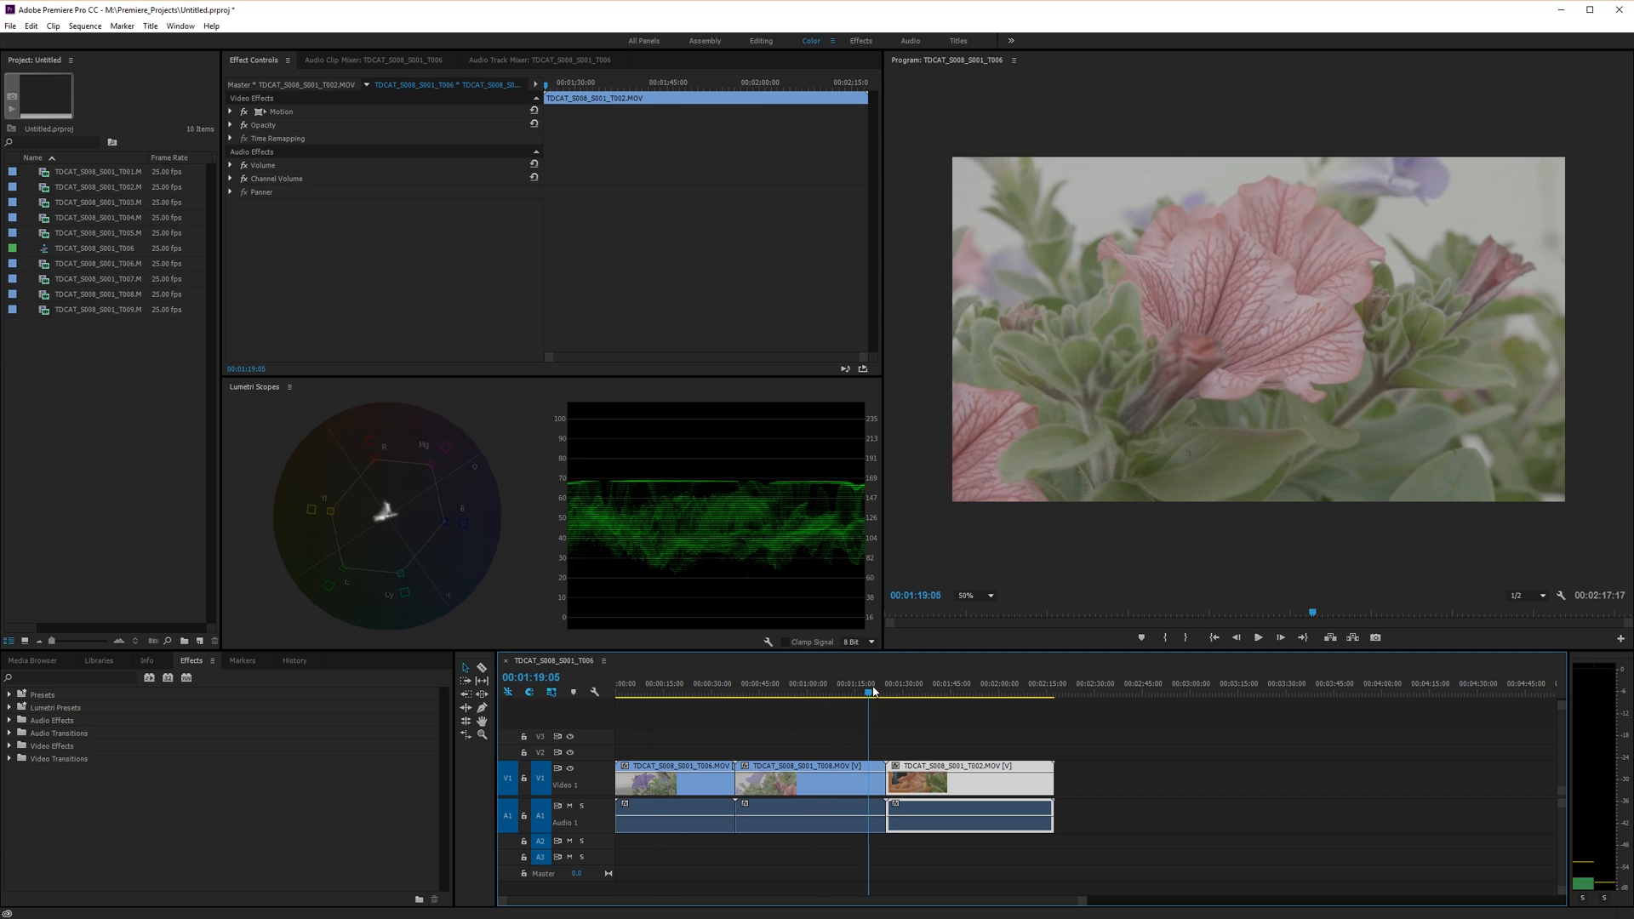
click(732, 695)
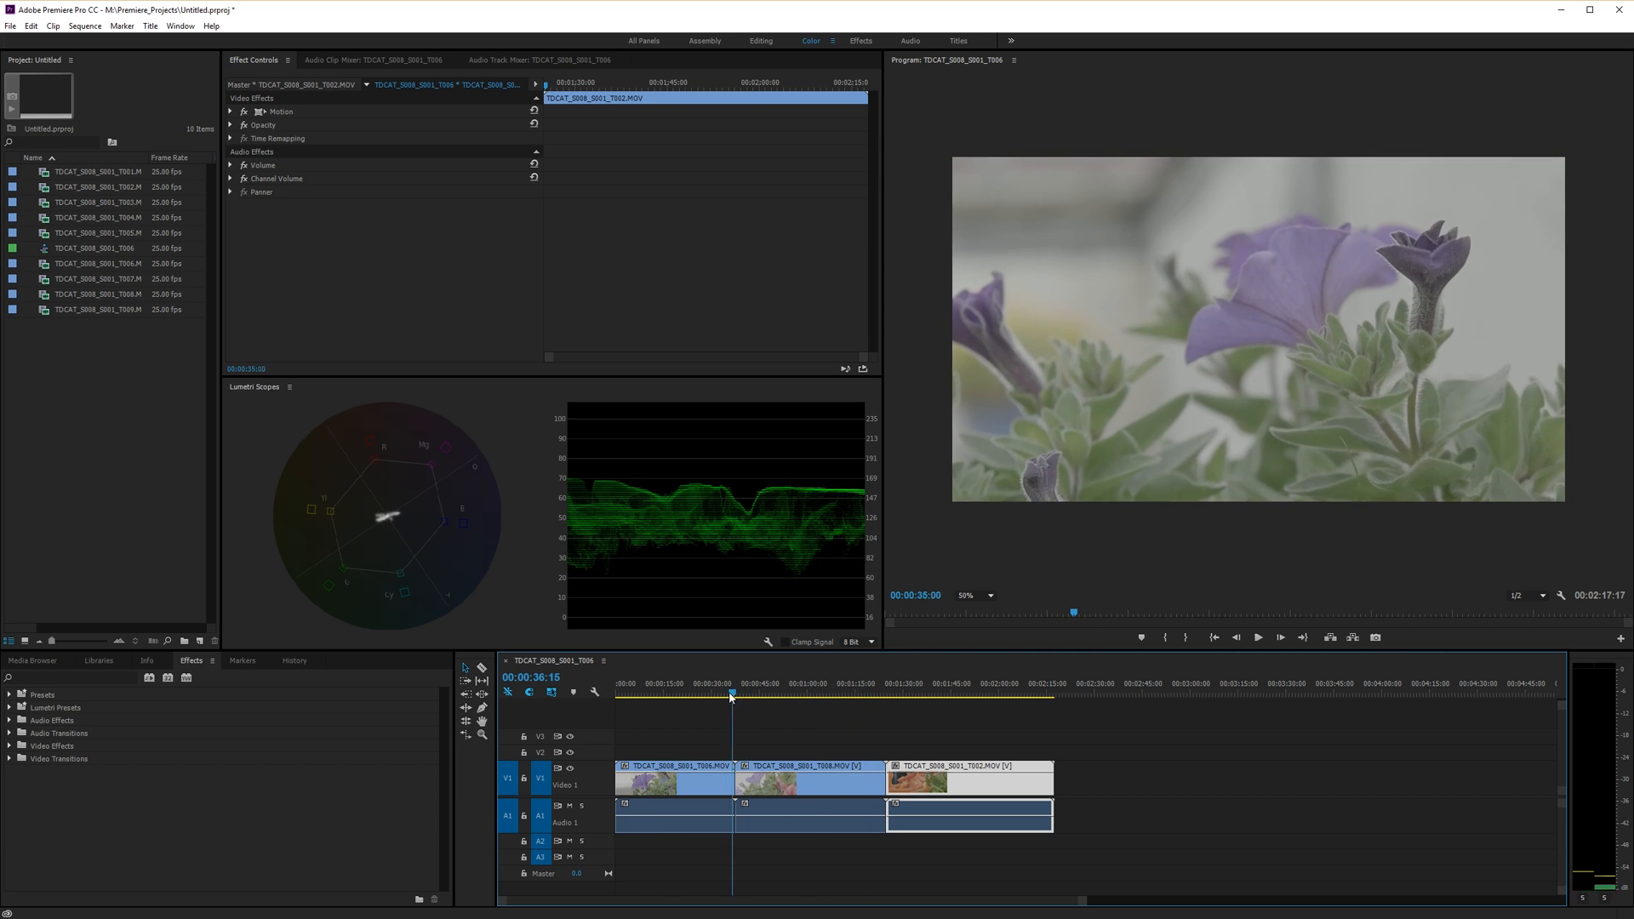
click(644, 693)
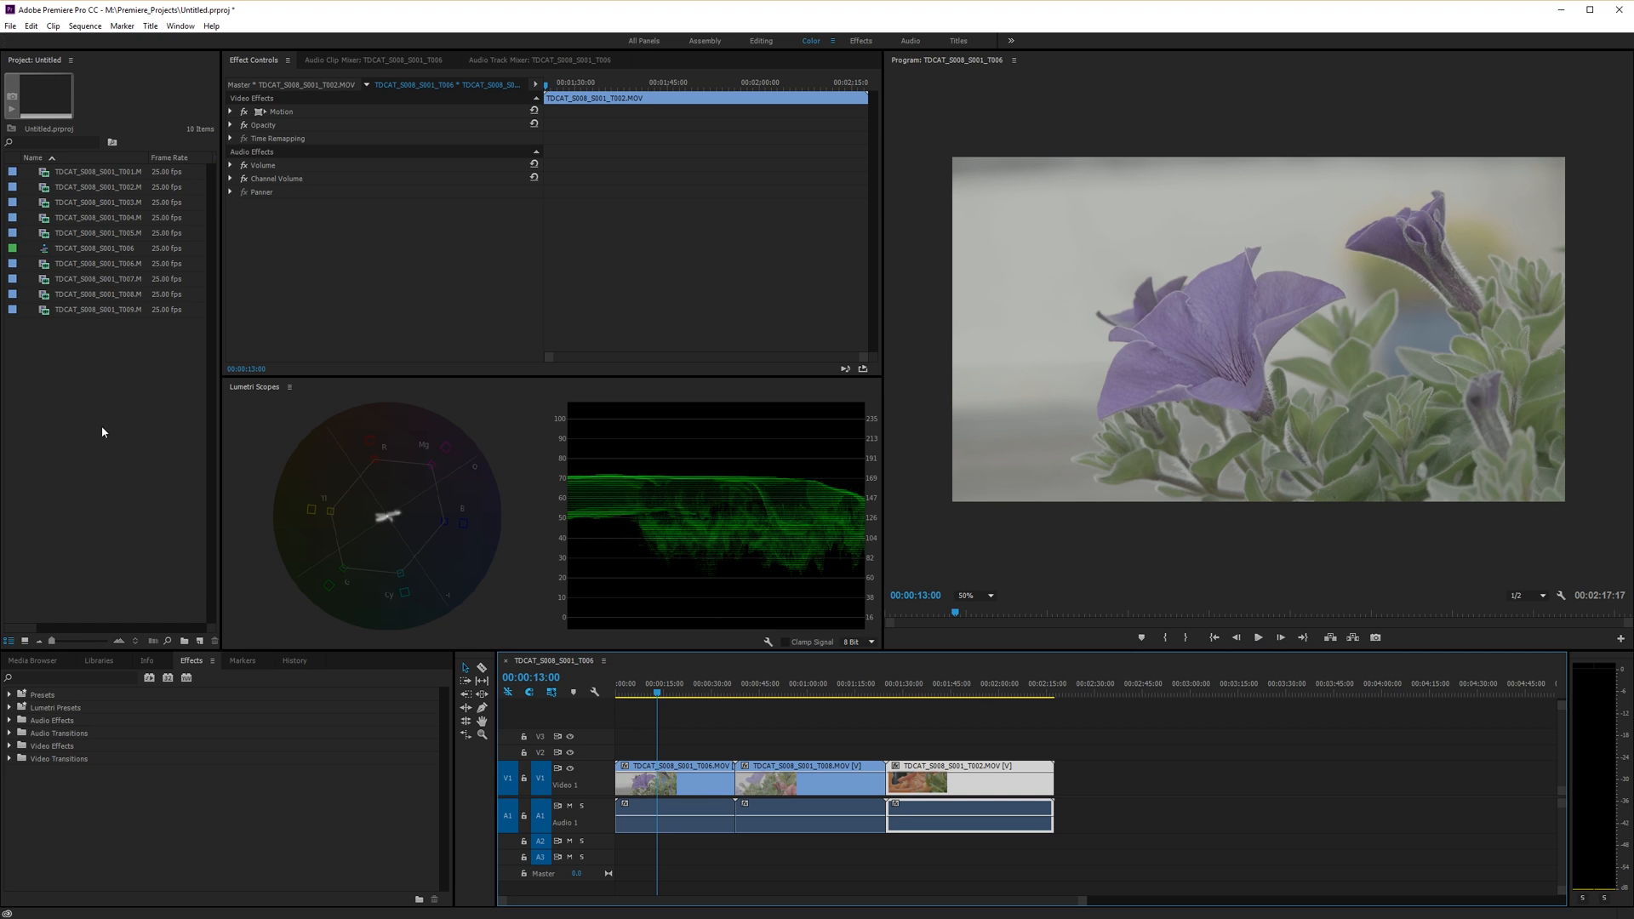
mouse_move(278, 164)
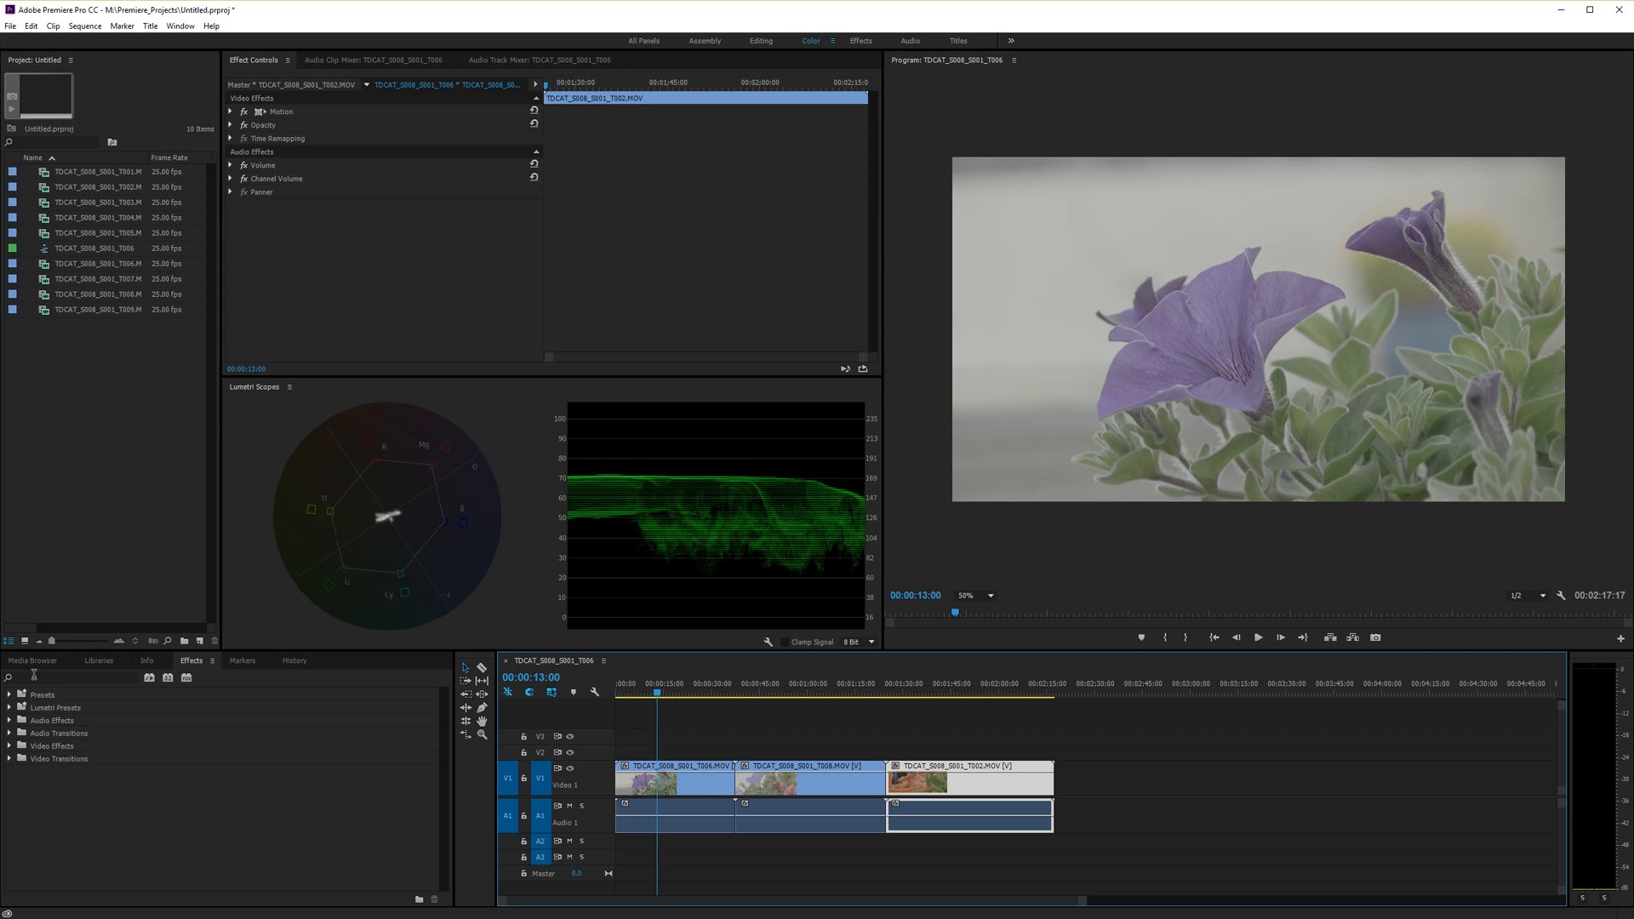
Step: Search the Effects panel for 'rgb' to locate the RGB Curves effect
click(74, 676)
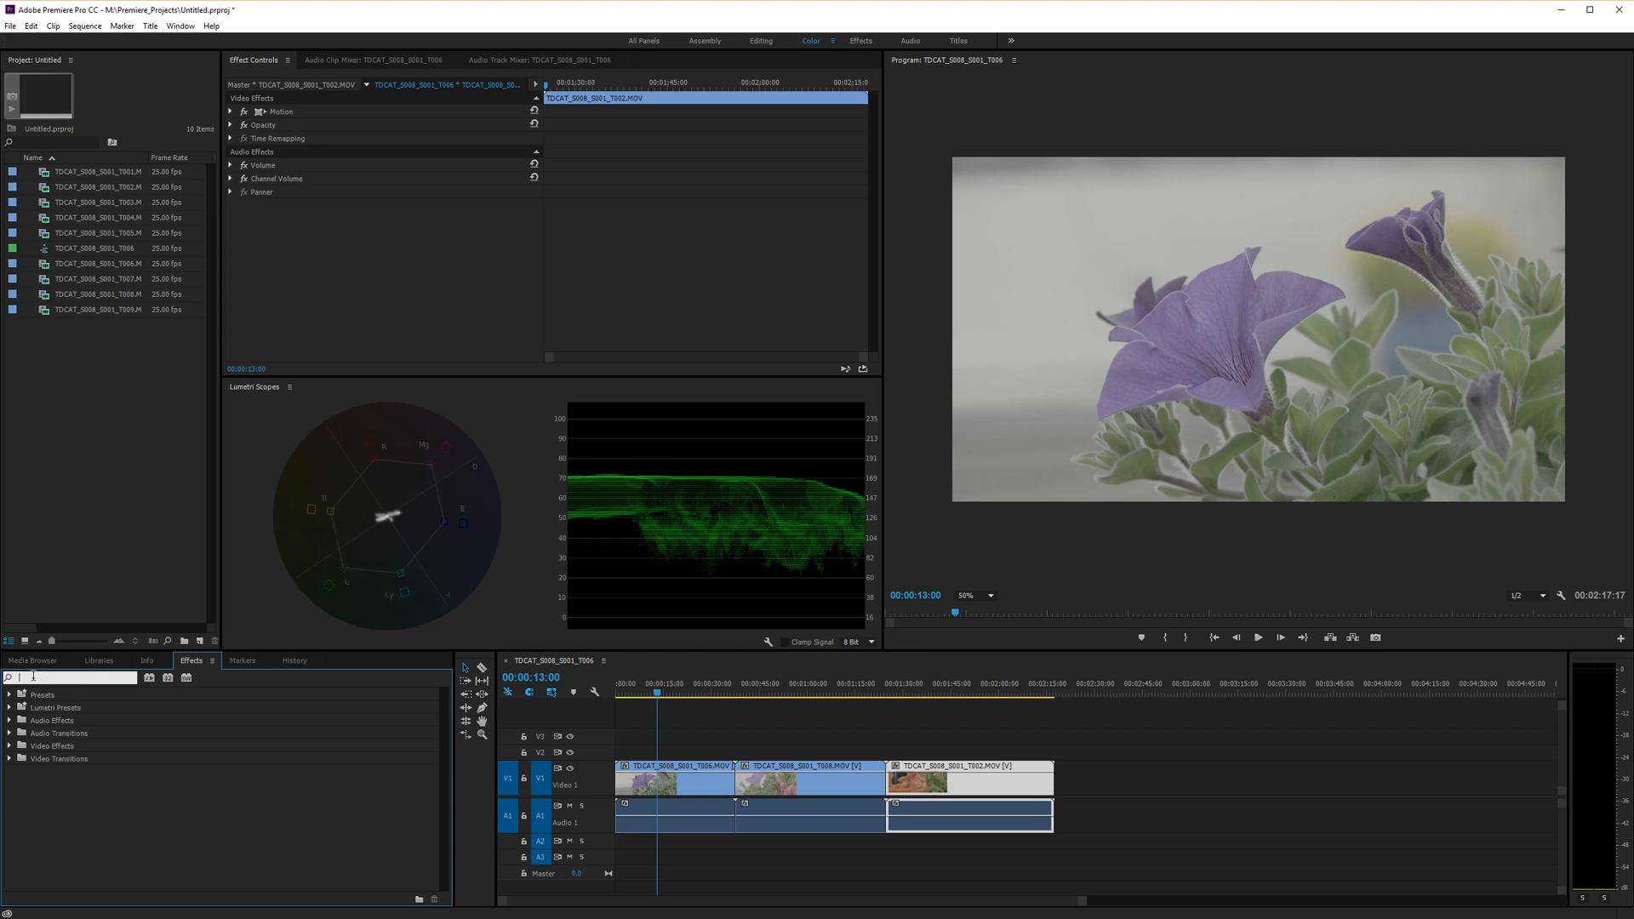
text(rgb)
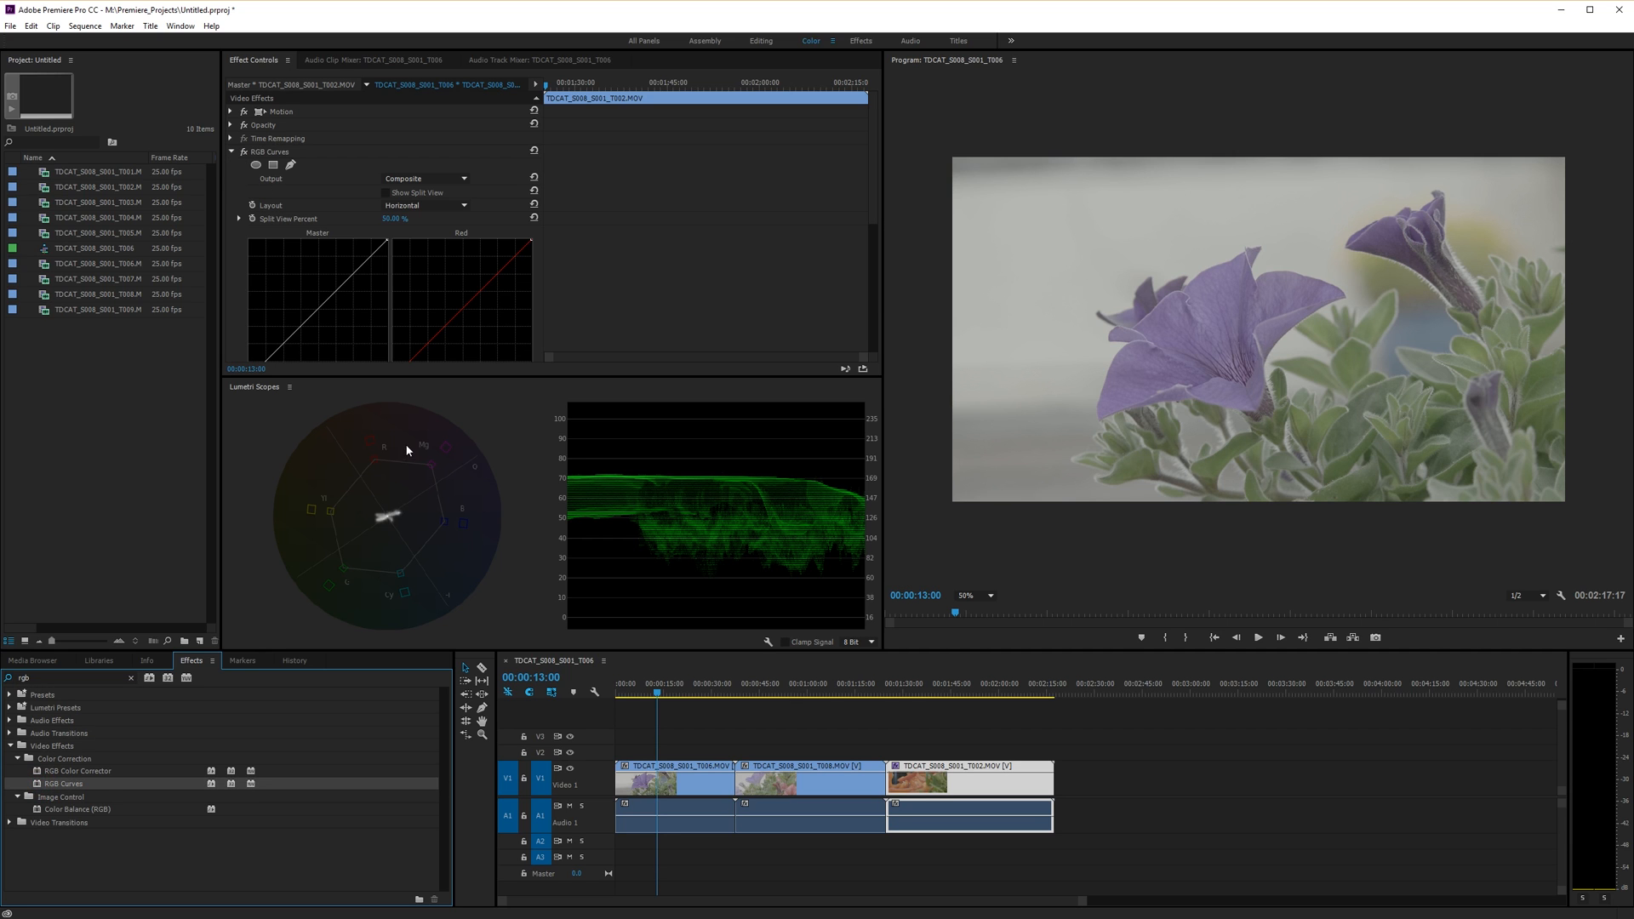
mouse_move(431, 434)
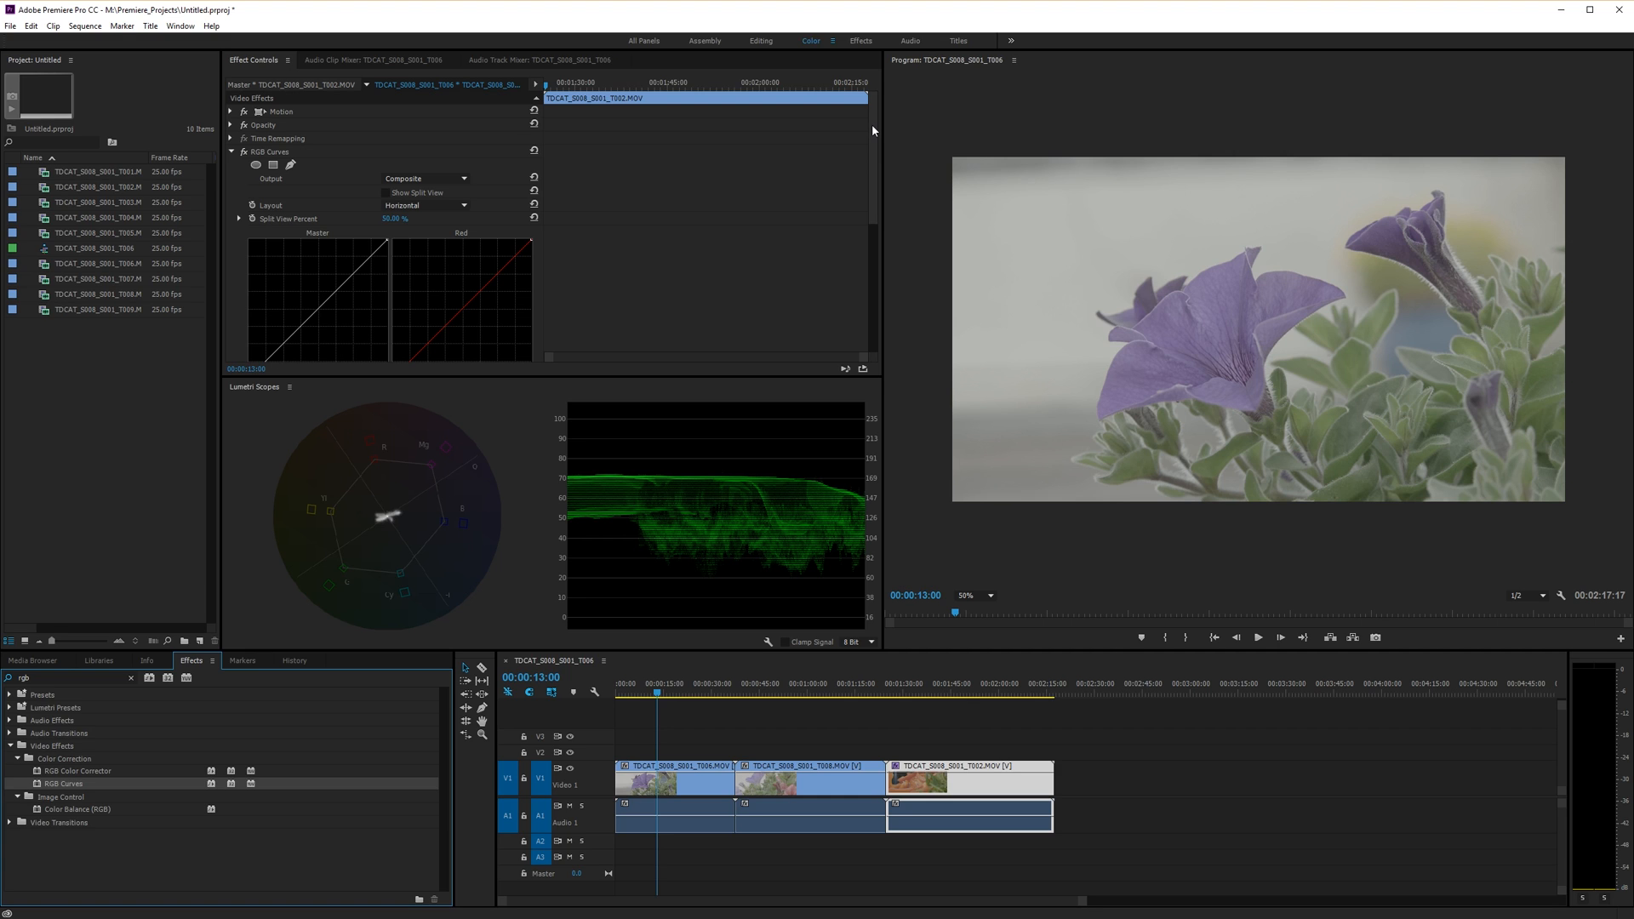
mouse_move(875, 130)
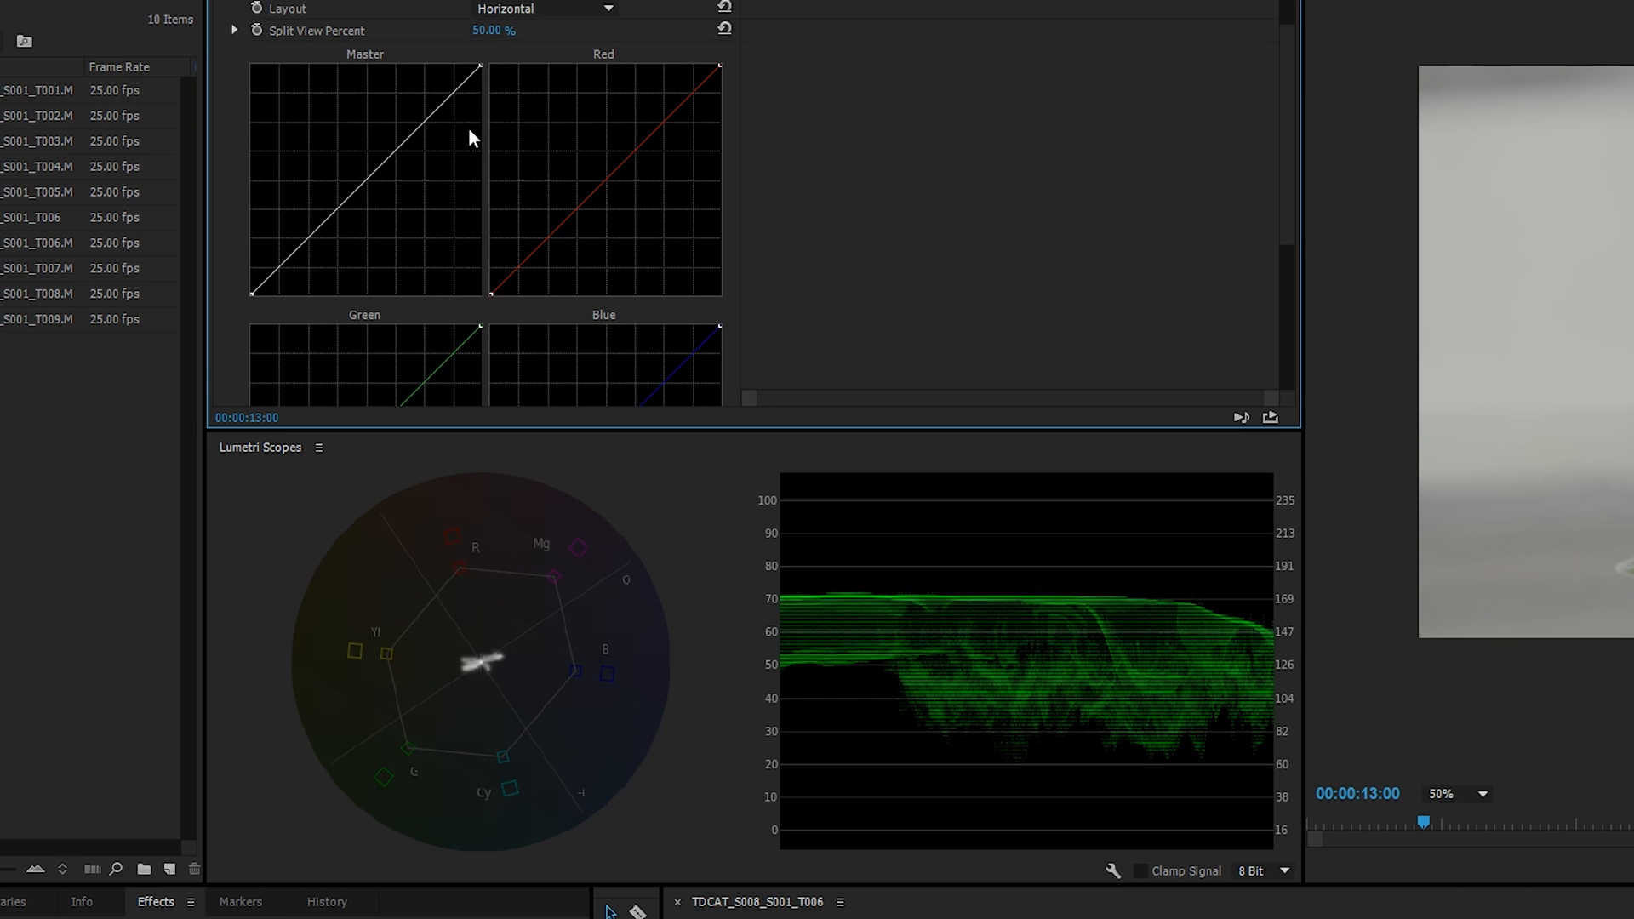
mouse_move(502, 213)
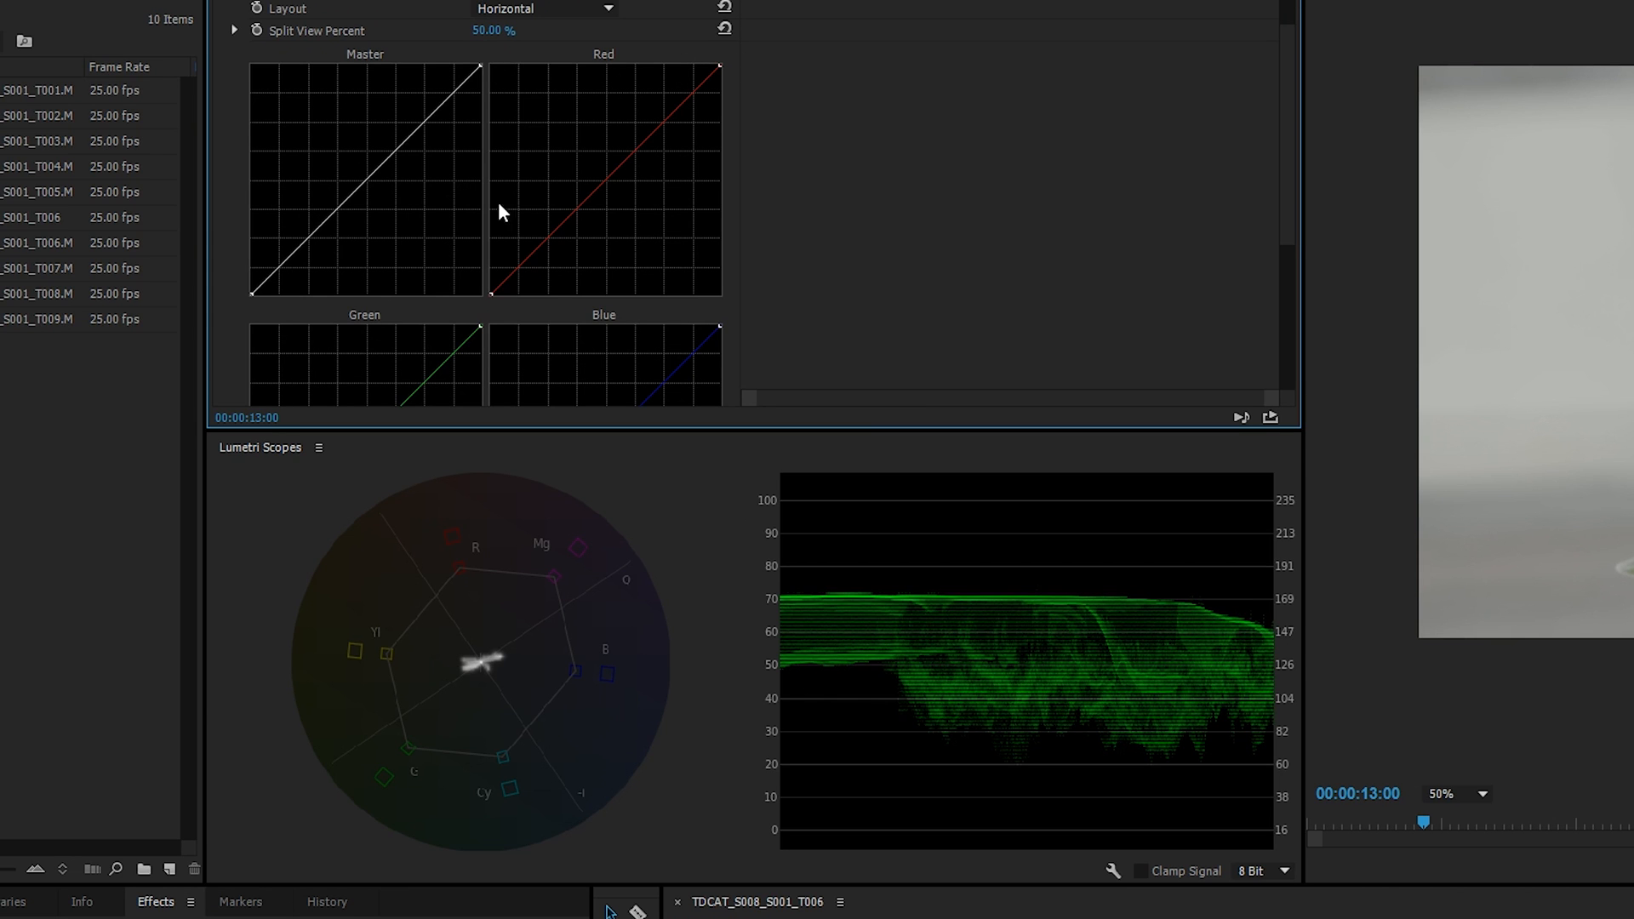
mouse_move(262, 308)
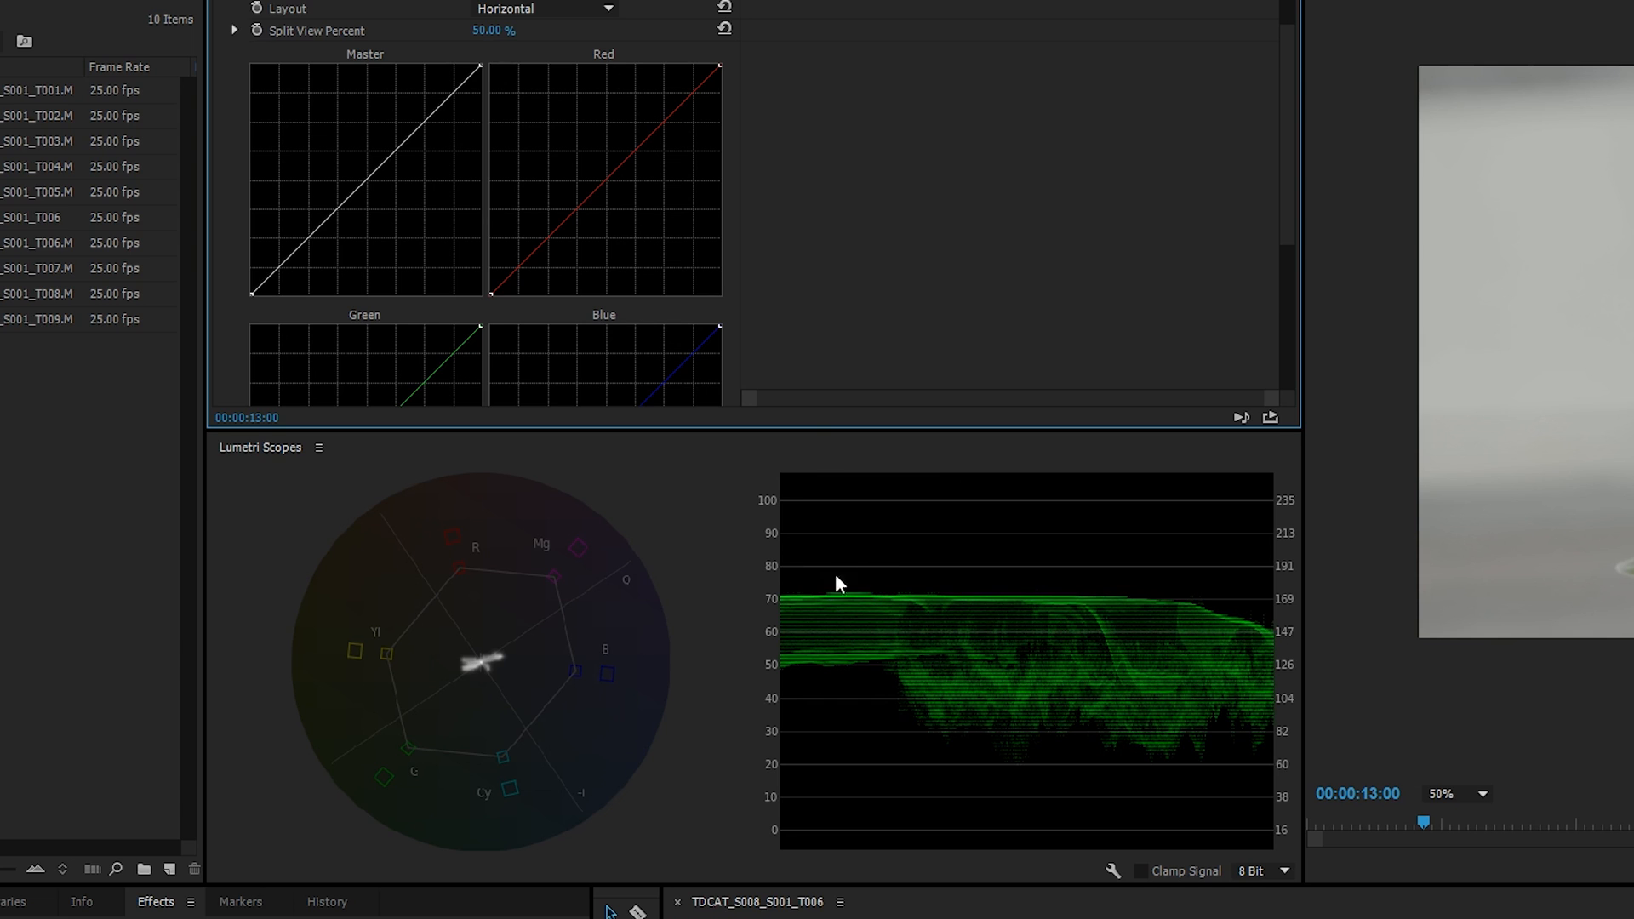
mouse_move(817, 572)
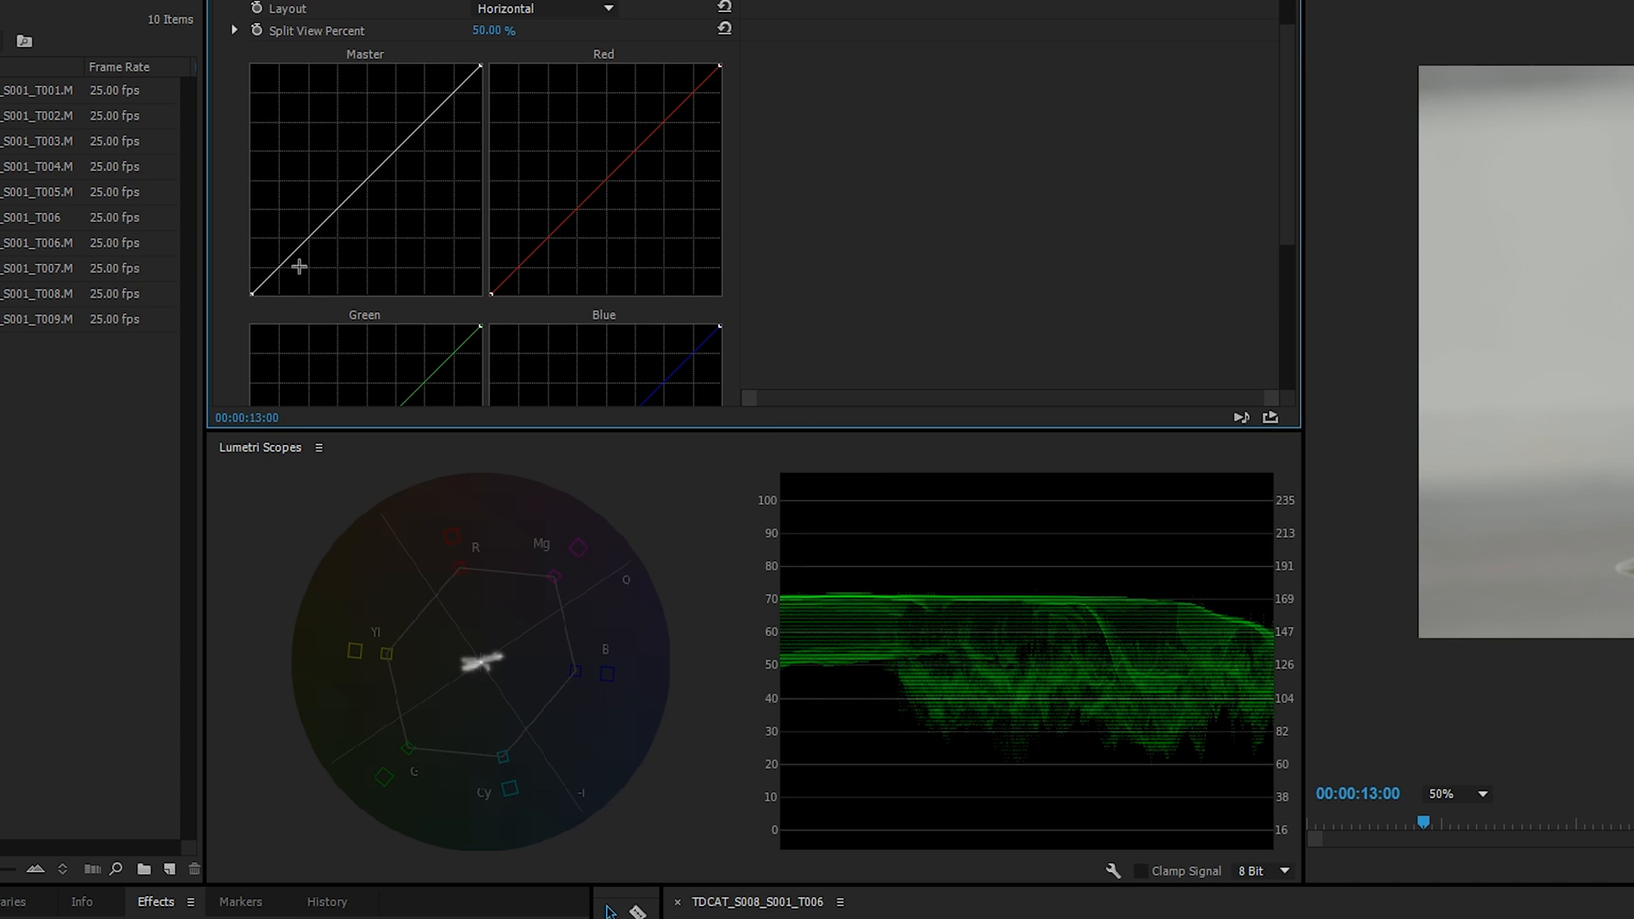
mouse_move(818, 805)
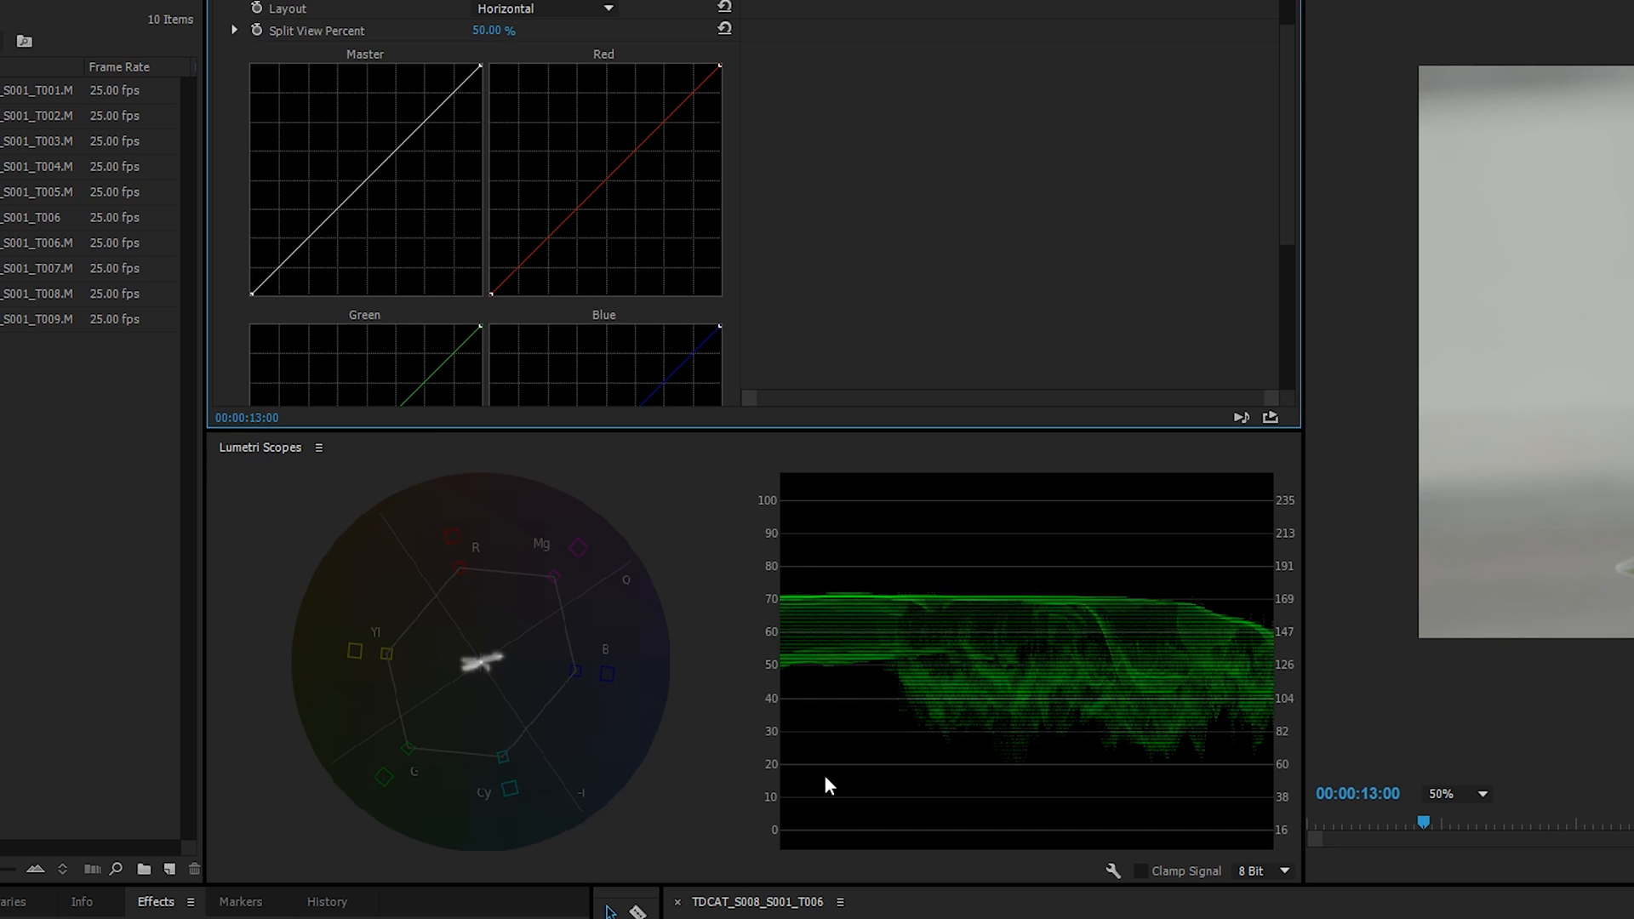
mouse_move(959, 611)
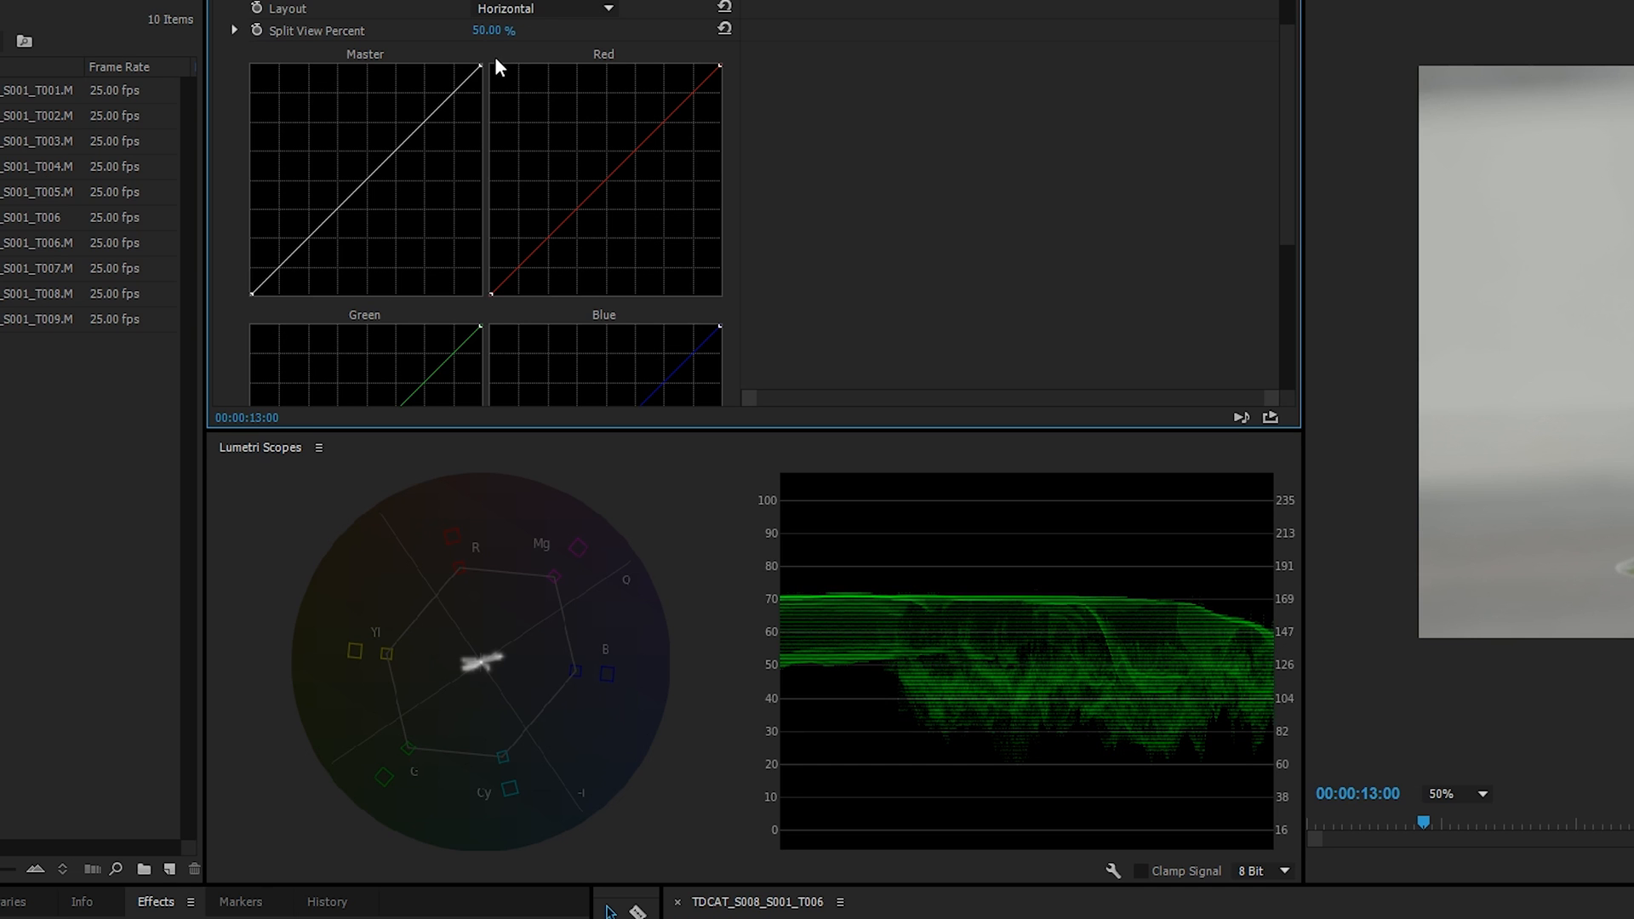
mouse_move(291, 243)
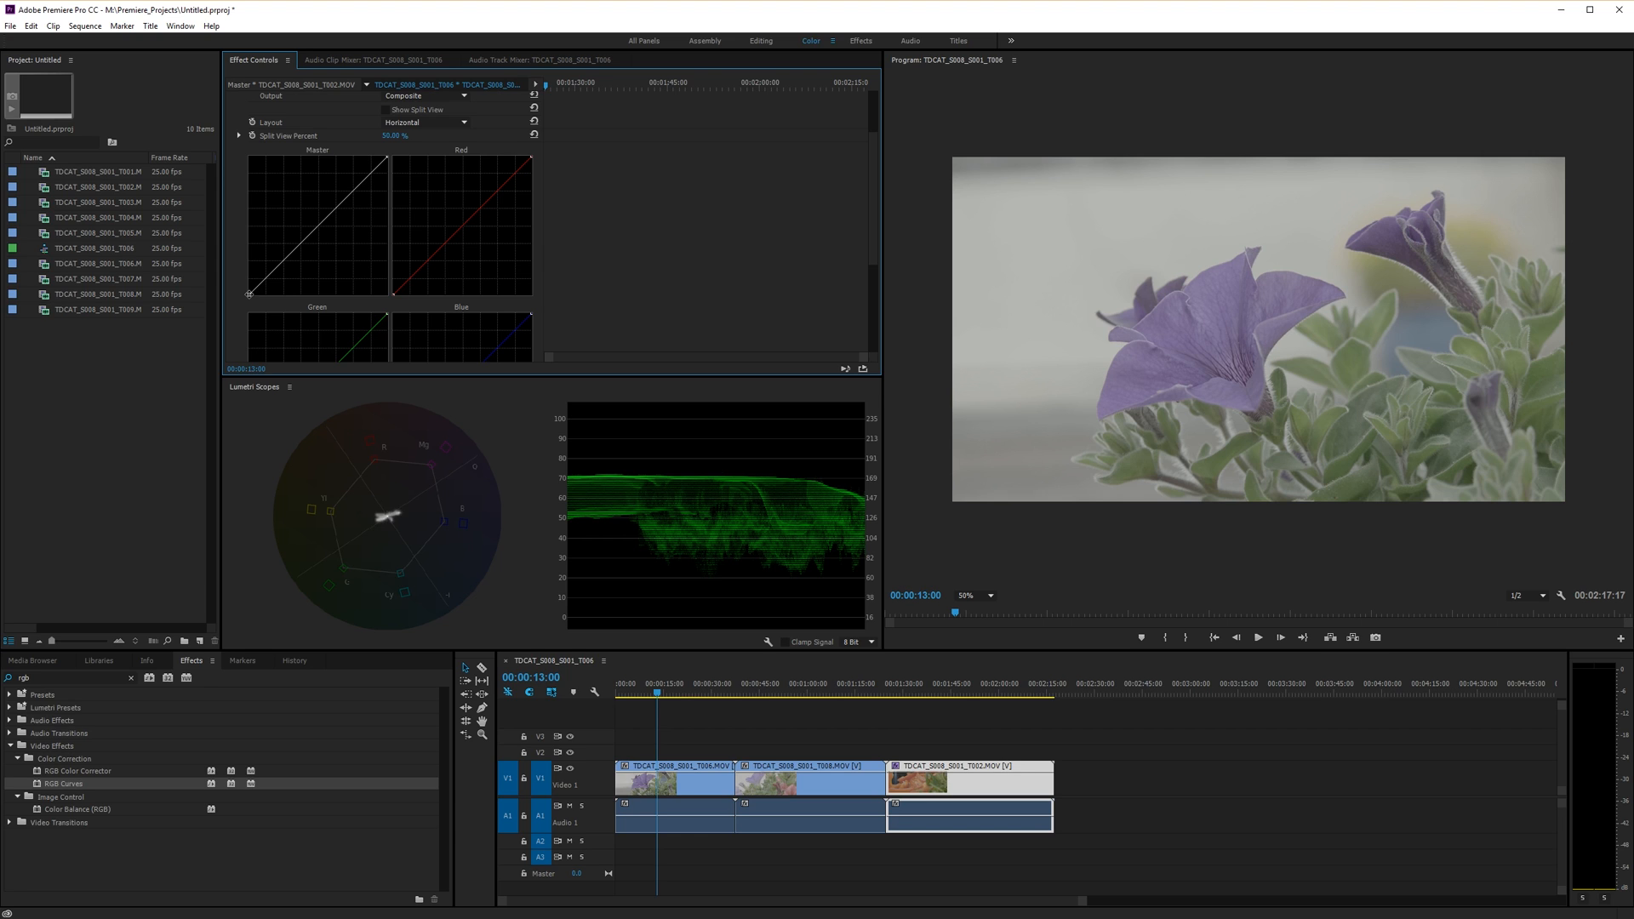
mouse_move(1484, 468)
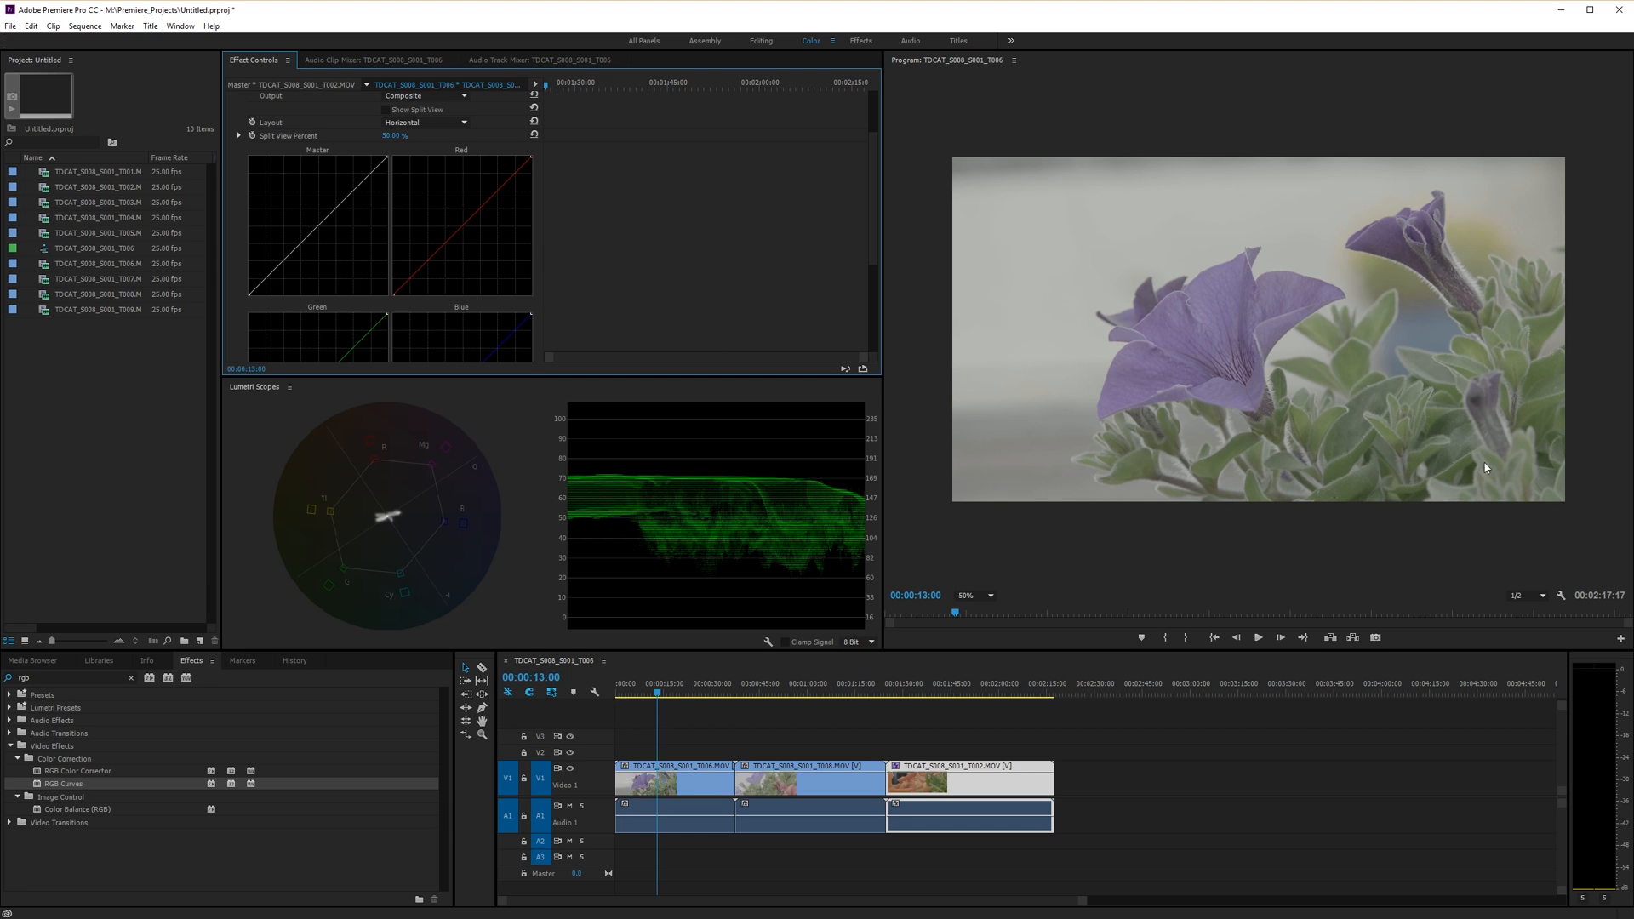
mouse_move(1444, 462)
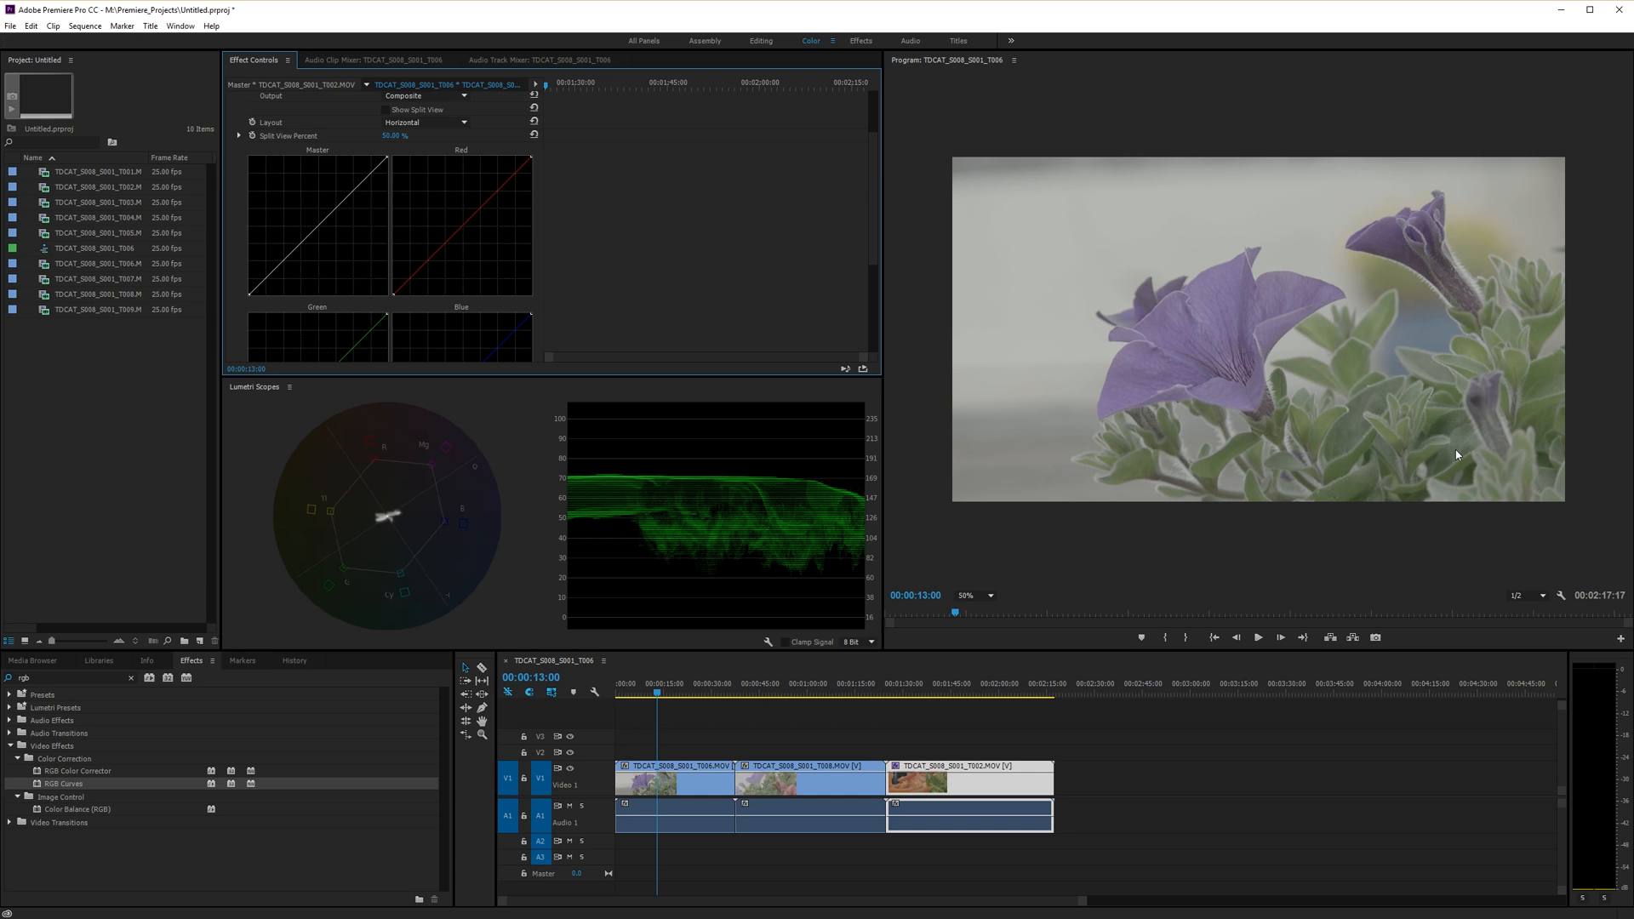
mouse_move(1235, 458)
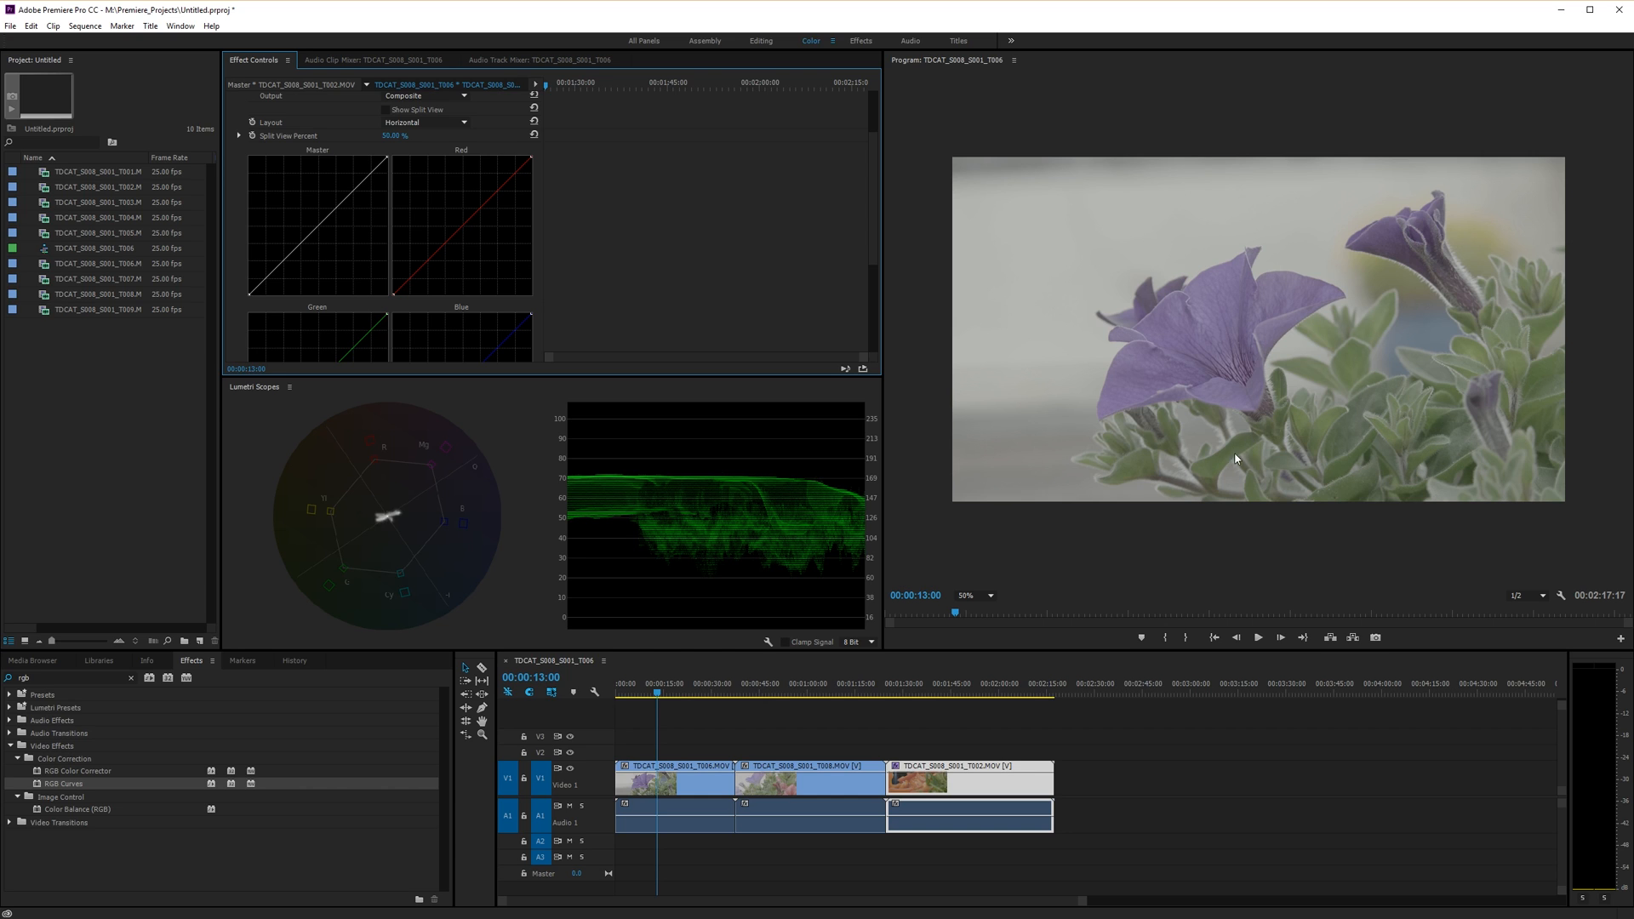
mouse_move(707, 555)
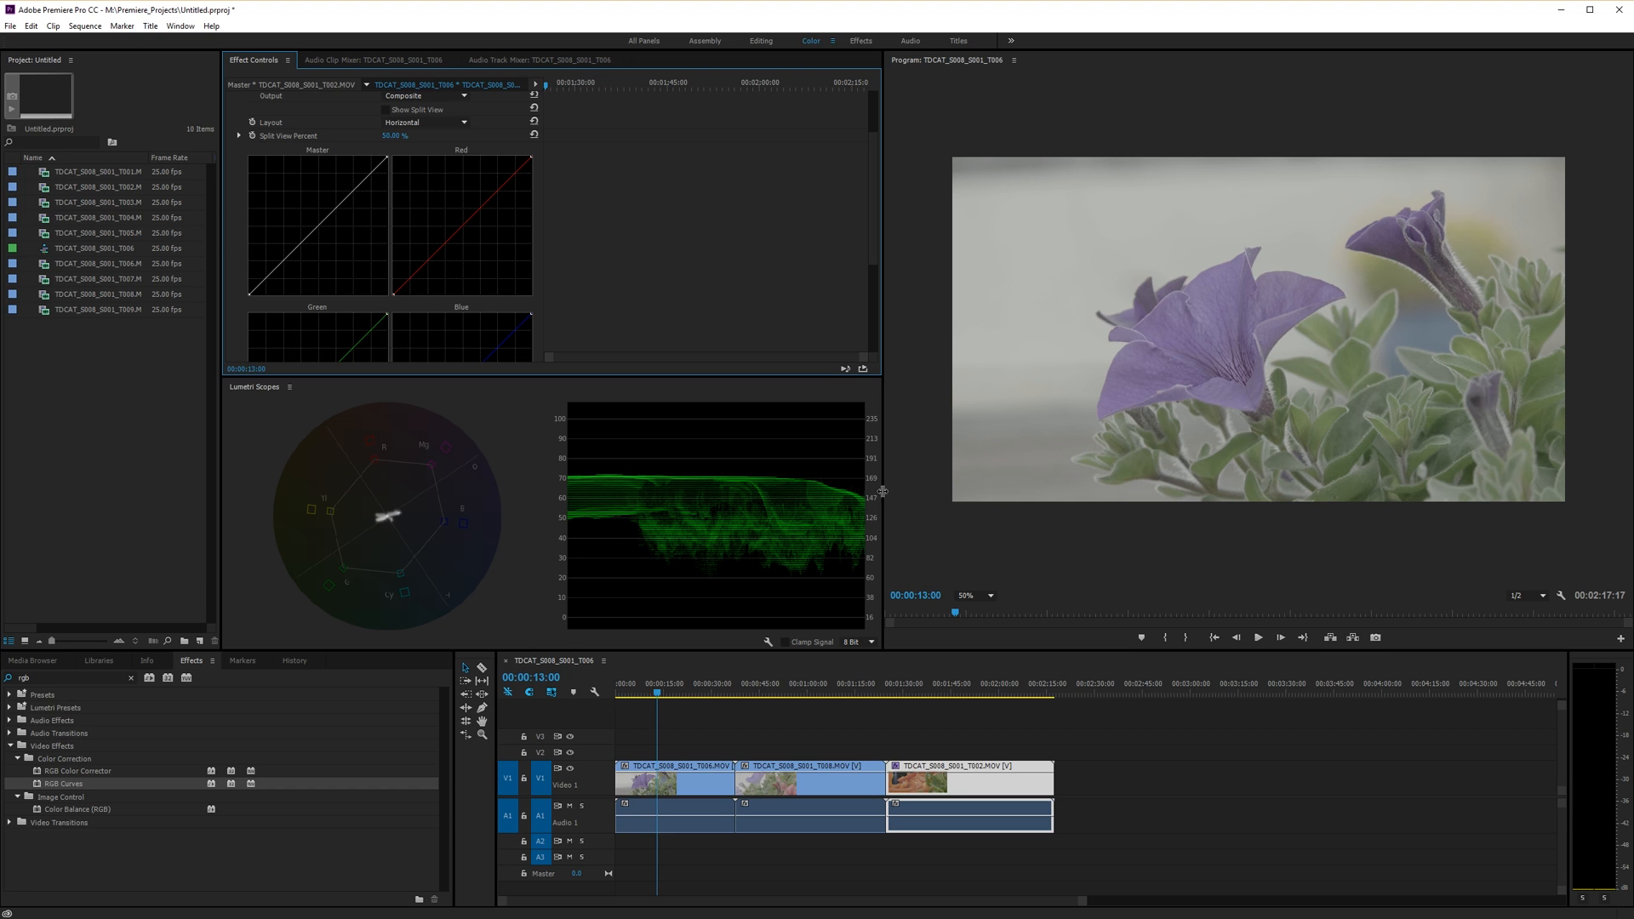
mouse_move(563, 517)
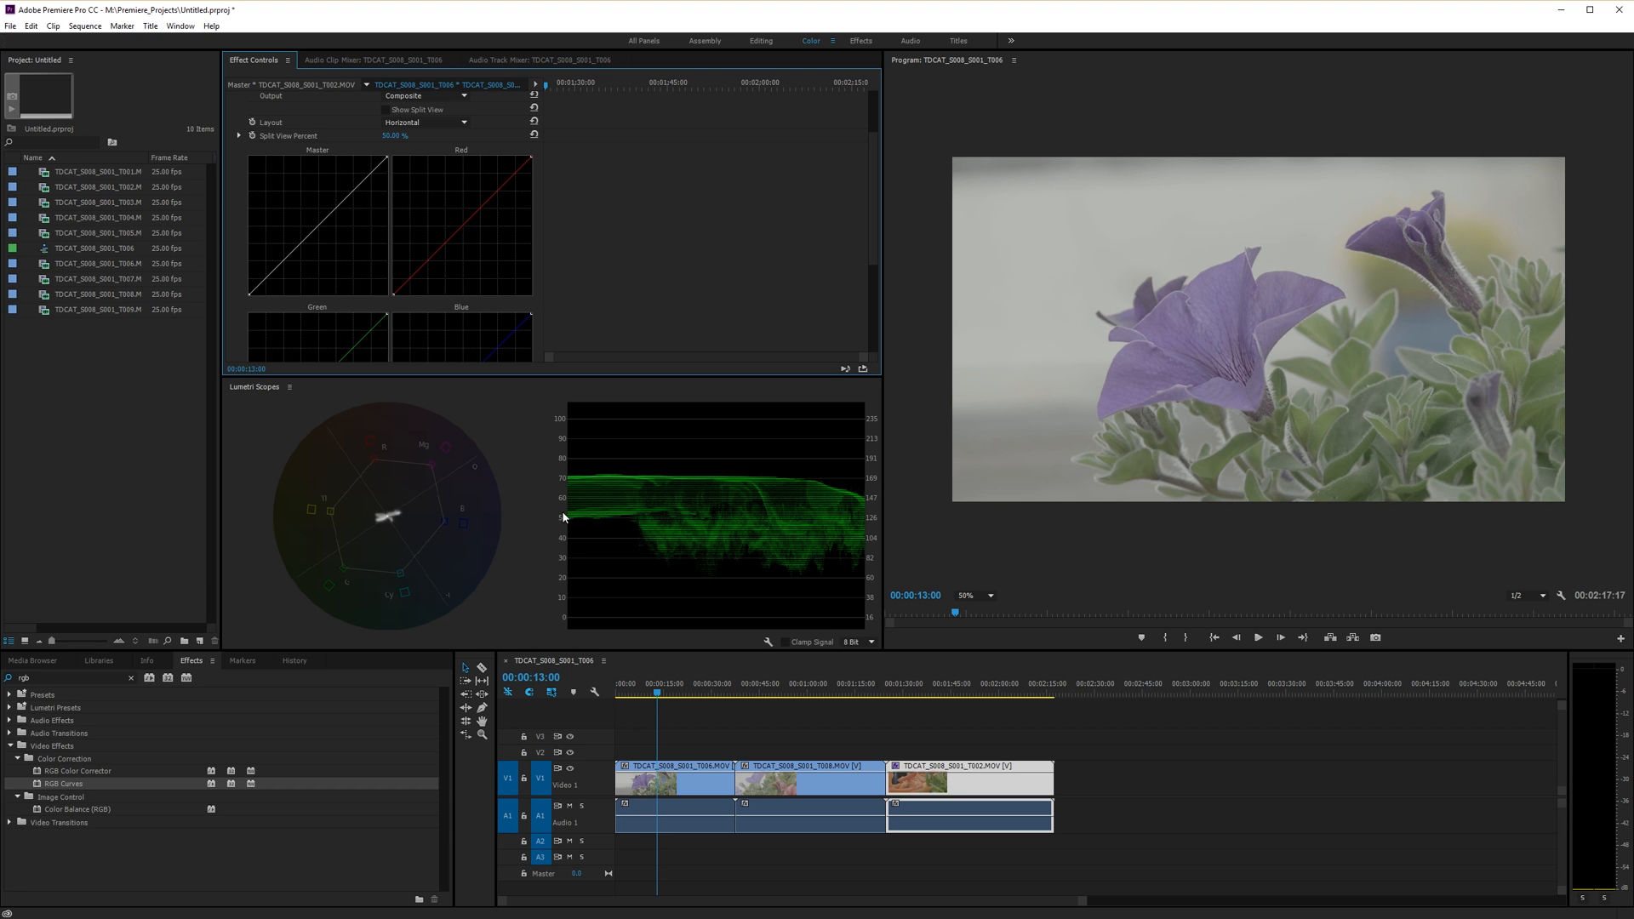
mouse_move(569, 523)
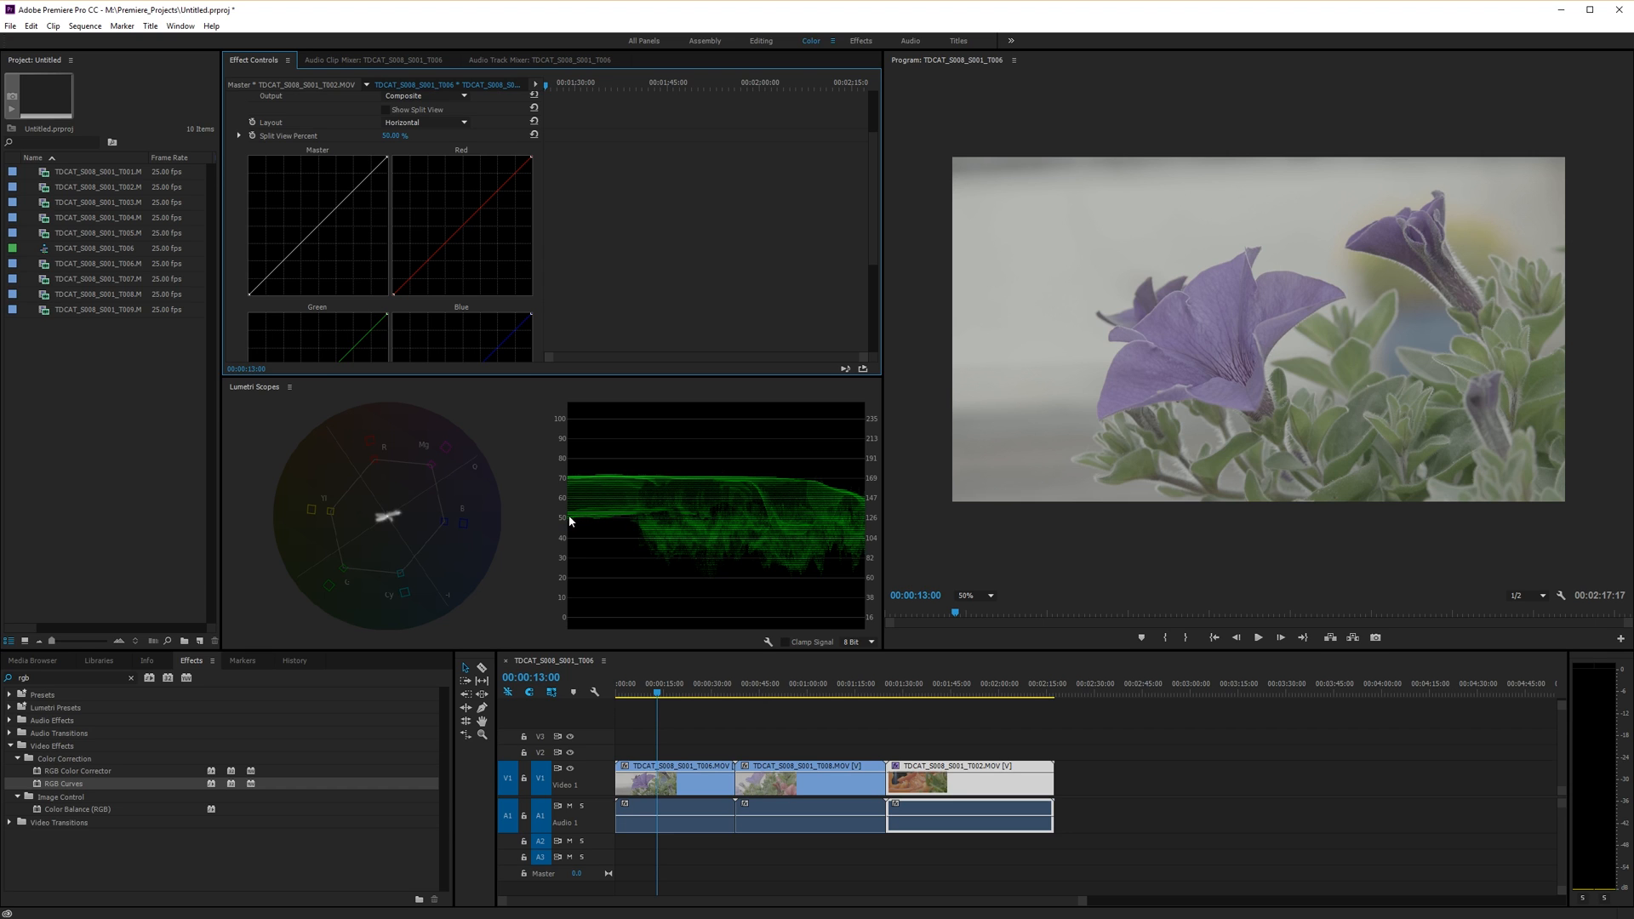
mouse_move(650, 509)
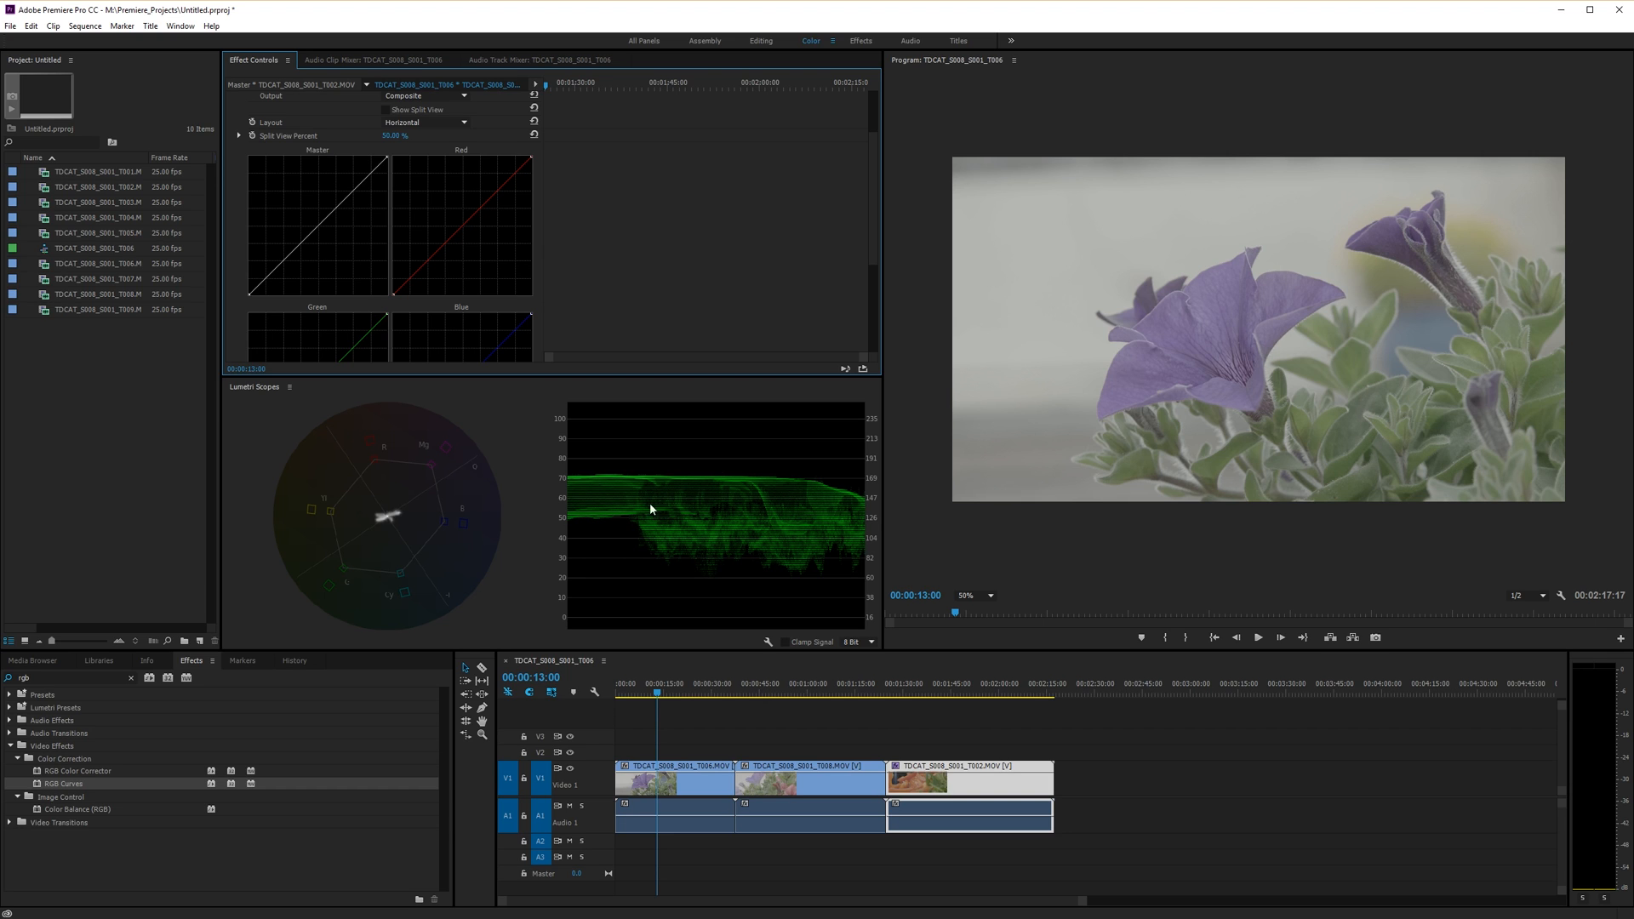
mouse_move(629, 470)
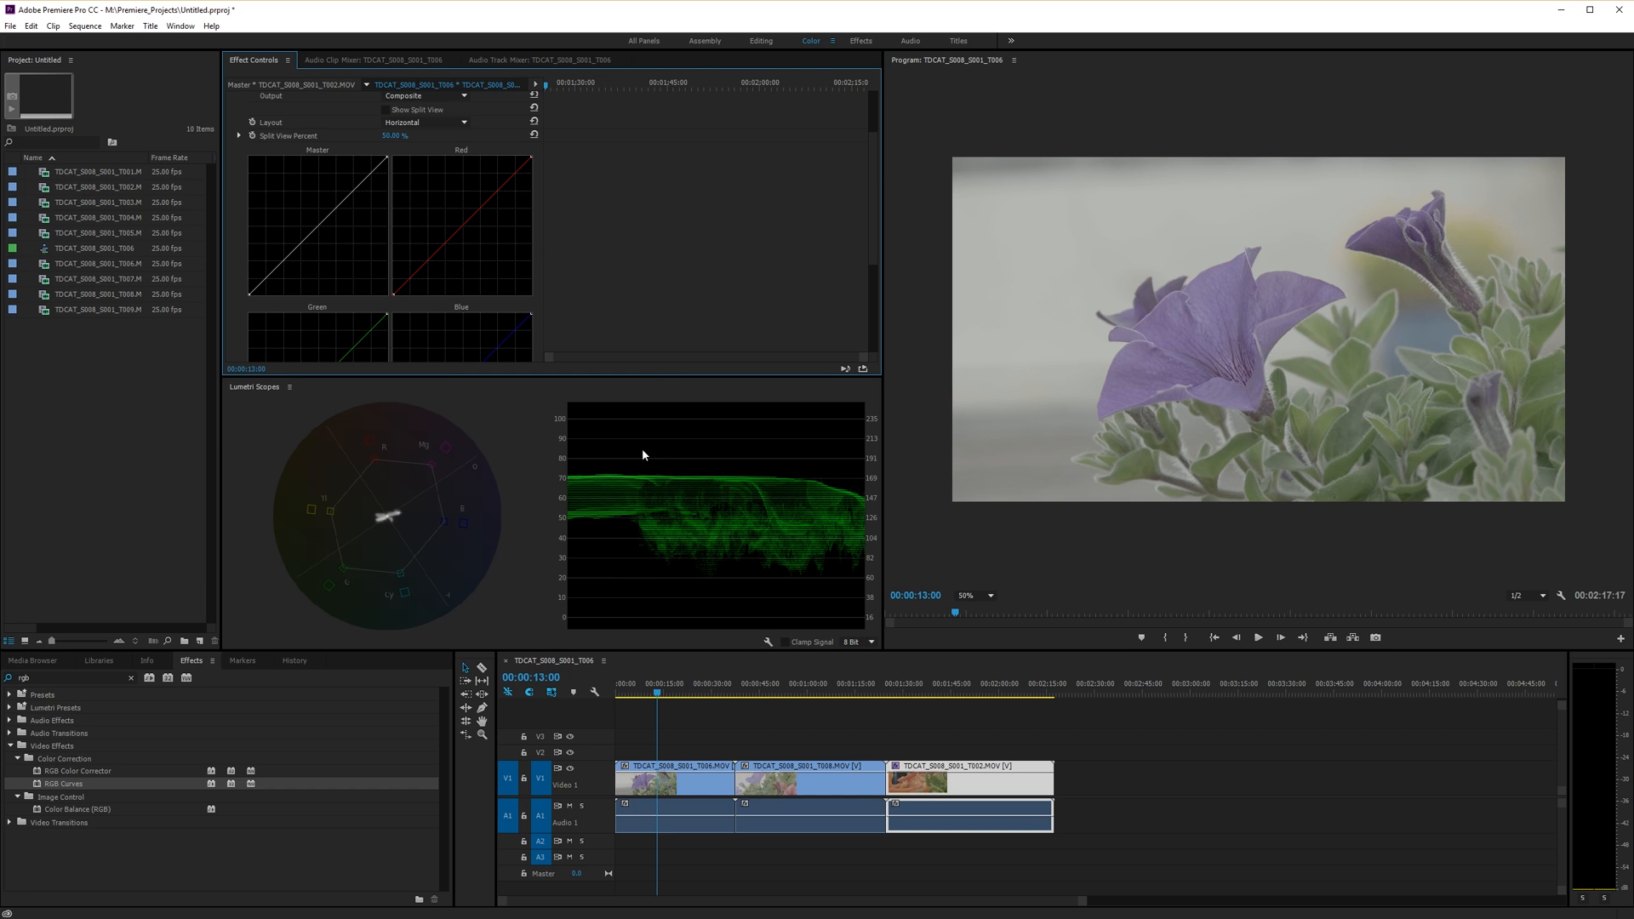
mouse_move(642, 531)
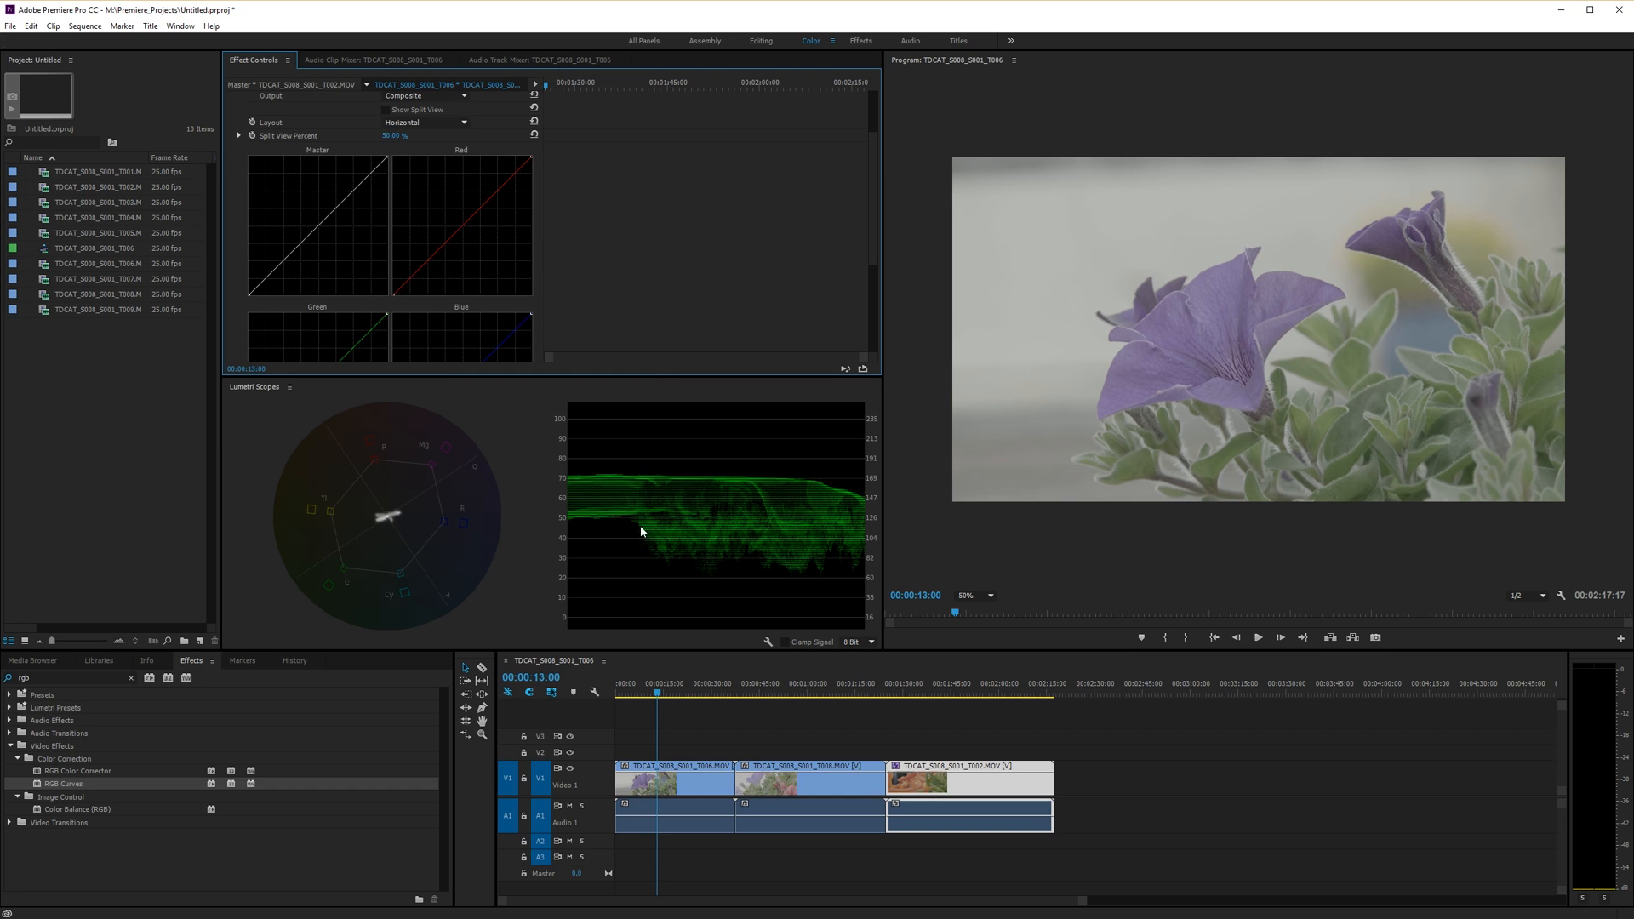
mouse_move(657, 555)
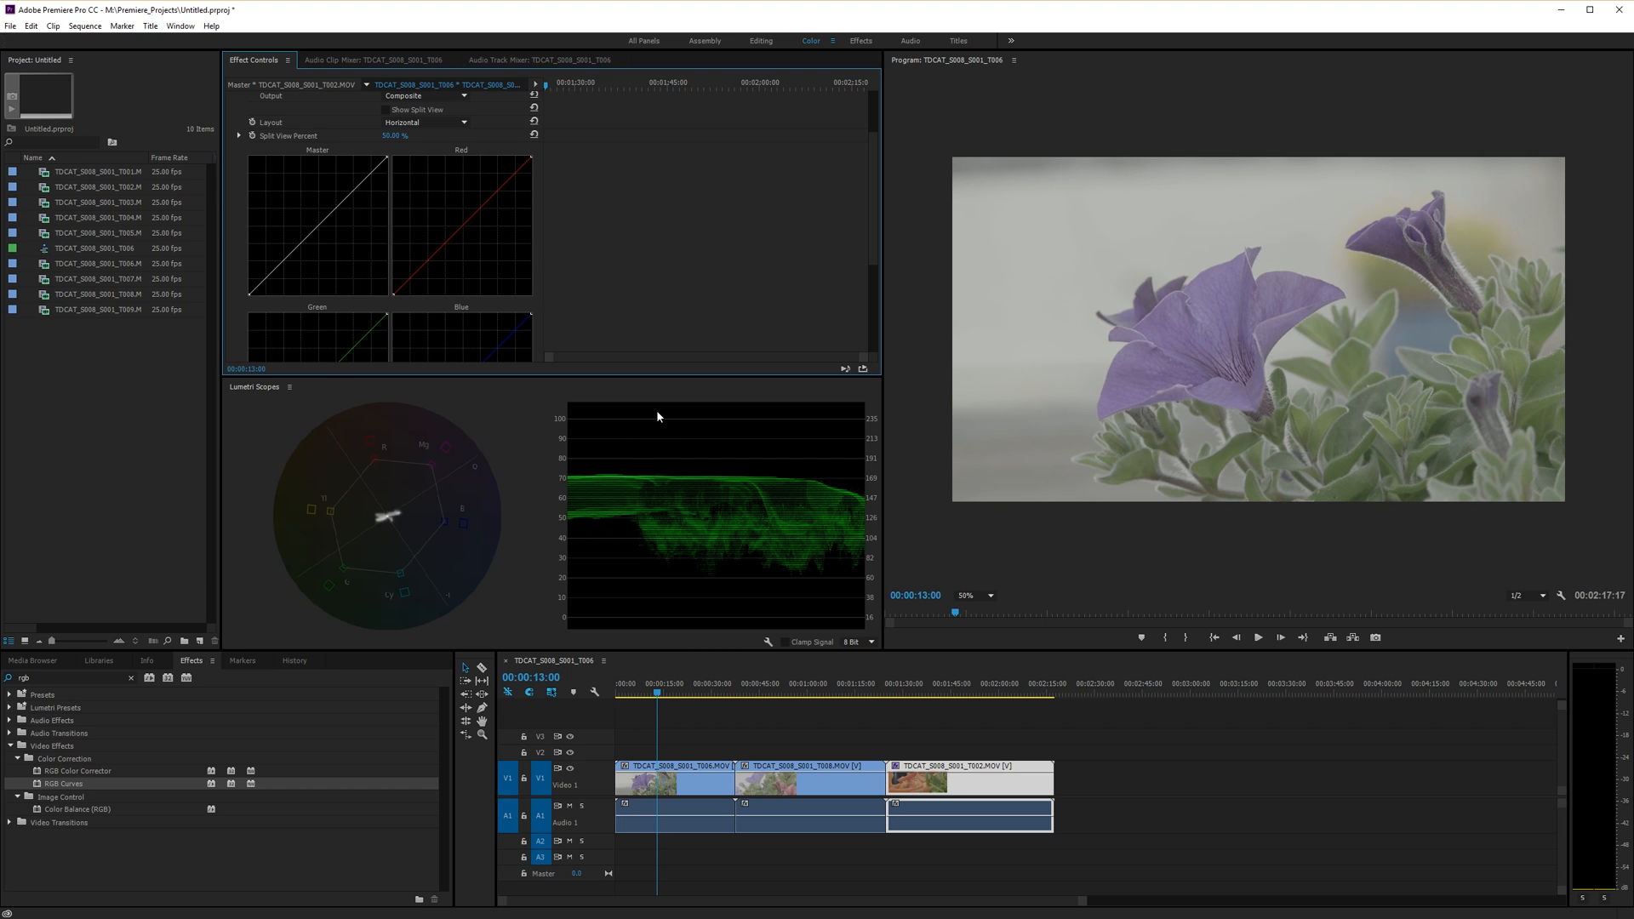
mouse_move(1061, 385)
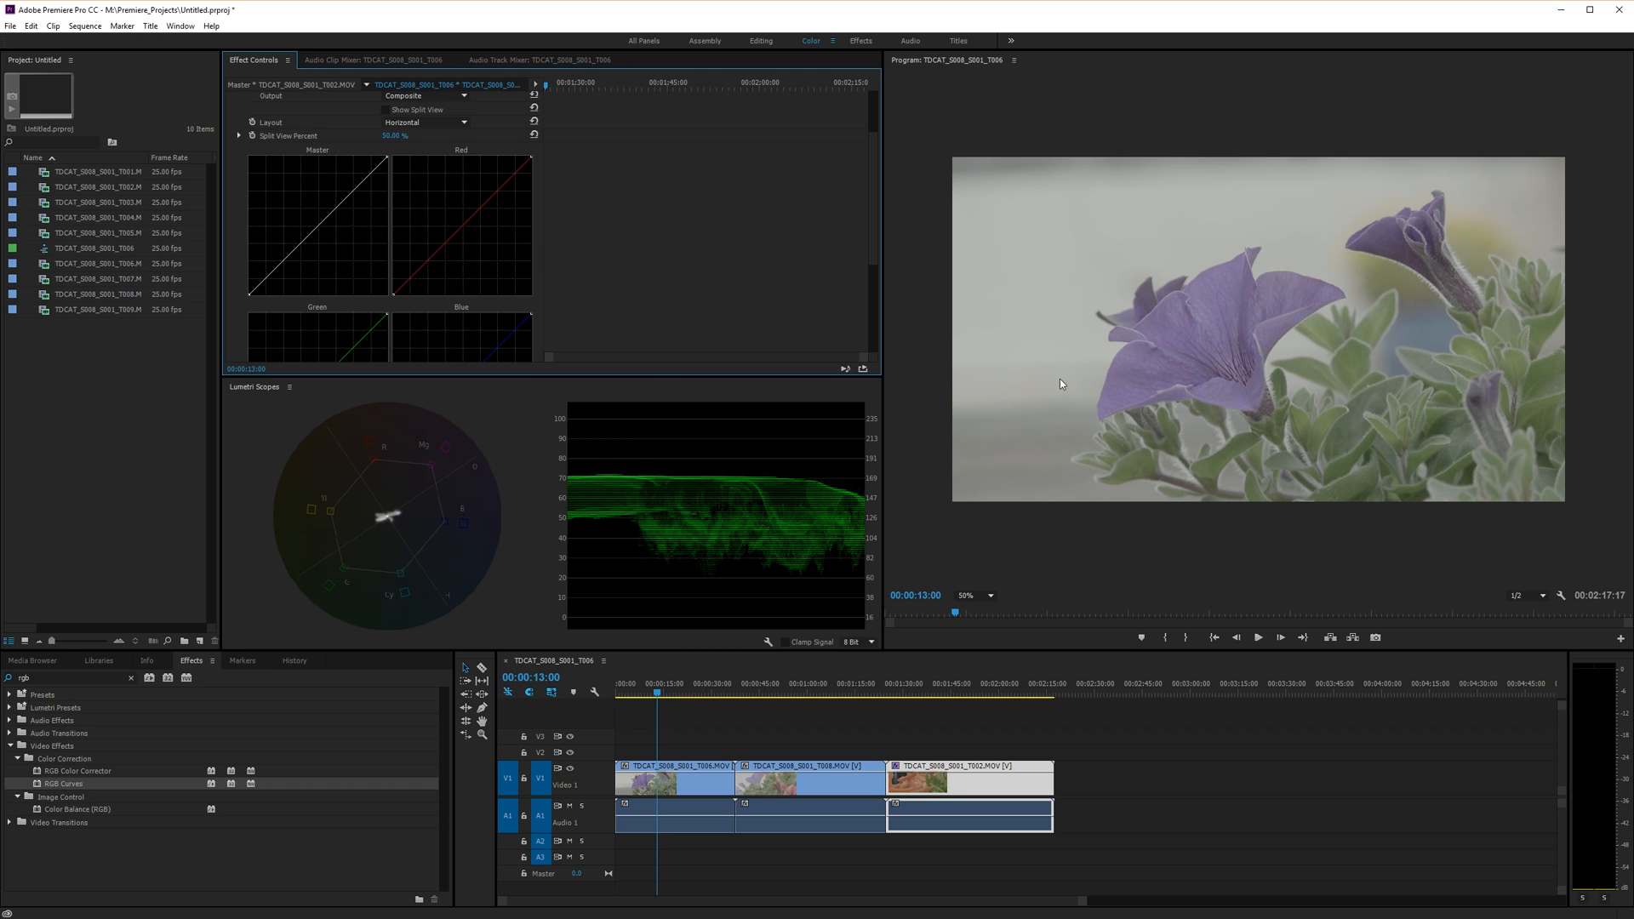
mouse_move(960, 306)
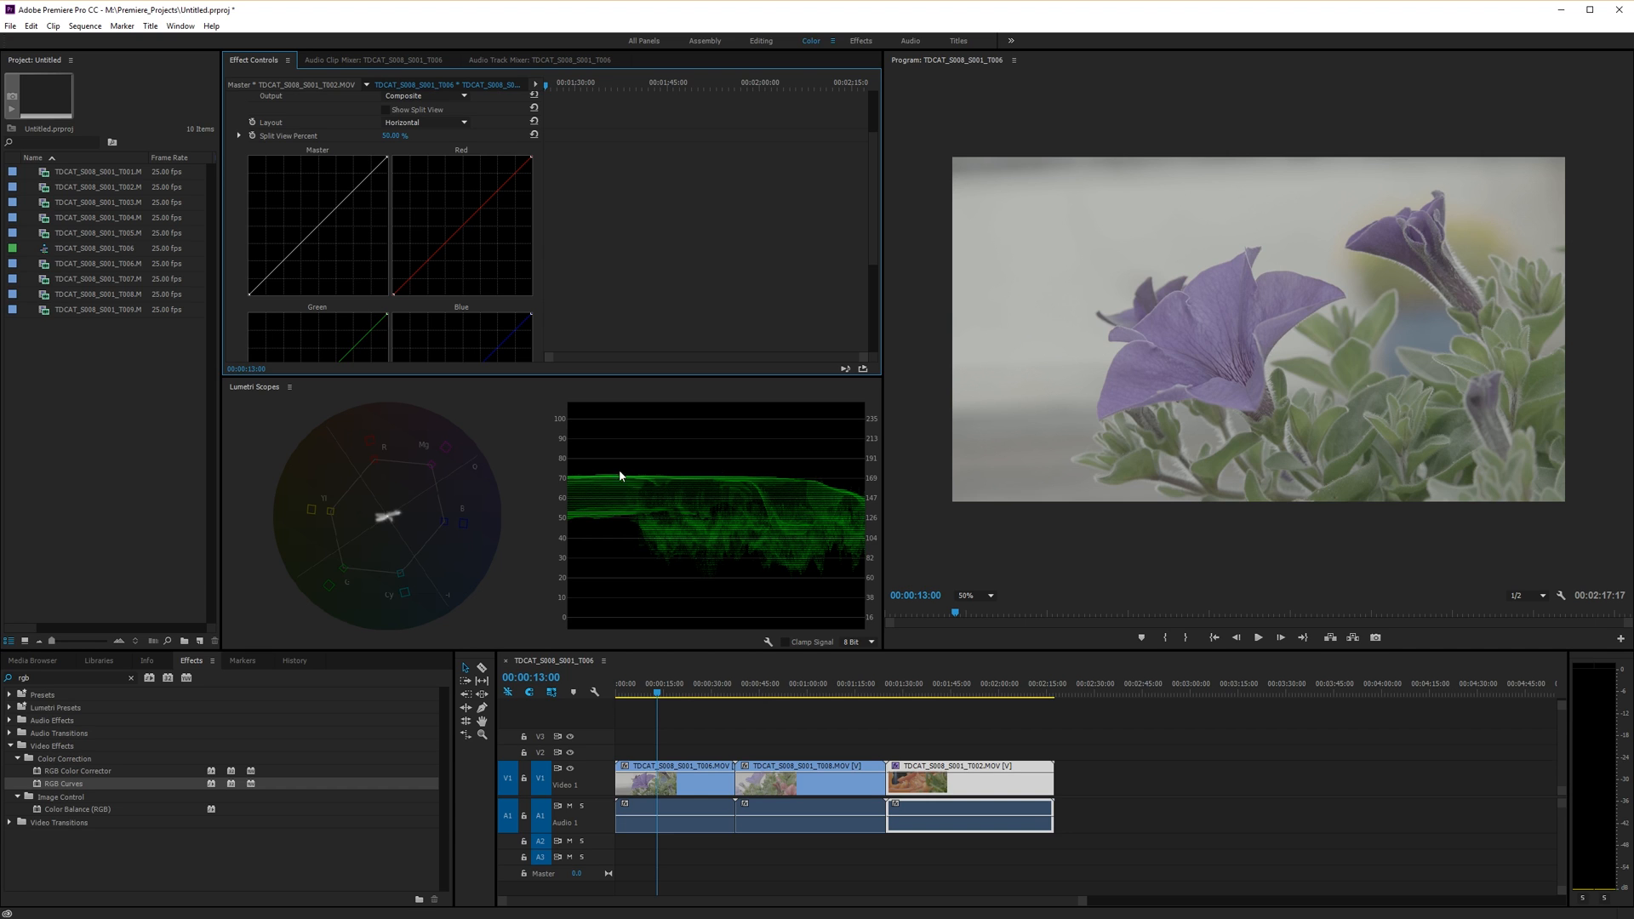
mouse_move(1240, 377)
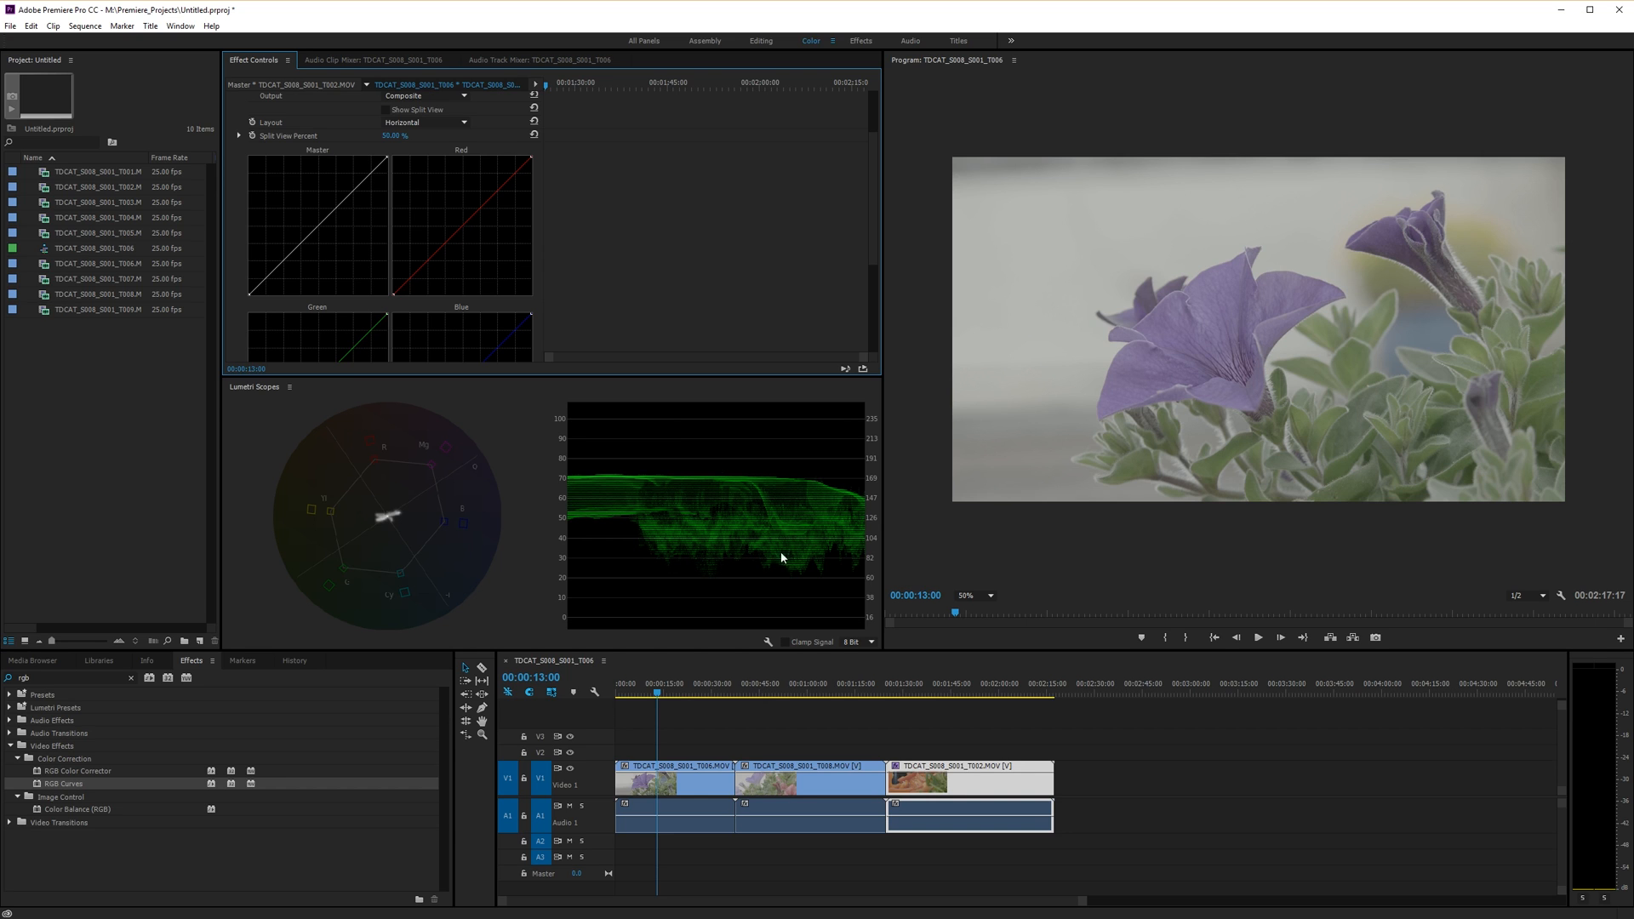
mouse_move(696, 481)
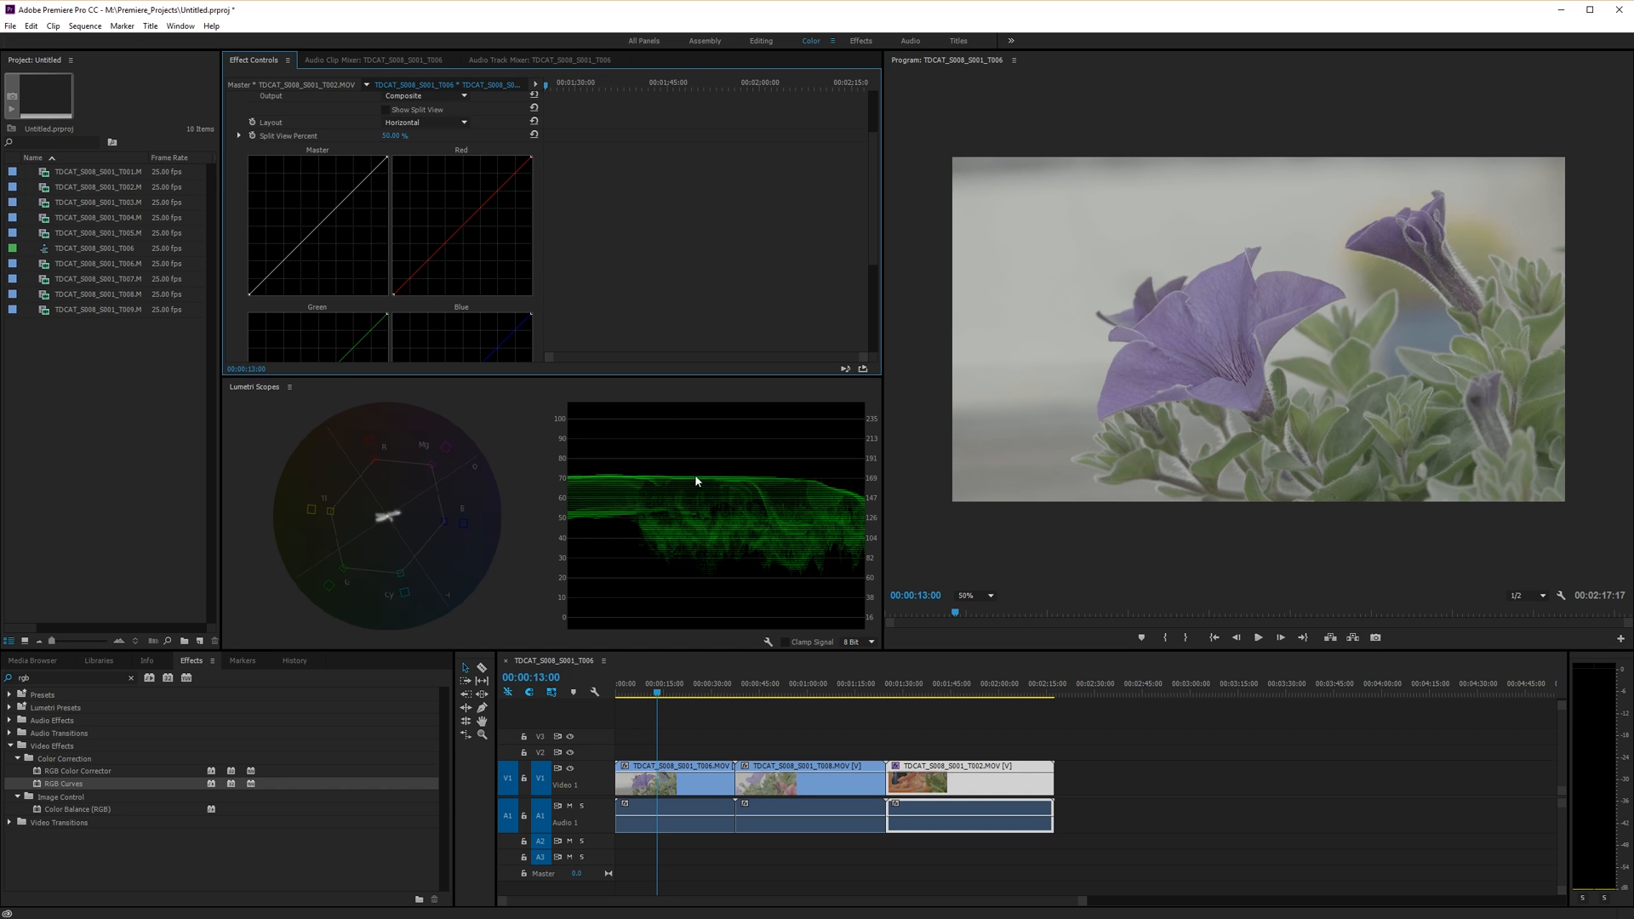
mouse_move(755, 480)
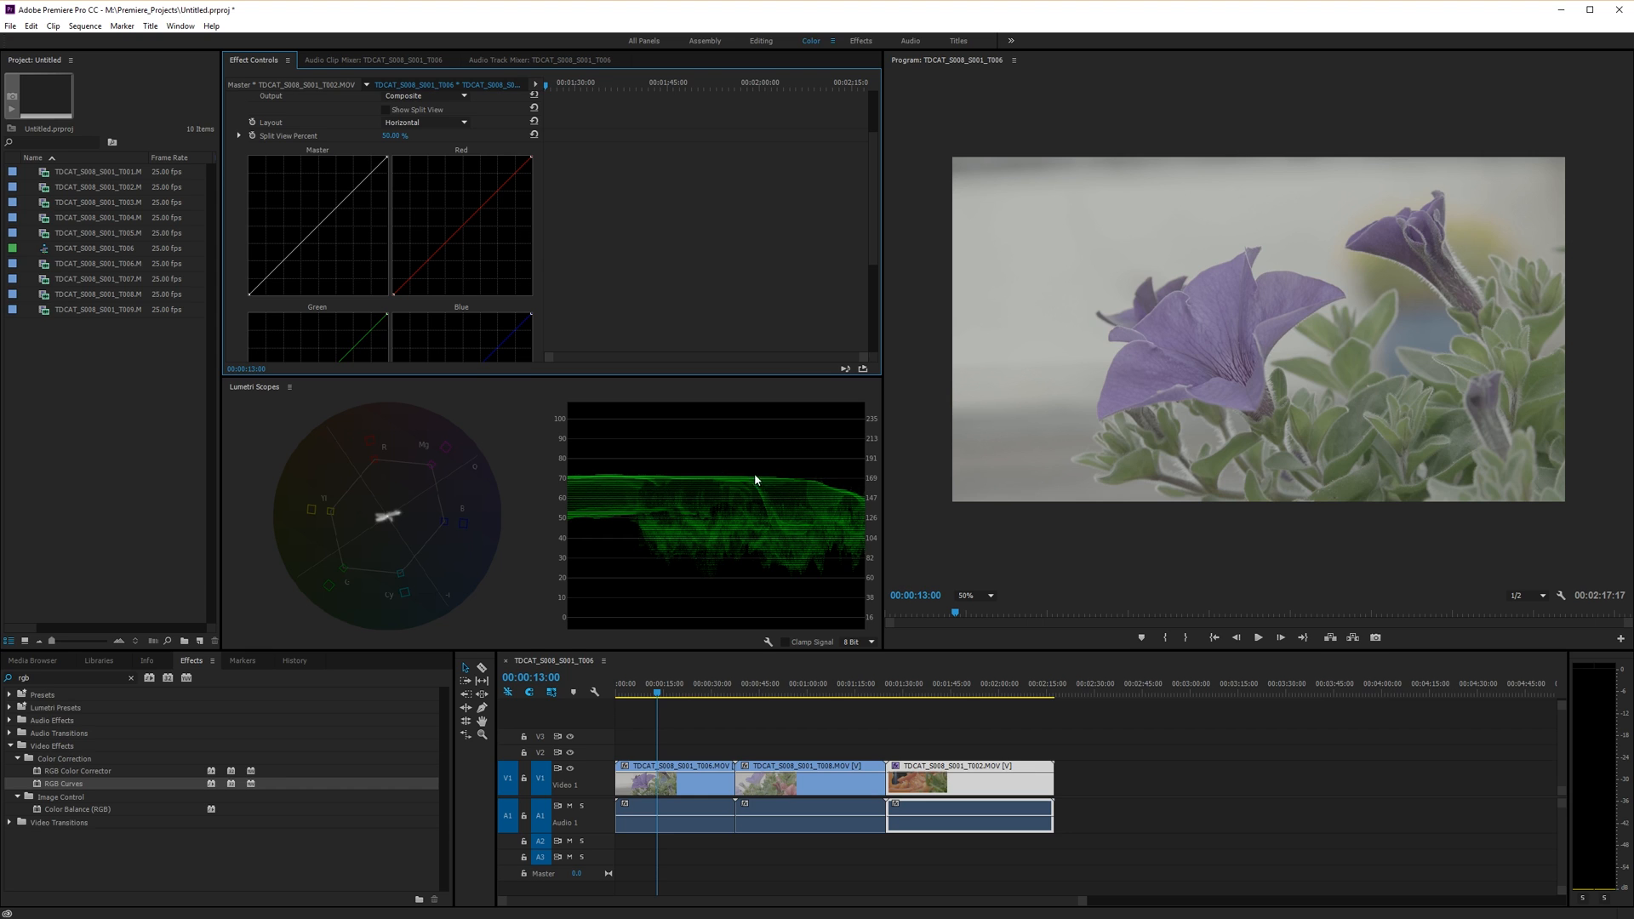
mouse_move(633, 478)
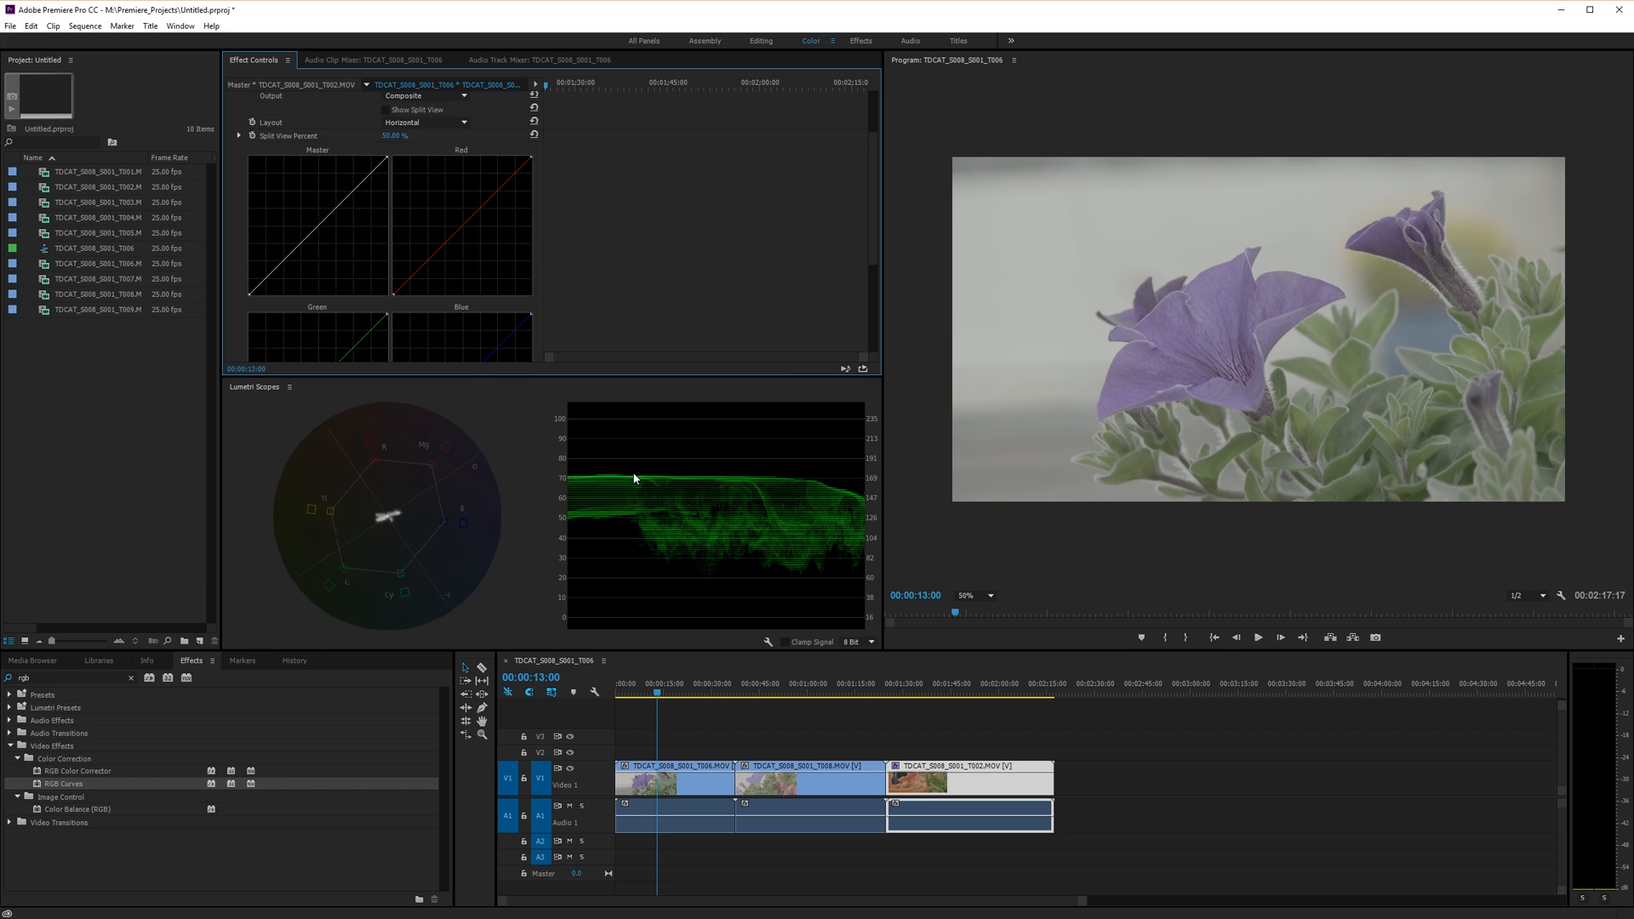
mouse_move(614, 485)
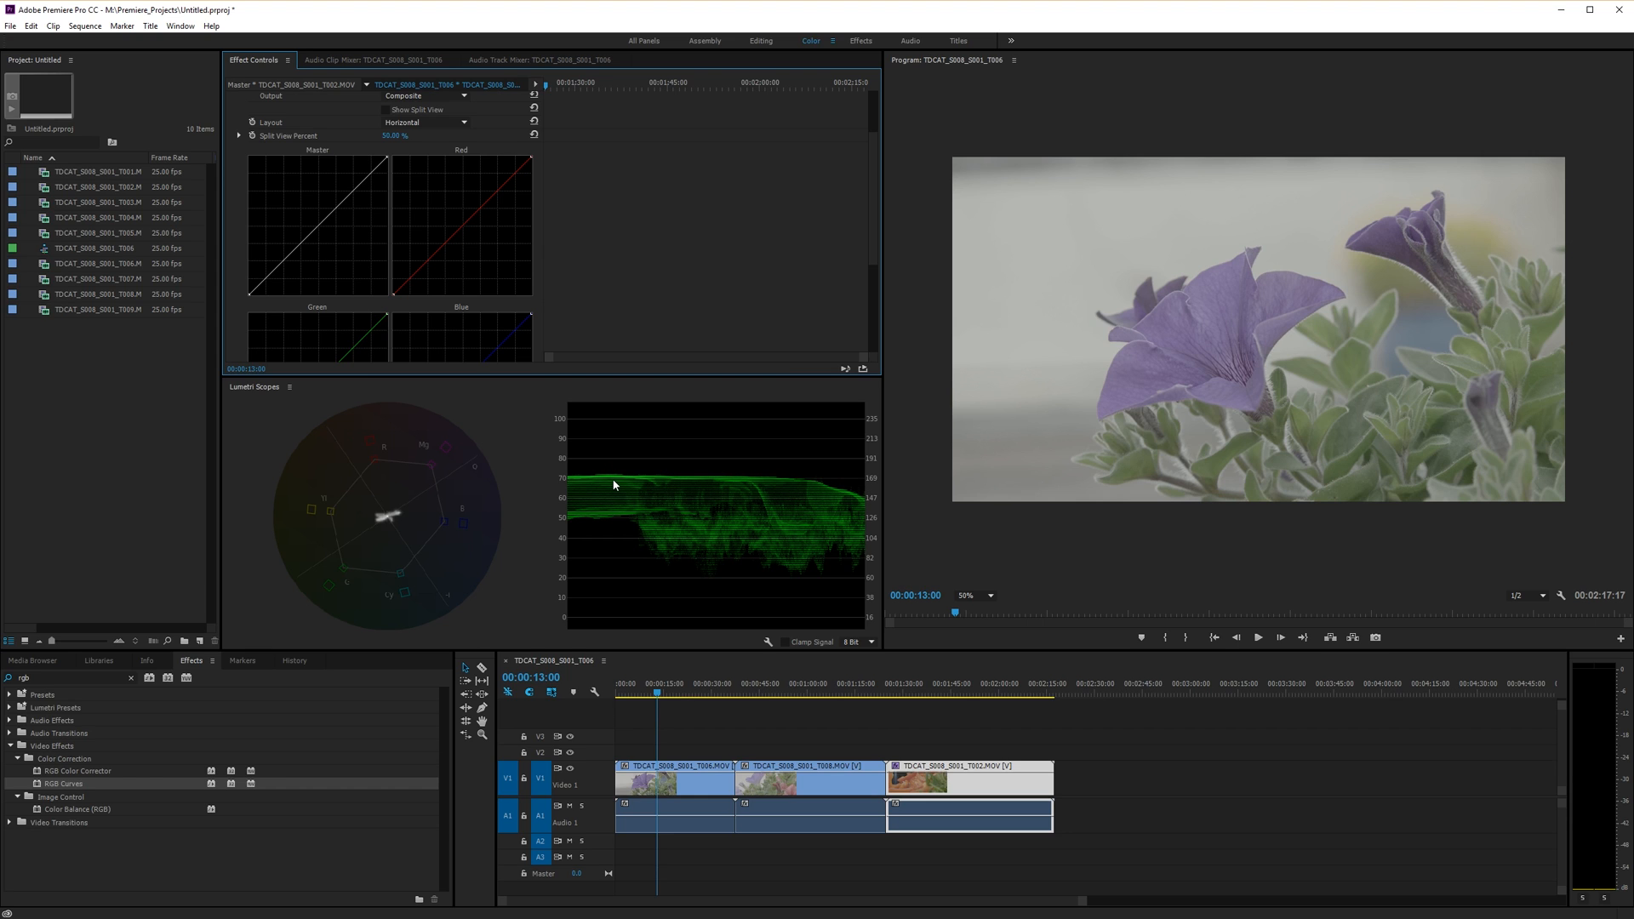
mouse_move(620, 482)
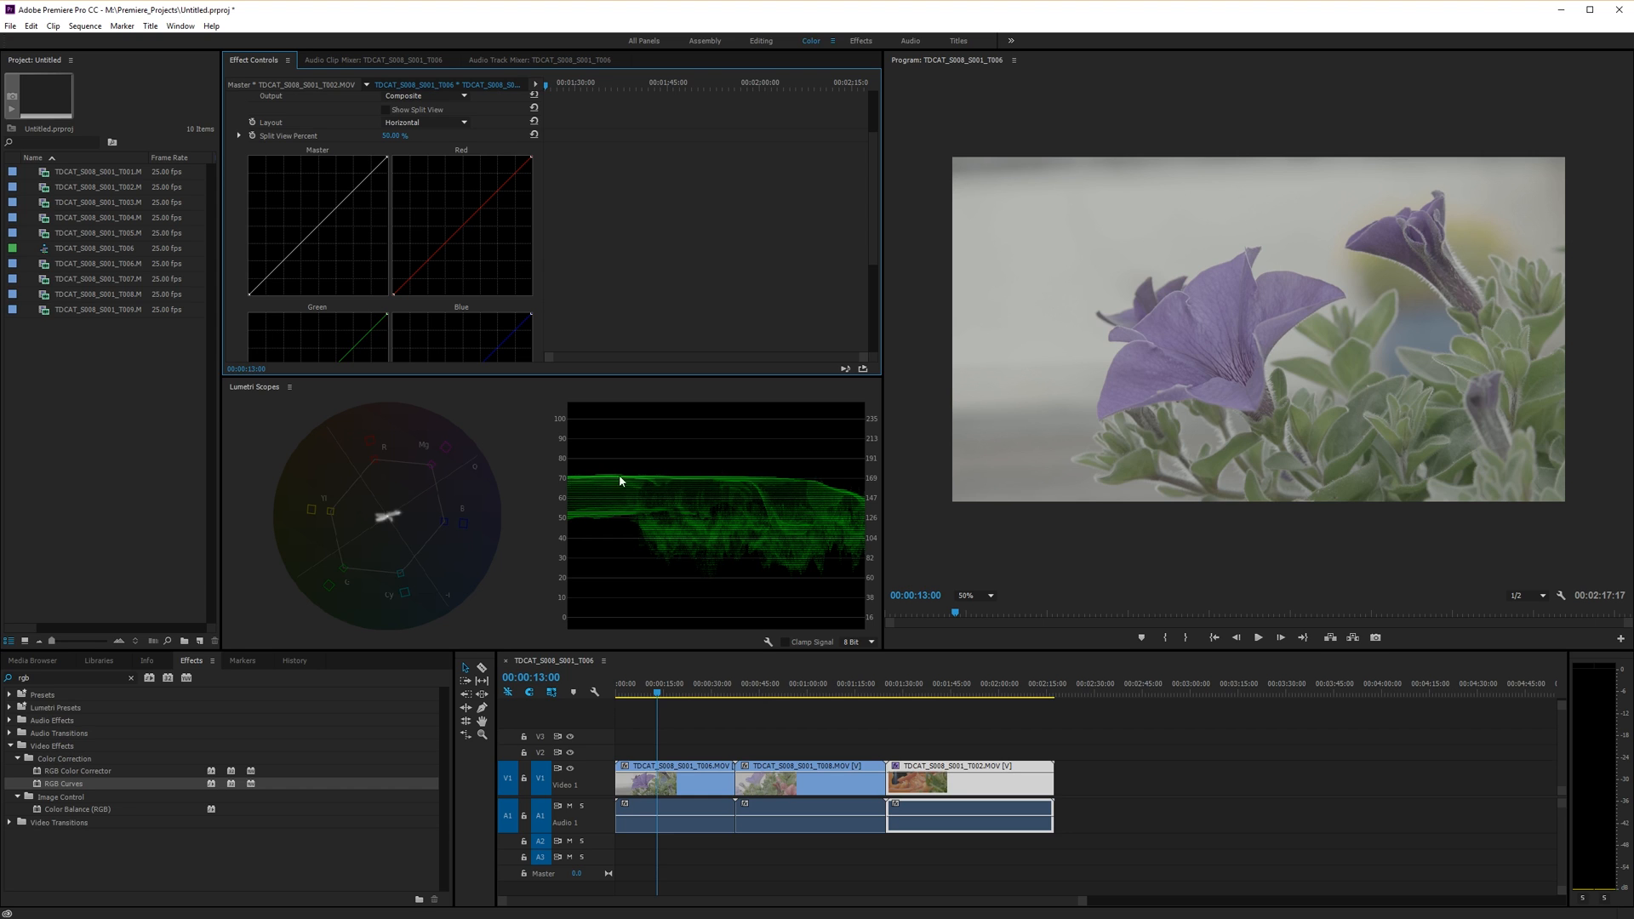
mouse_move(647, 478)
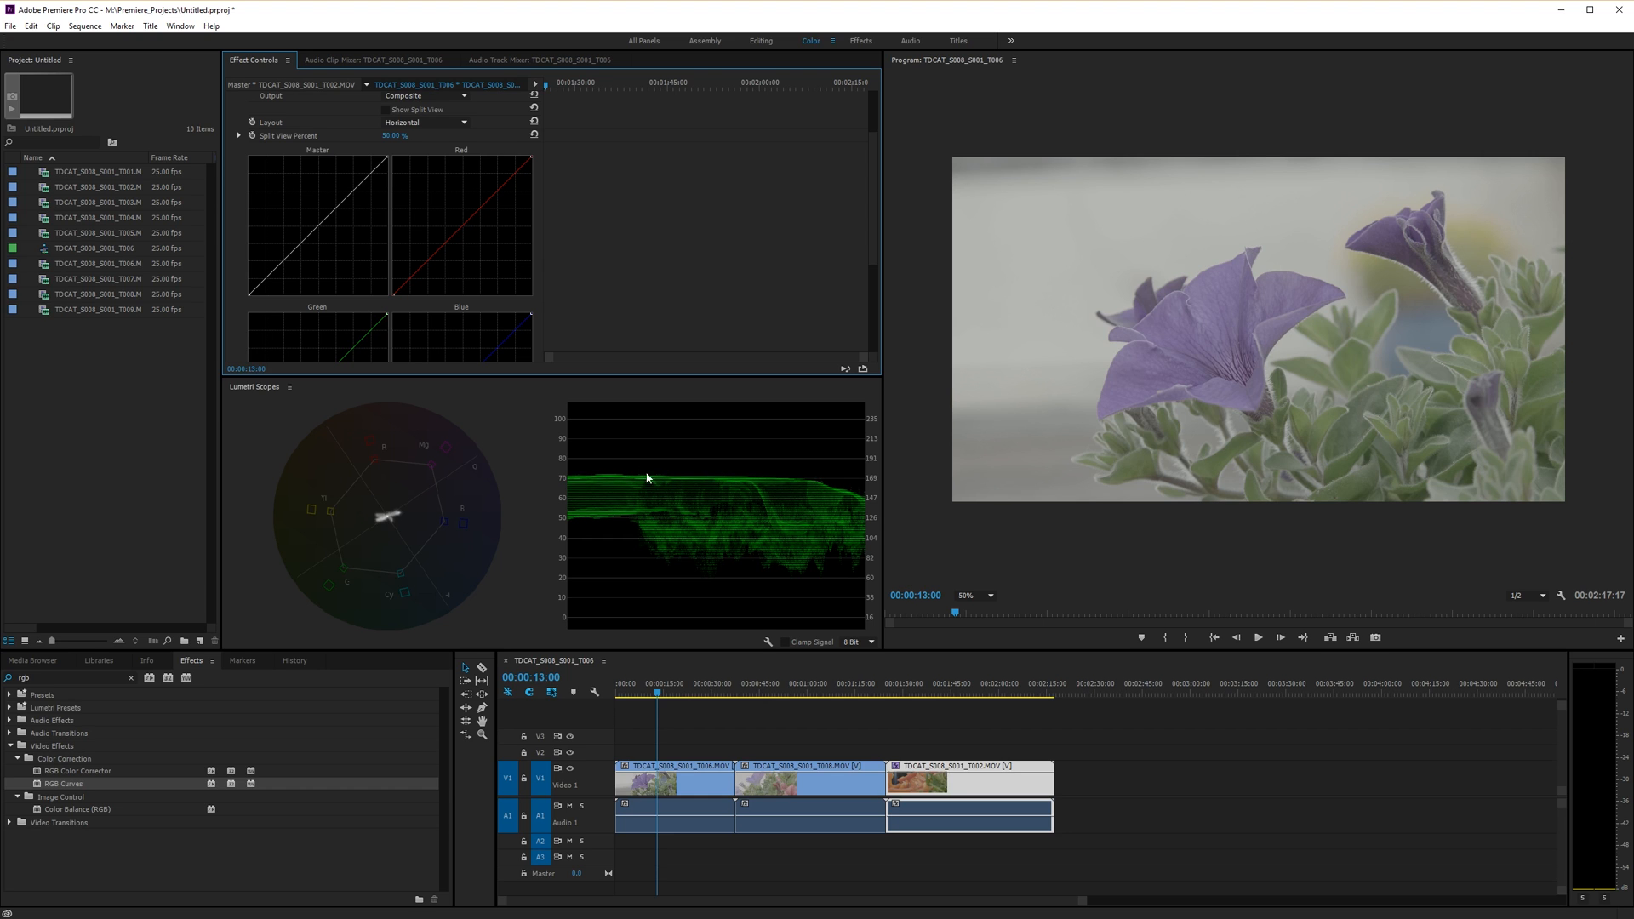
mouse_move(714, 429)
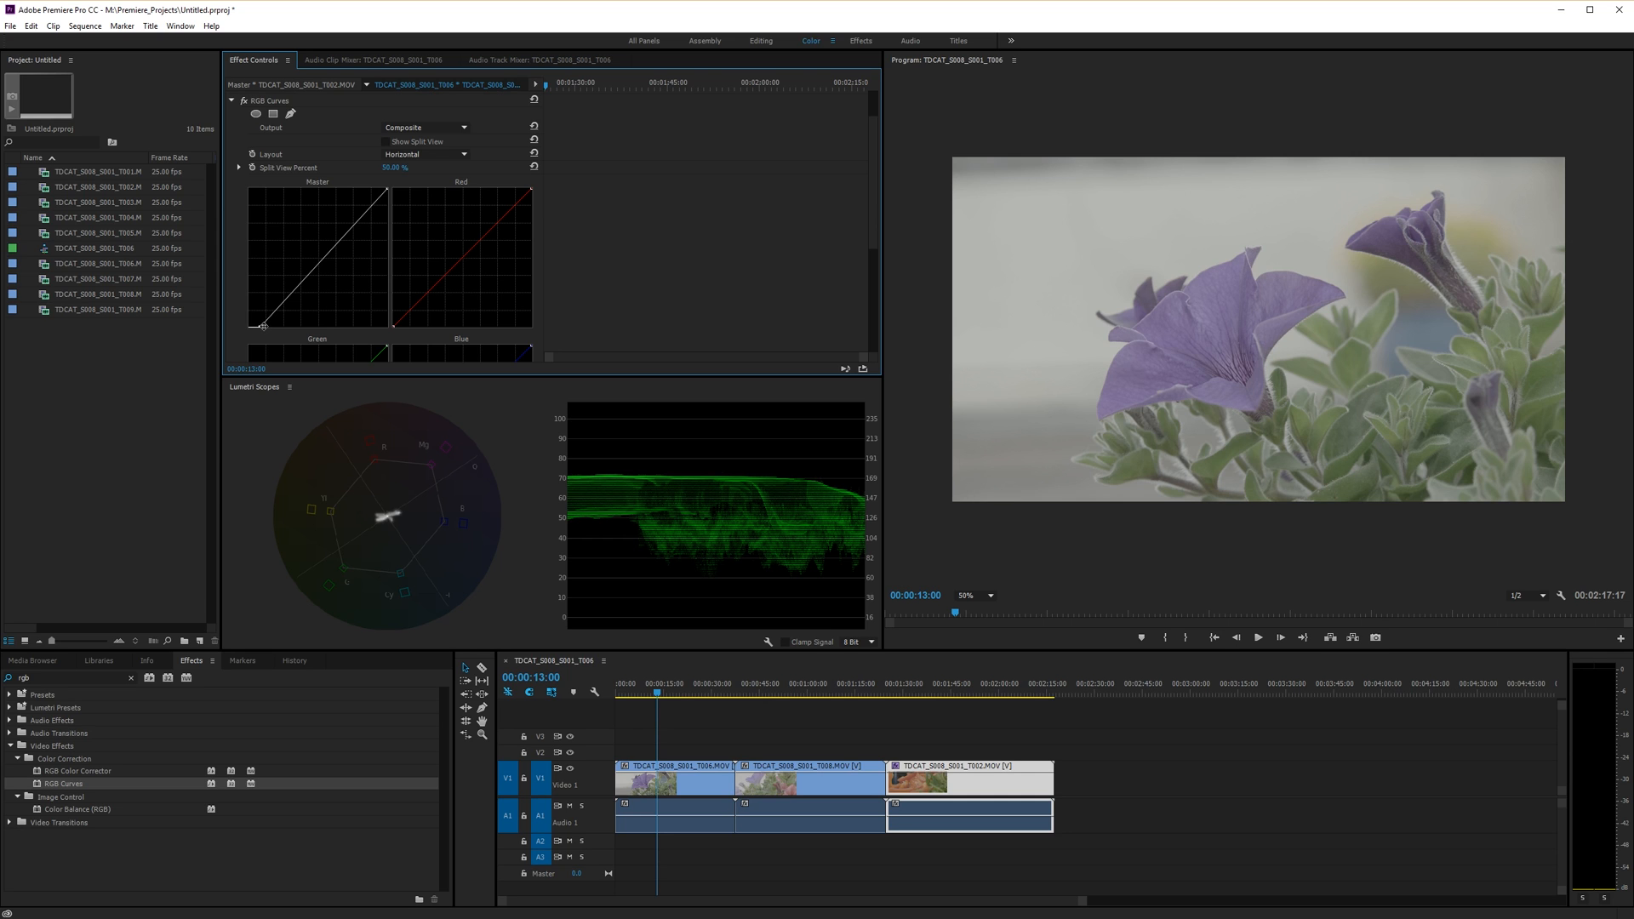
Step: Scrub to a later petunia frame and bring up the first clip's default effect settings
drag(263, 327, 309, 332)
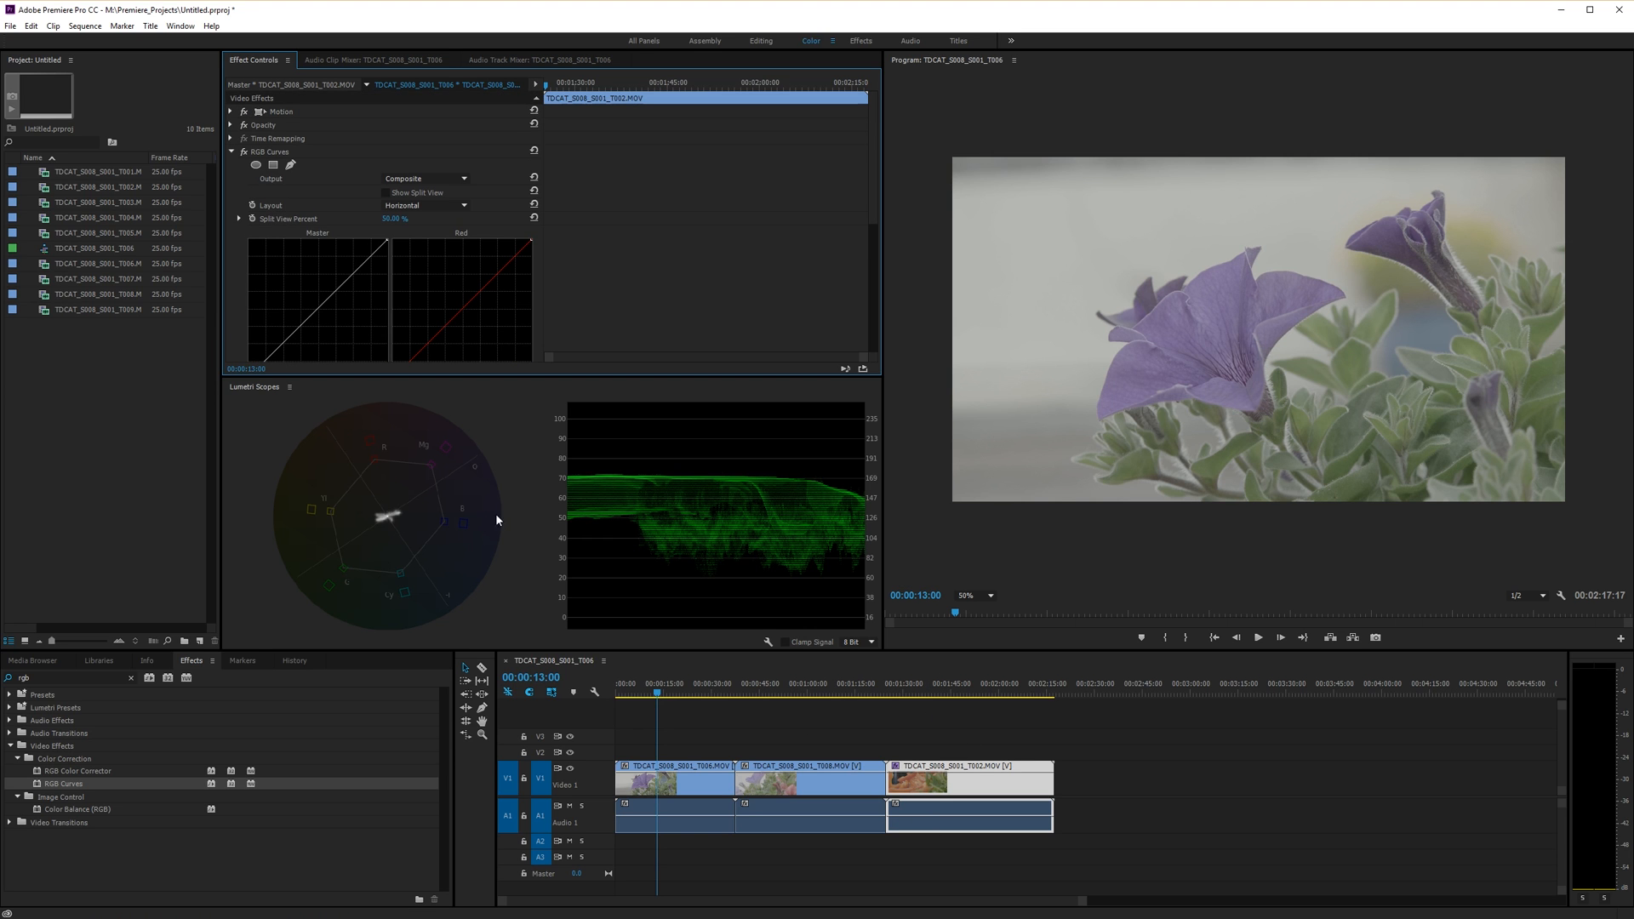
click(635, 694)
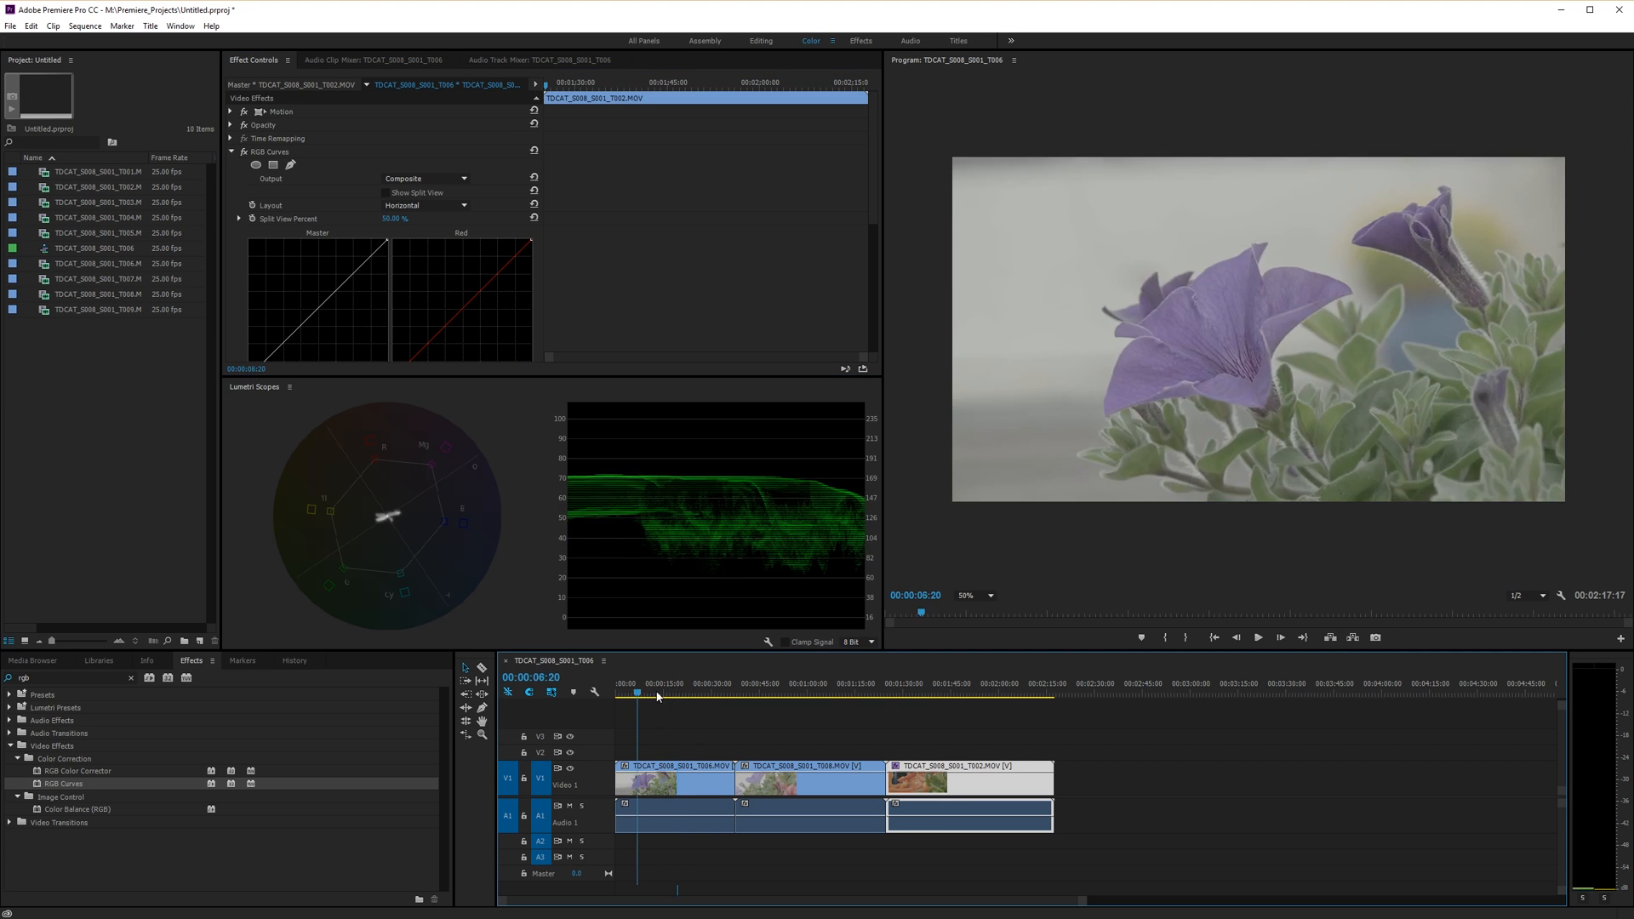
click(669, 692)
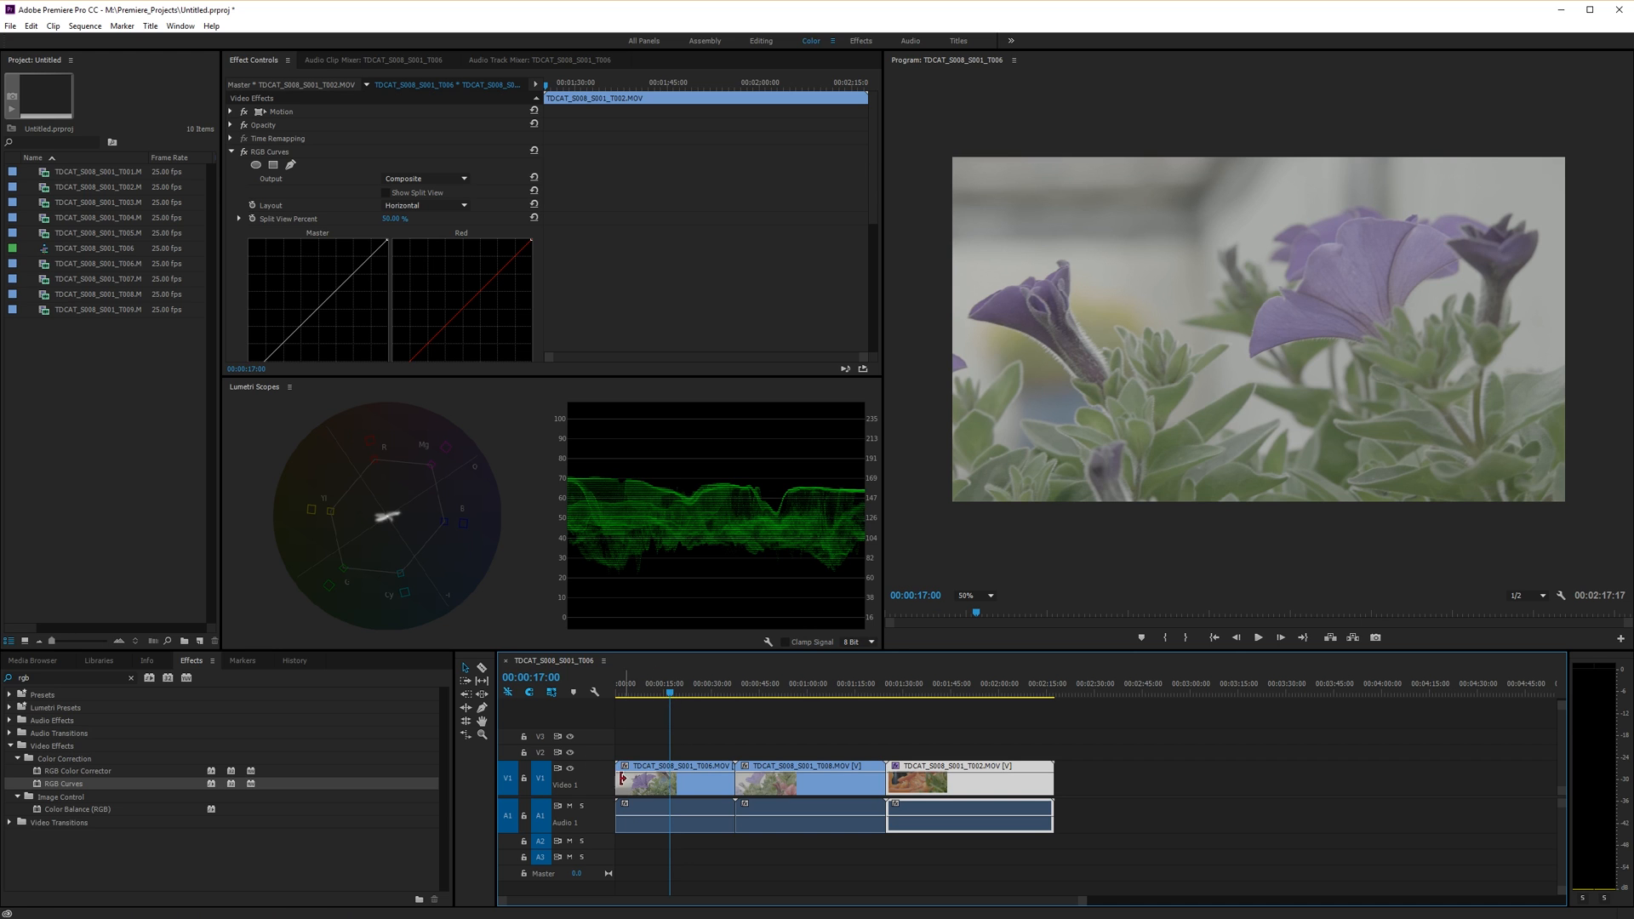
right_click(672, 781)
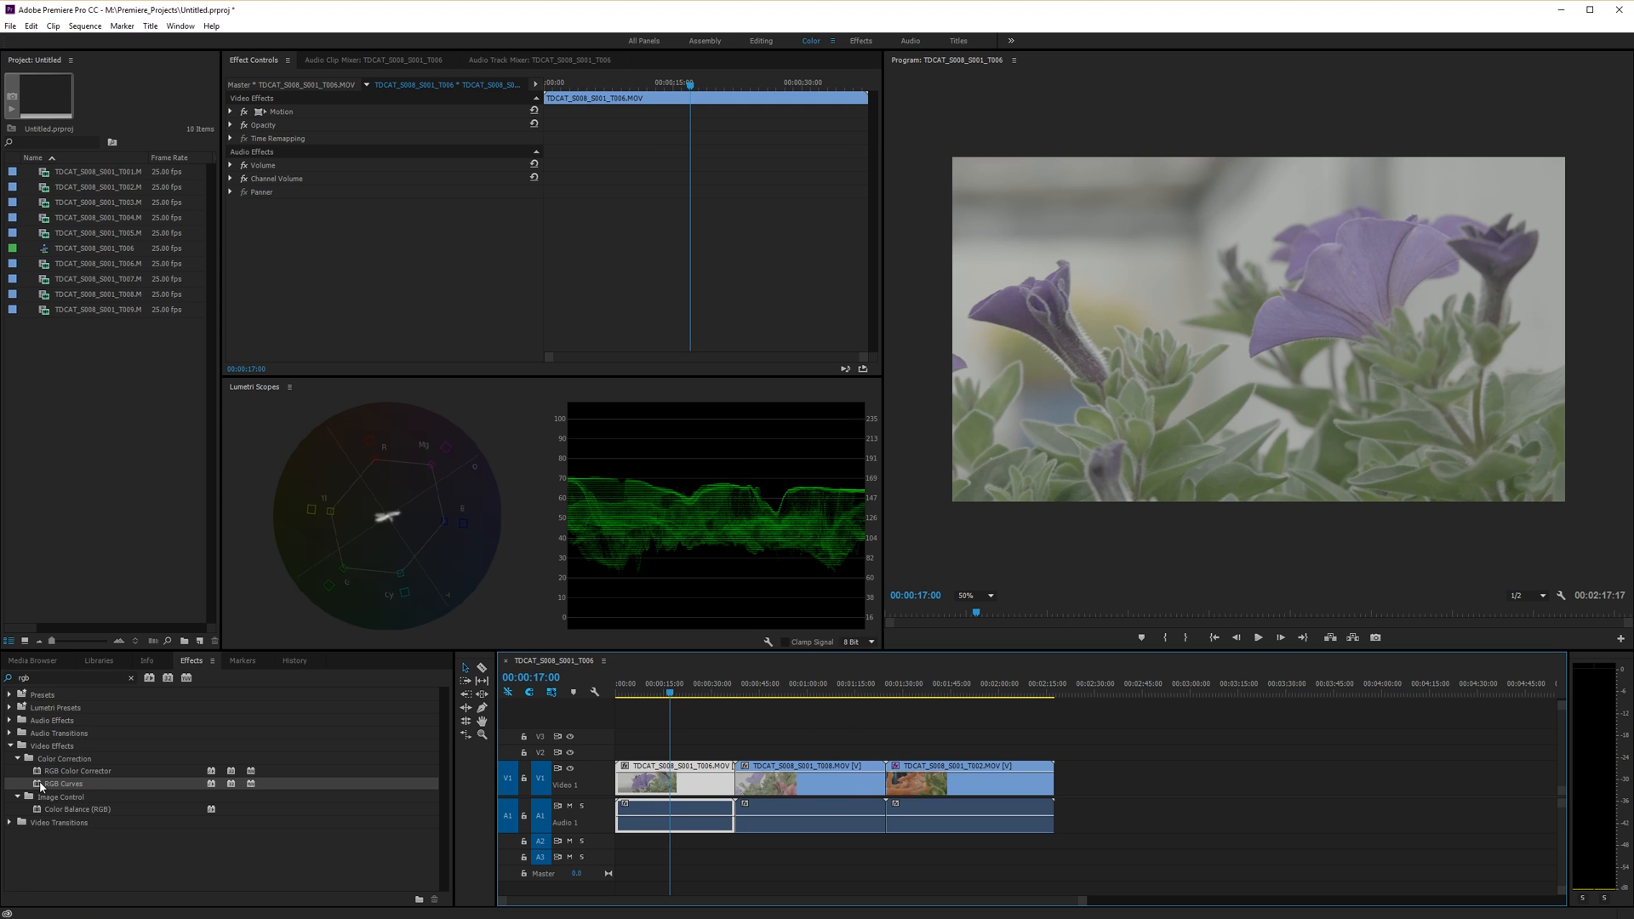
Step: Apply RGB Curves to the first clip and pull the master end points inward for contrast
click(230, 152)
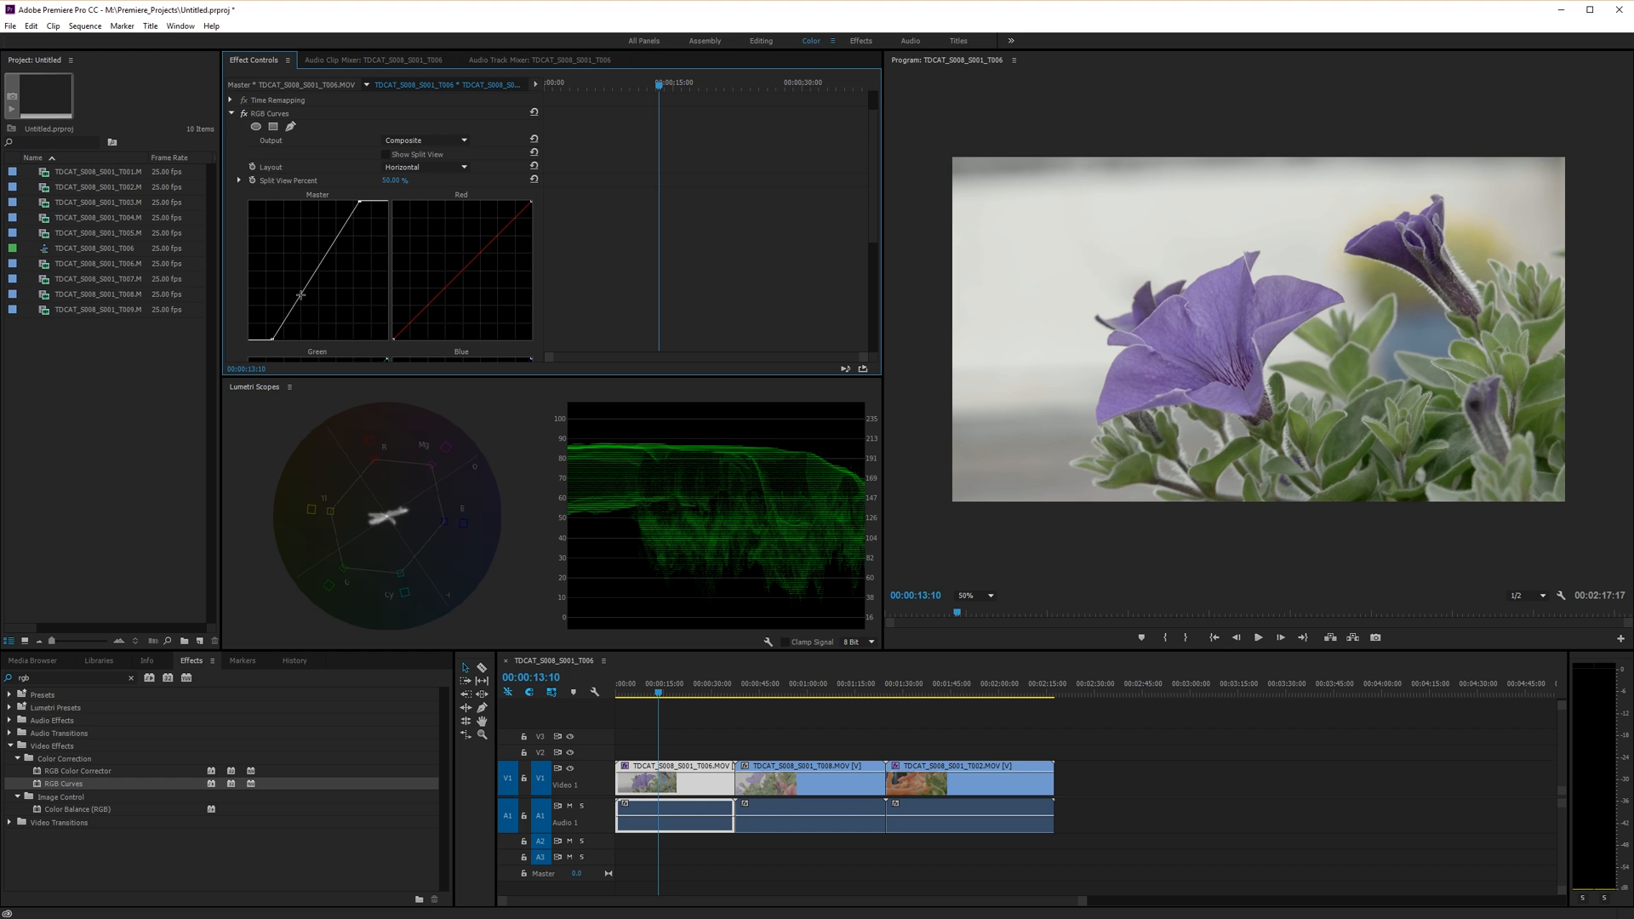
Step: Add a midtone point on the master curve and drag it down into an S shape
drag(299, 295, 303, 298)
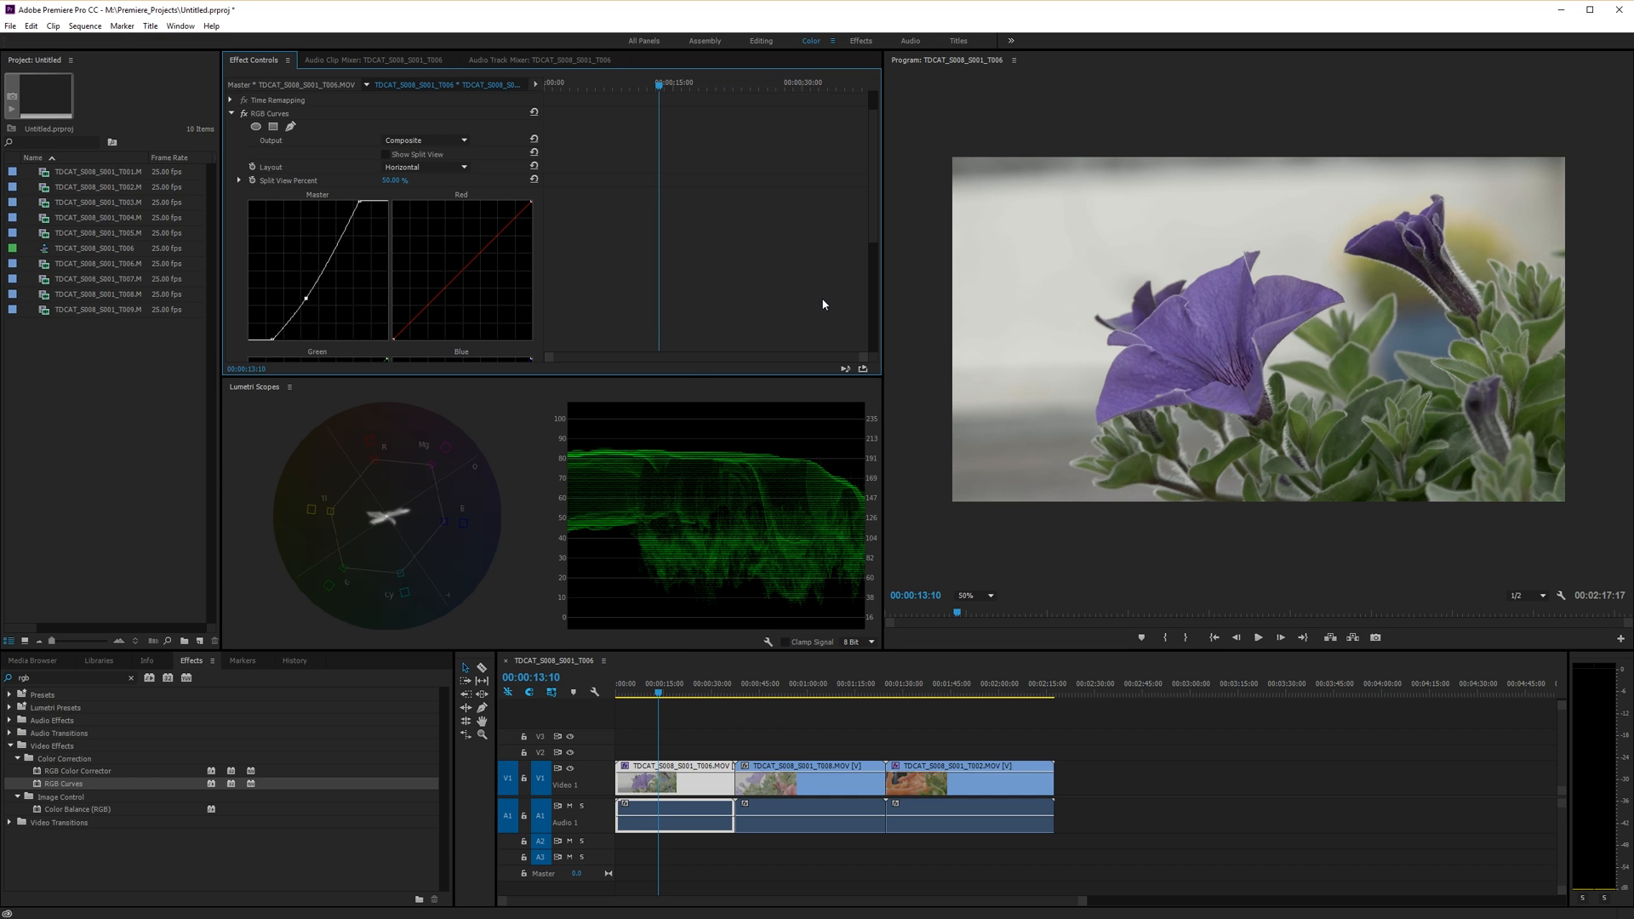
mouse_move(354, 387)
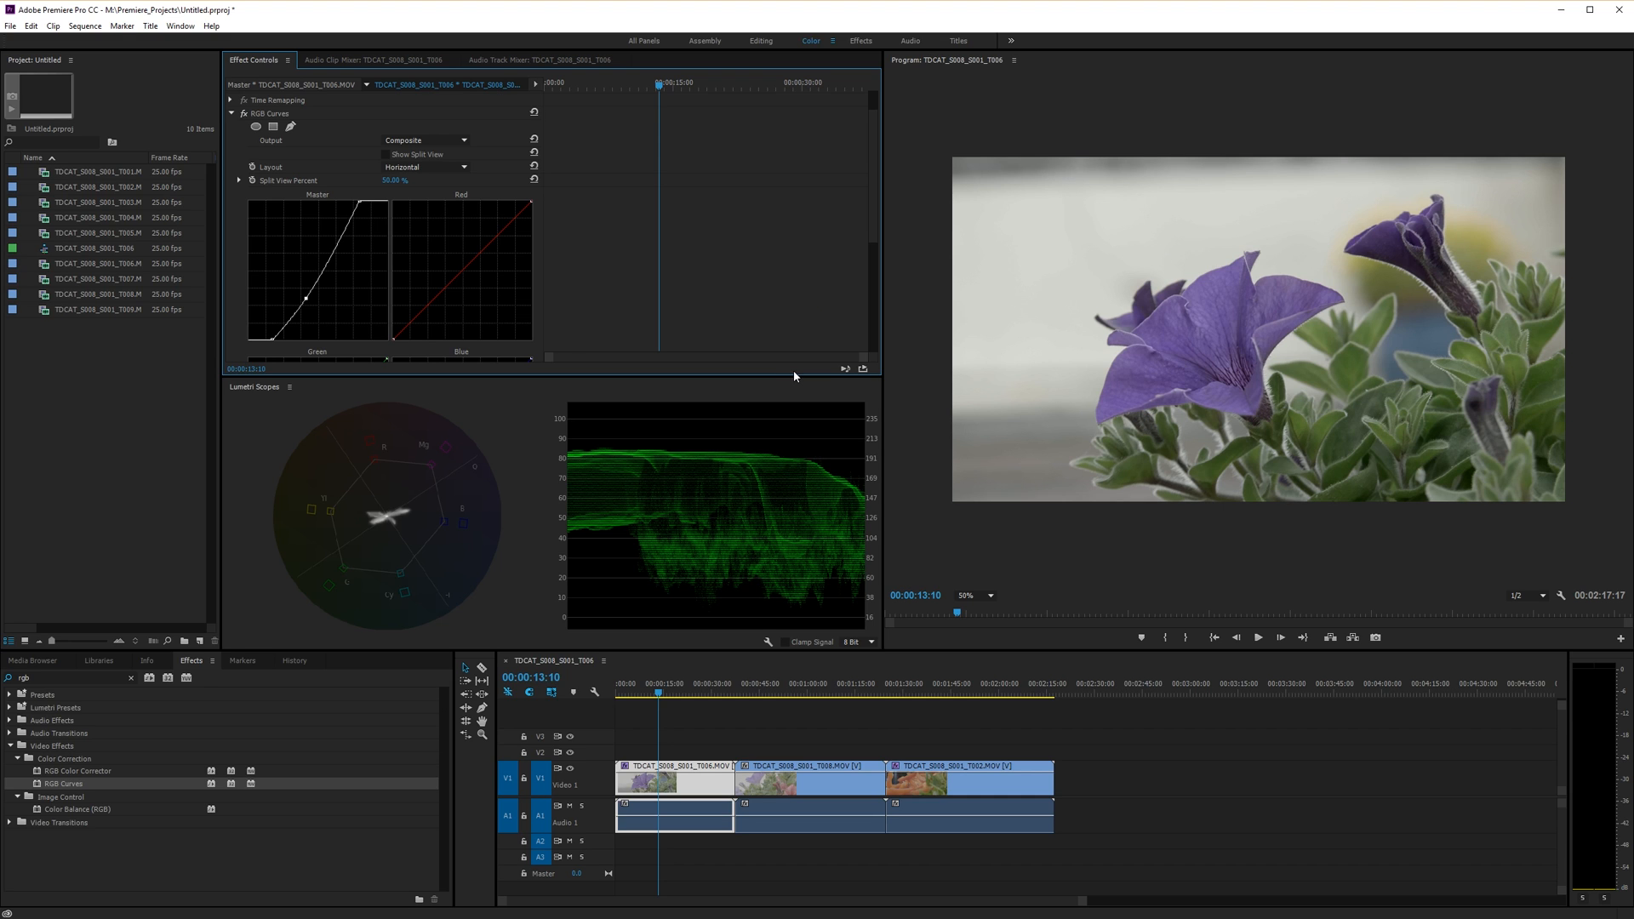
mouse_move(1239, 330)
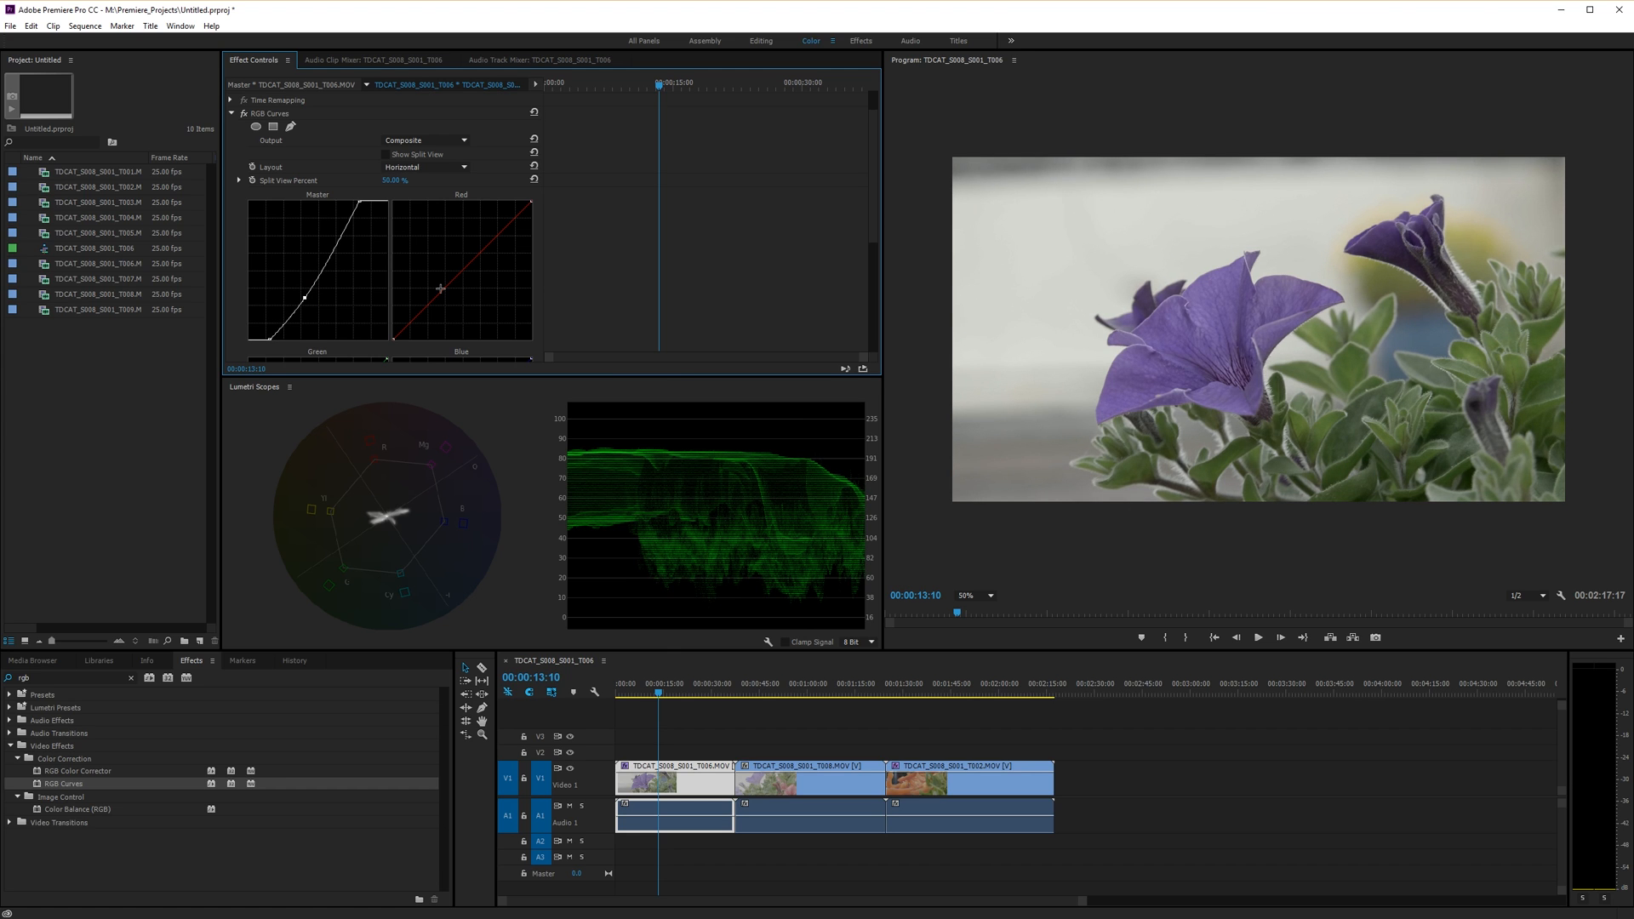
mouse_move(378, 226)
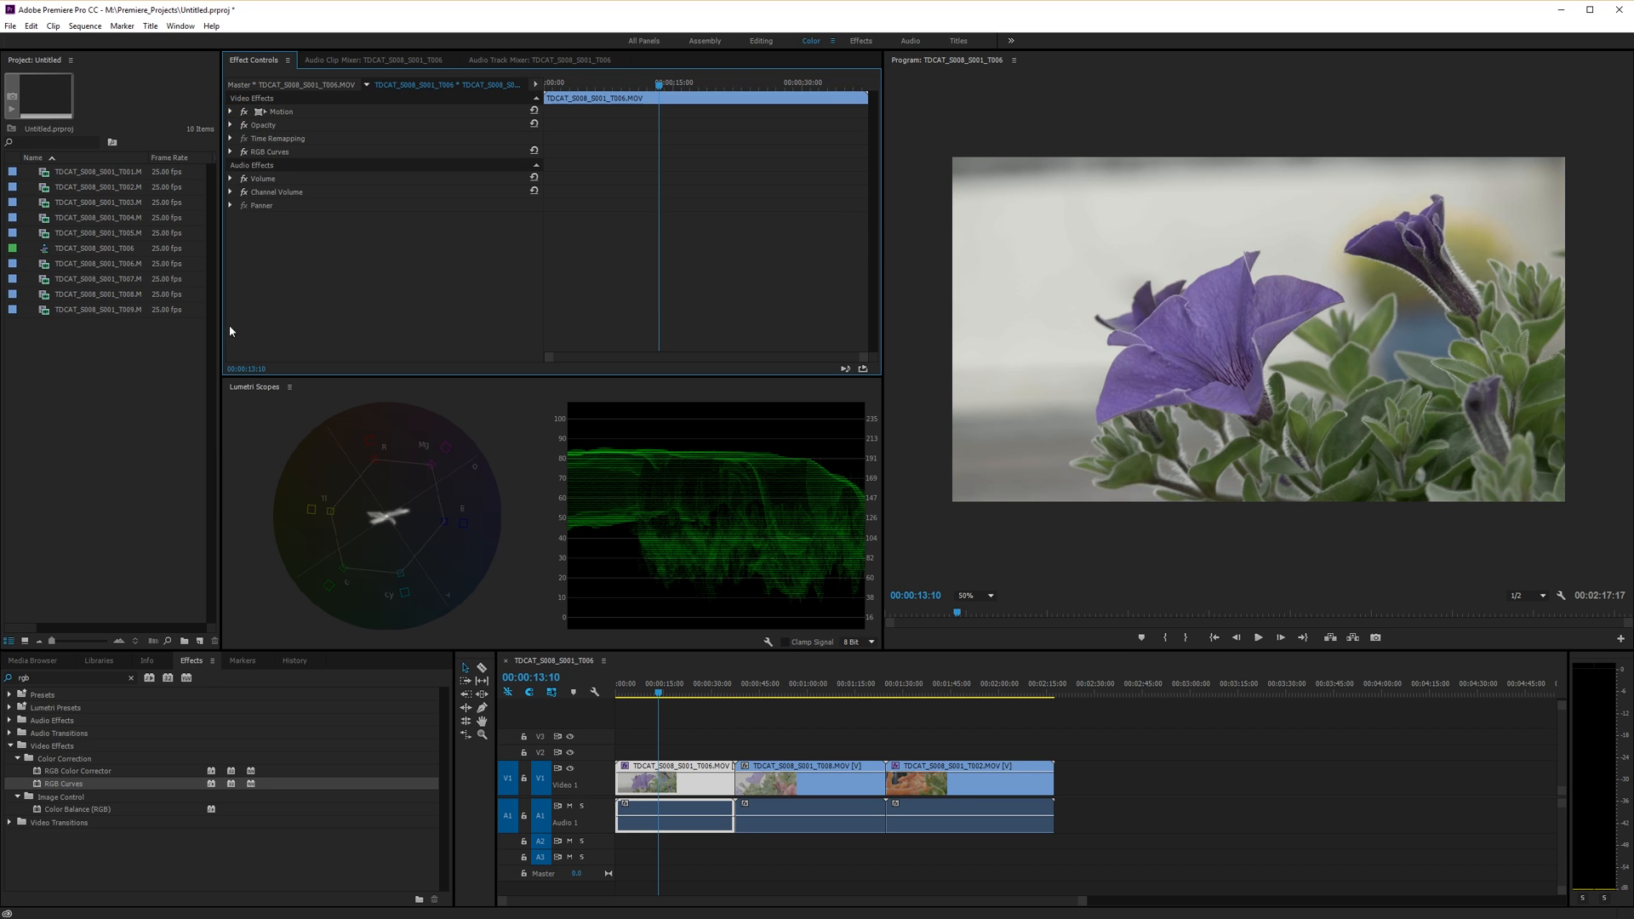
Step: Search the Effects panel for 'fast' to find the Fast Color Corrector
click(63, 677)
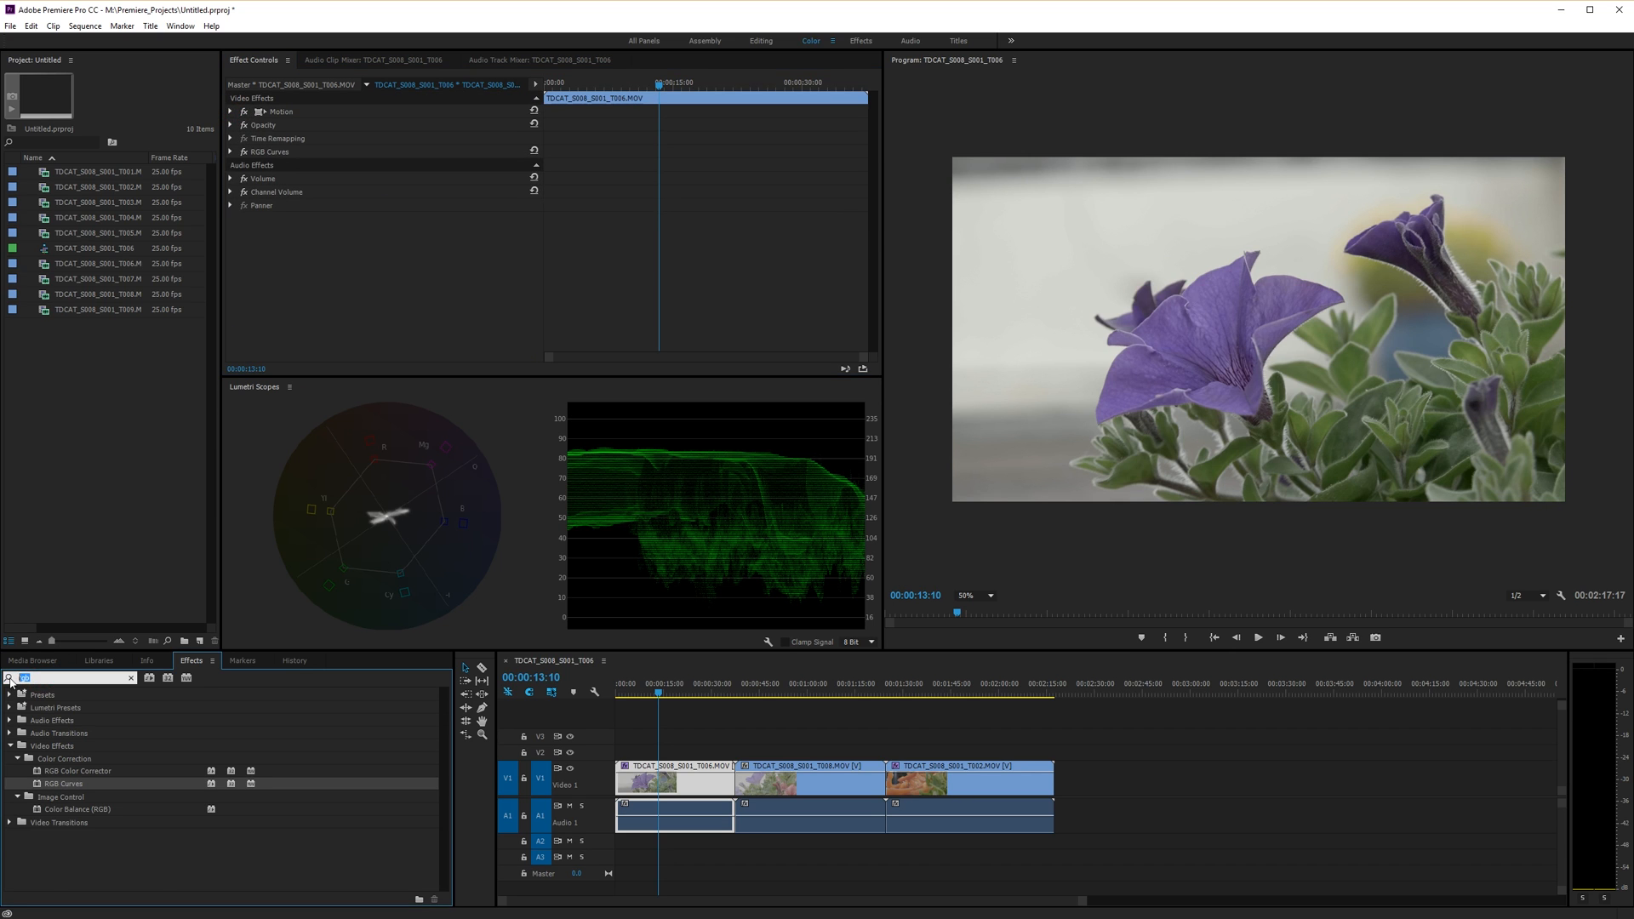
text(fast)
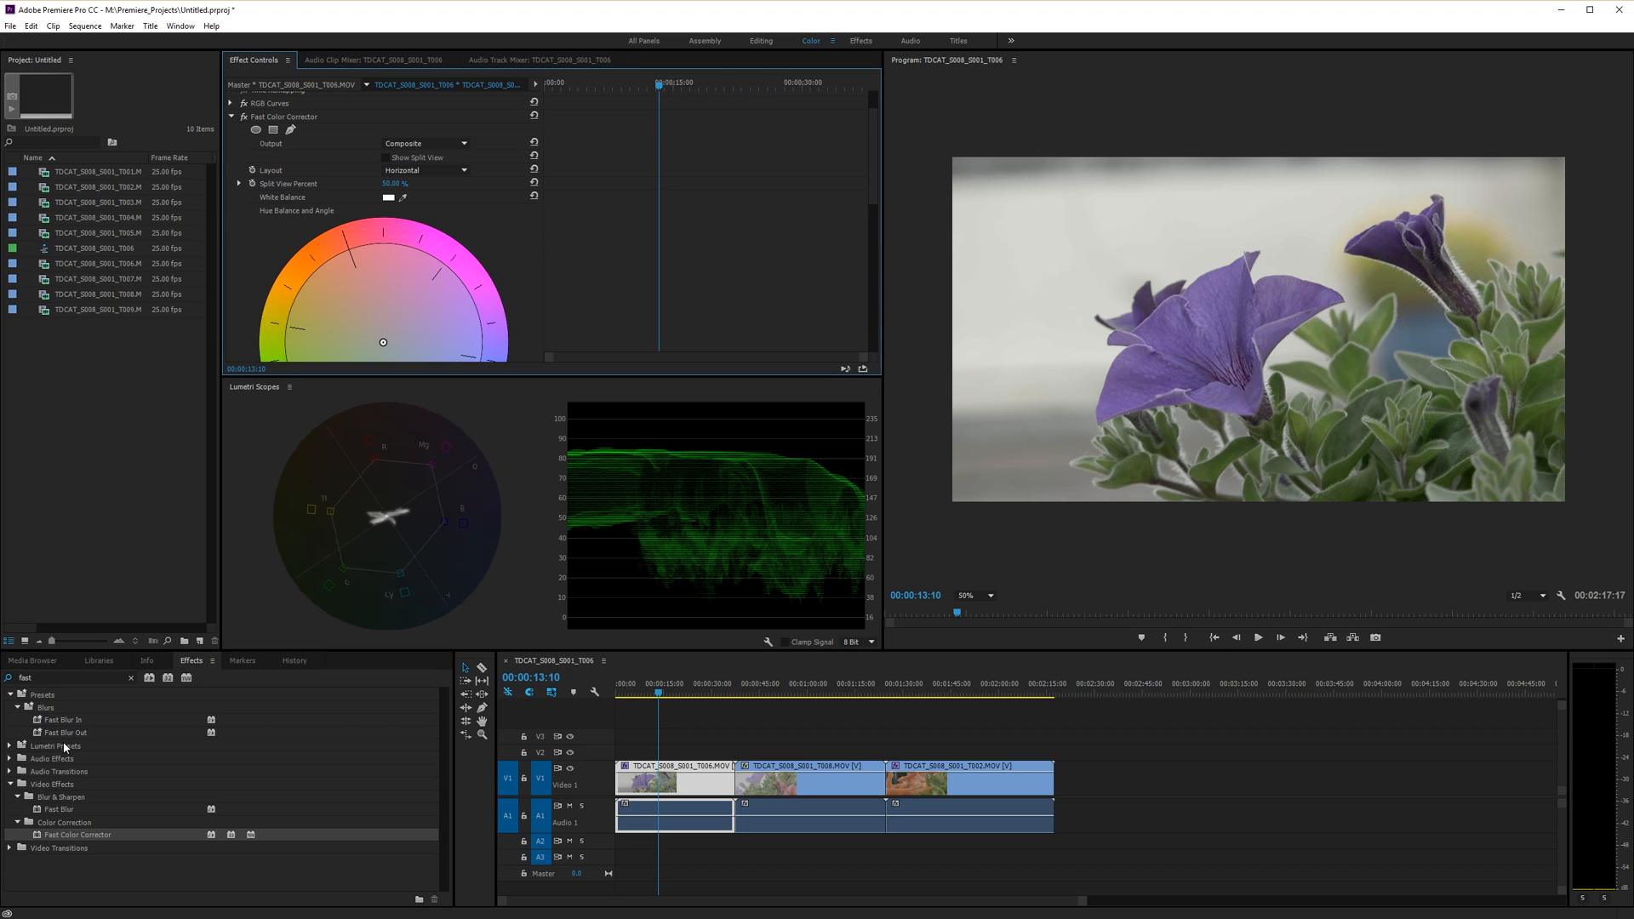
mouse_move(215, 850)
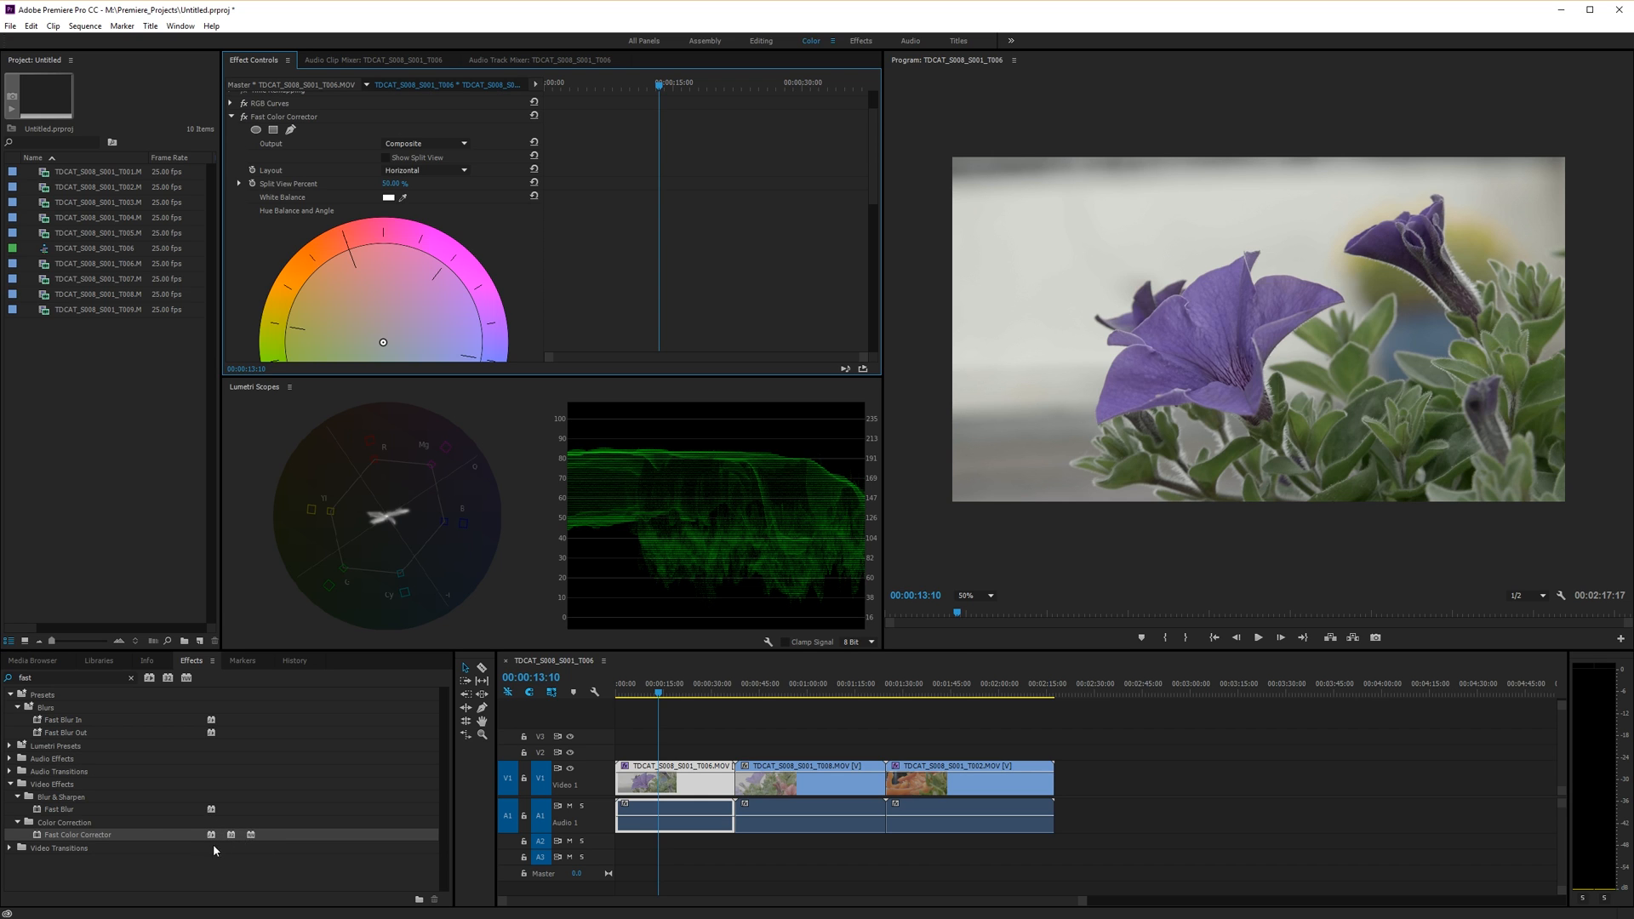
mouse_move(564, 592)
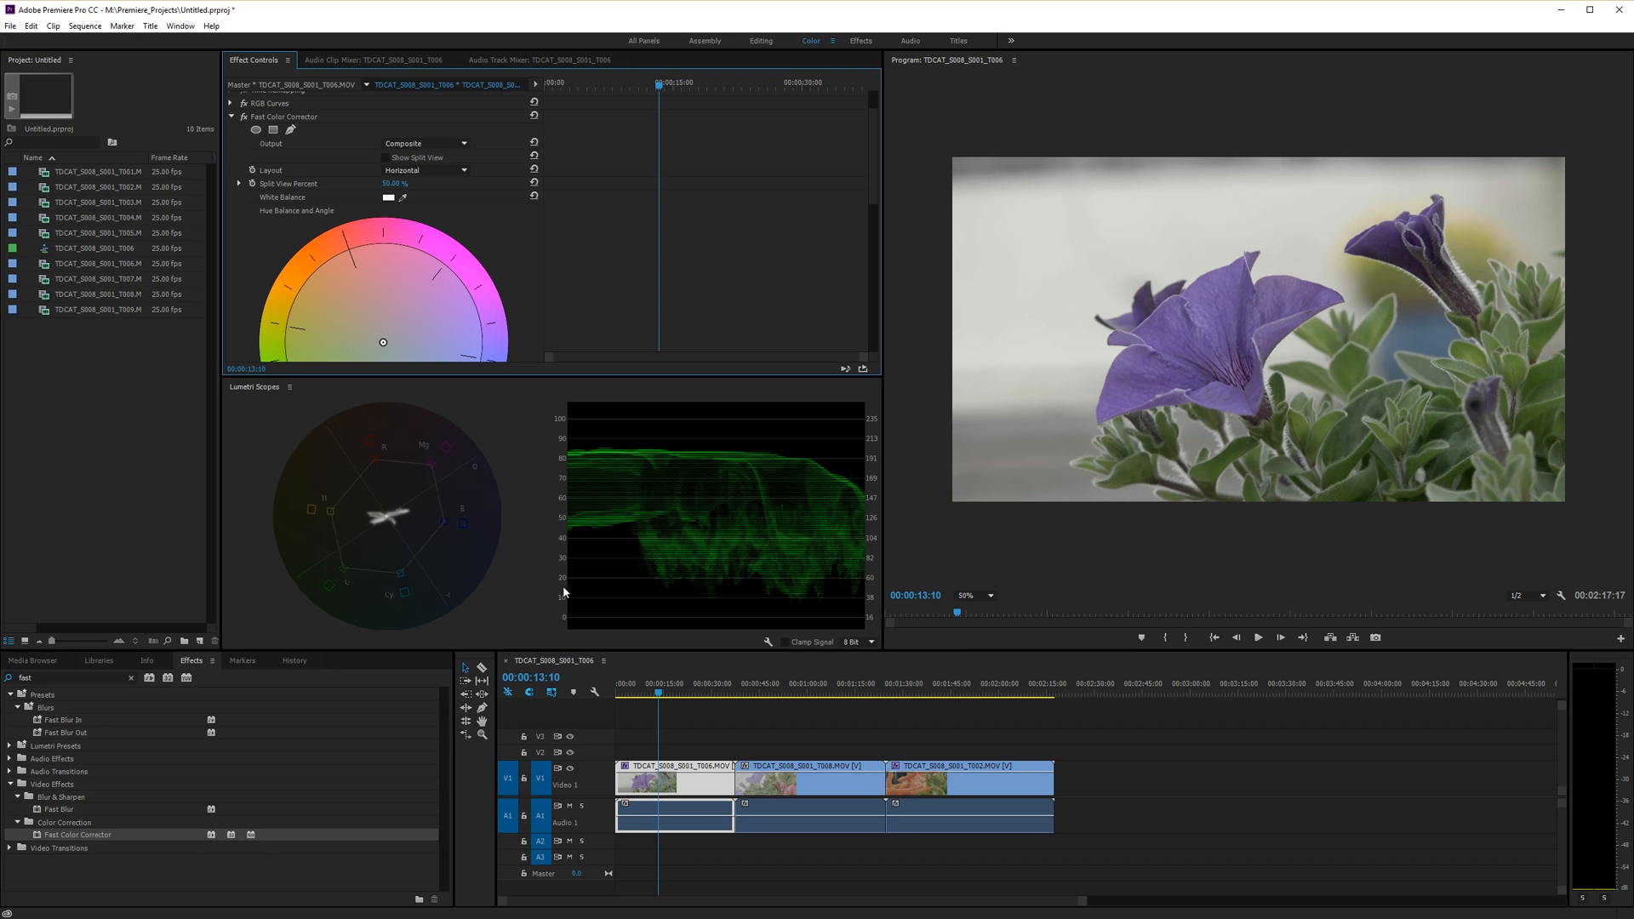
mouse_move(873, 143)
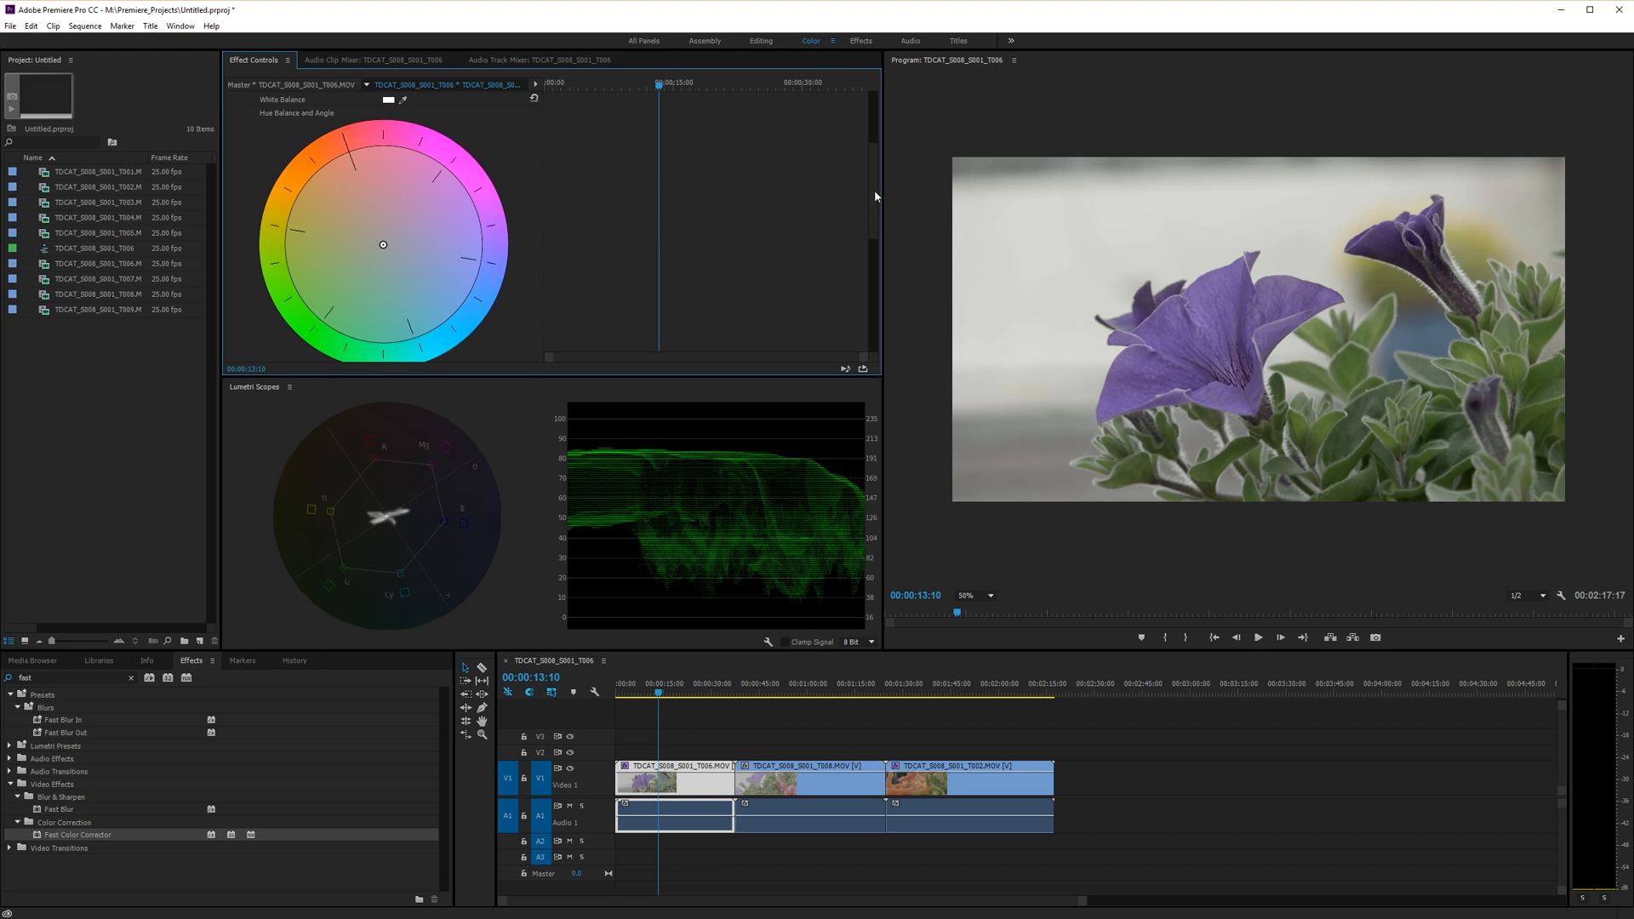
Step: Scroll to the Fast Color Corrector controls and auto-set the shot's white level
scroll(down, 3)
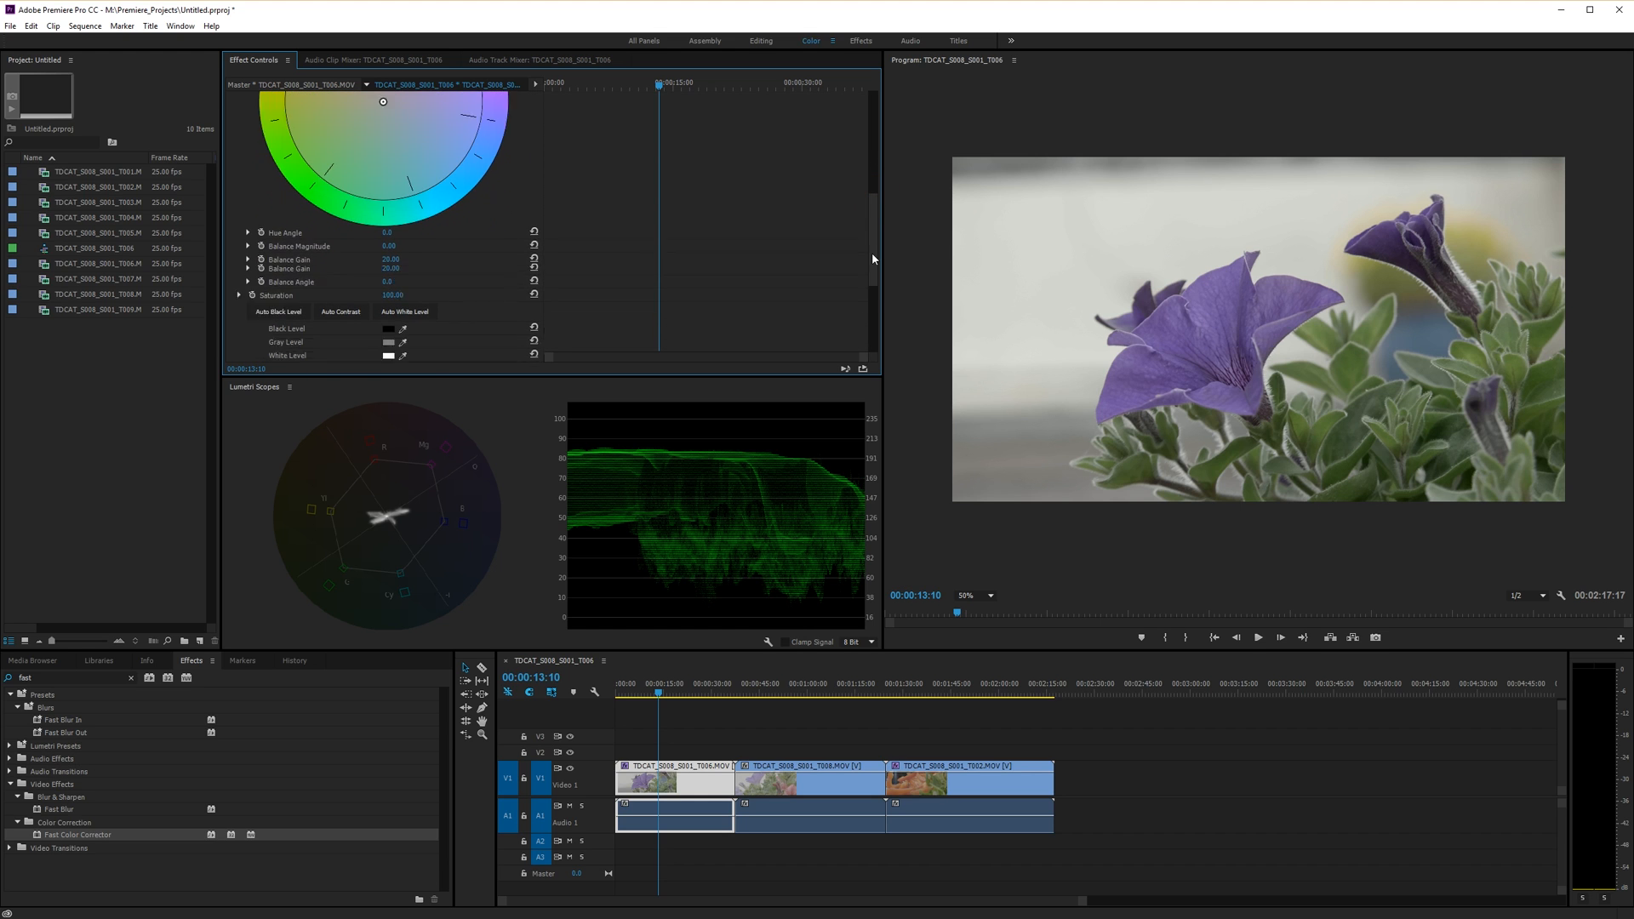
scroll(down, 3)
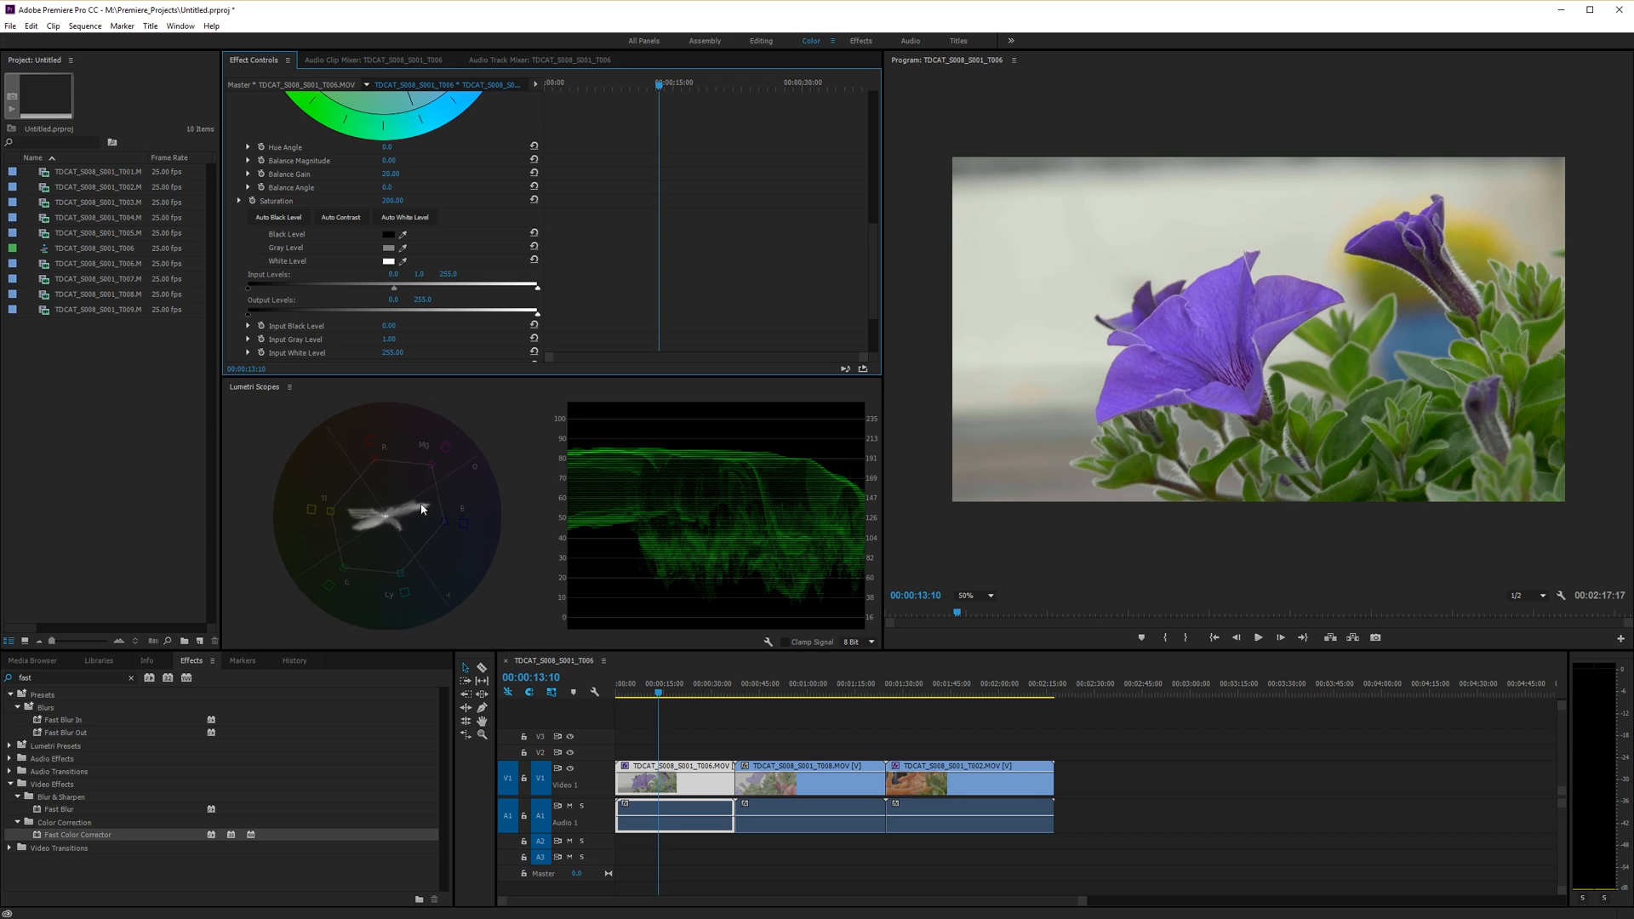
mouse_move(445, 507)
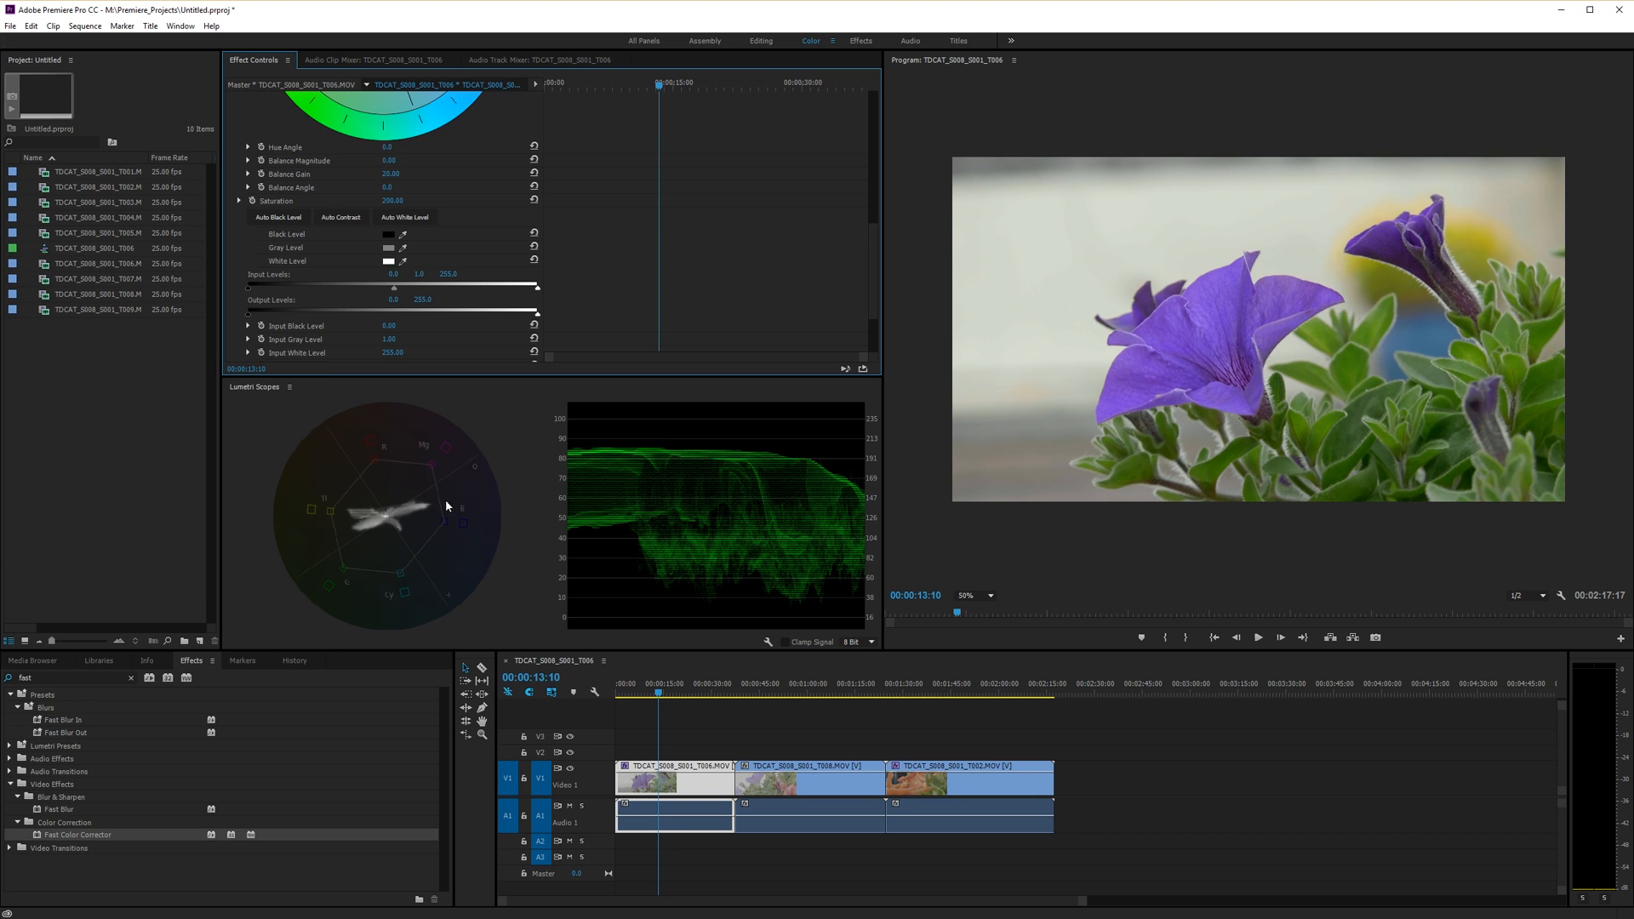
mouse_move(438, 507)
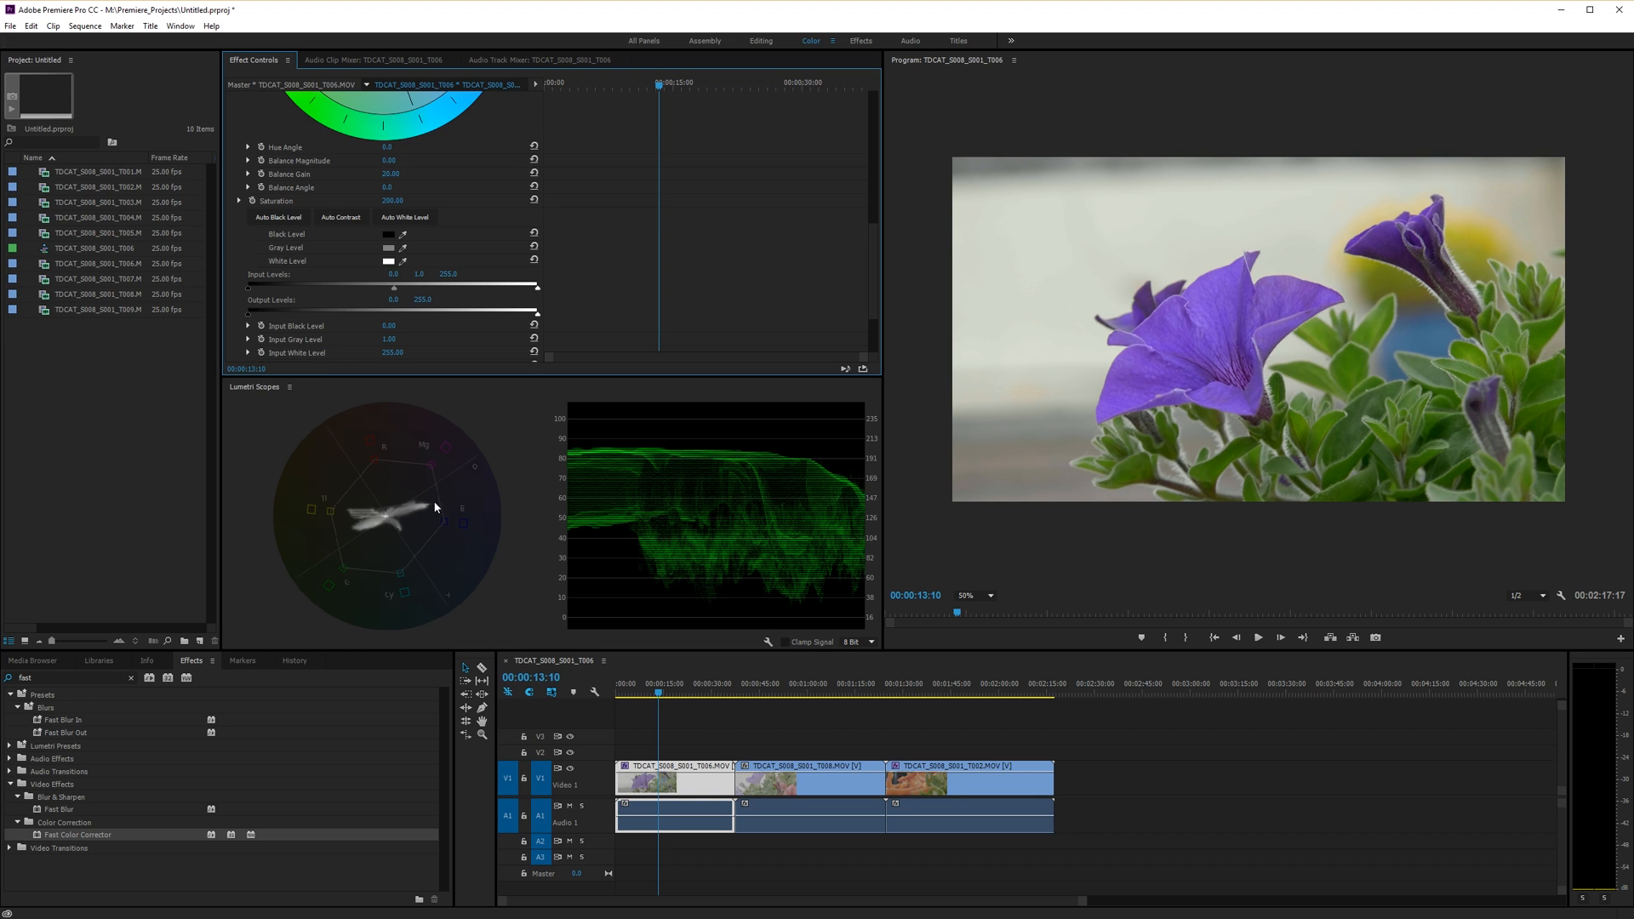
mouse_move(414, 511)
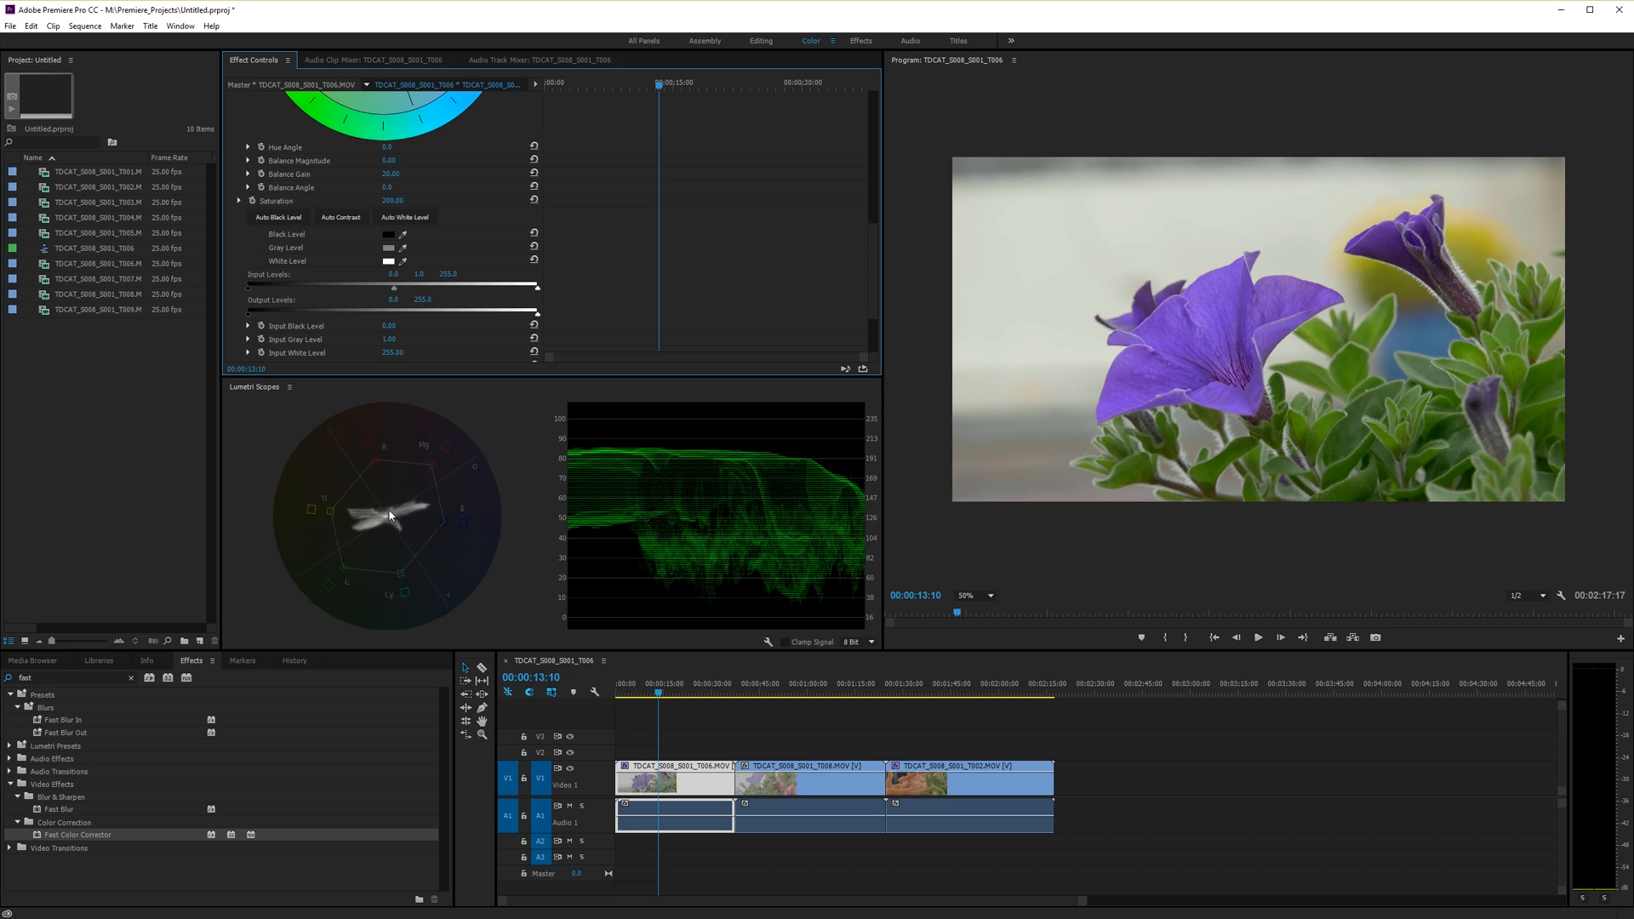
mouse_move(351, 538)
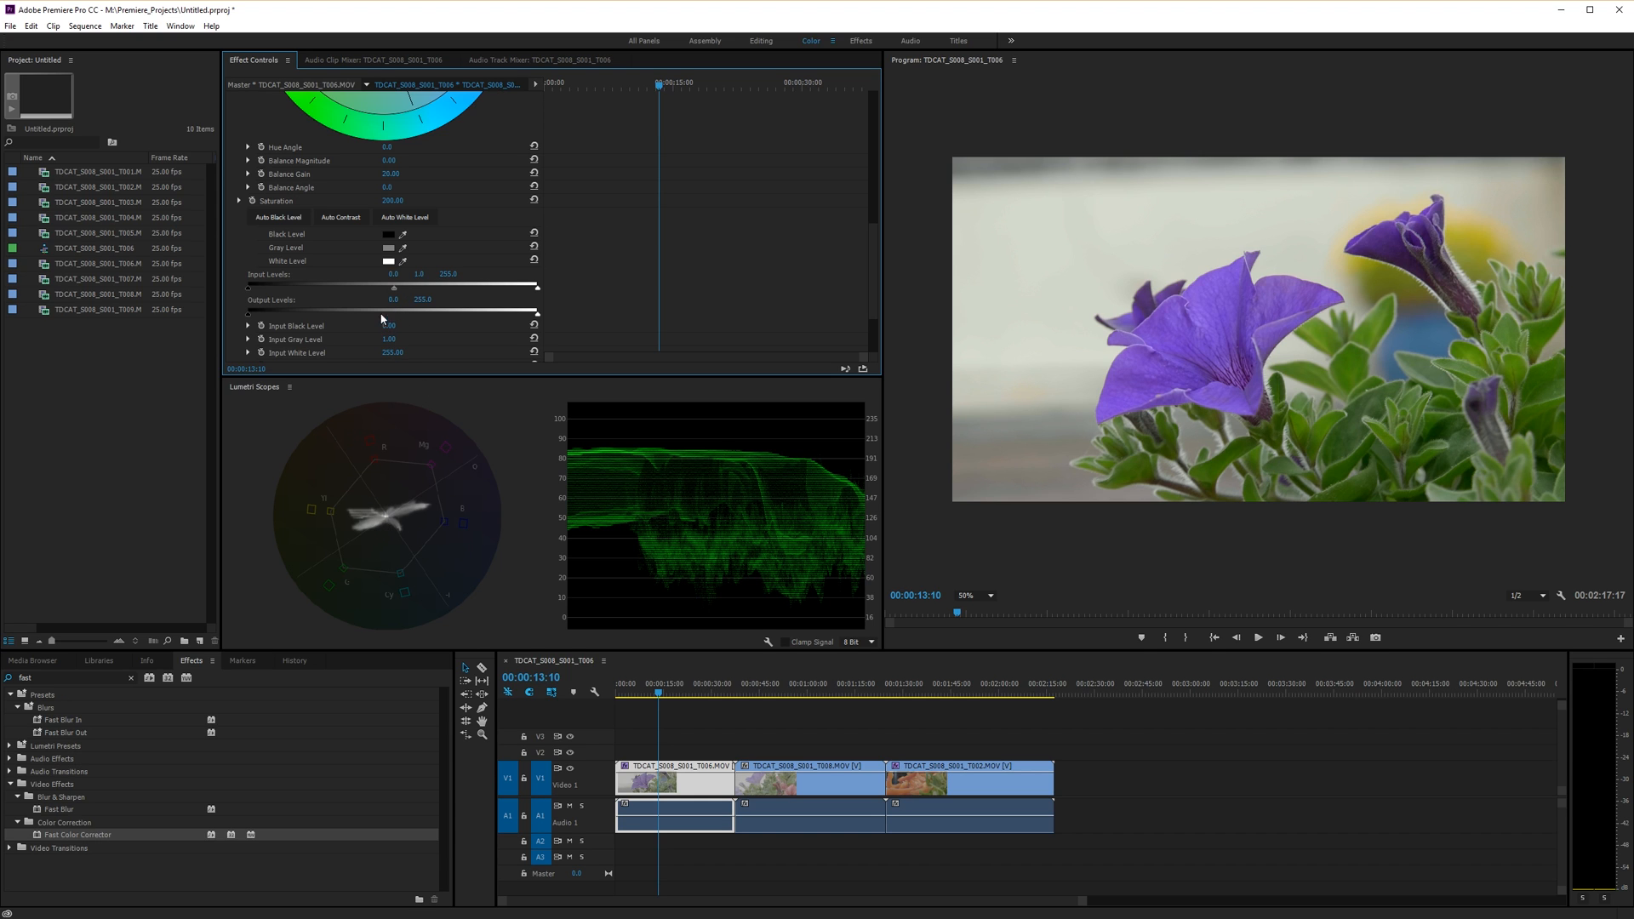
mouse_move(391, 223)
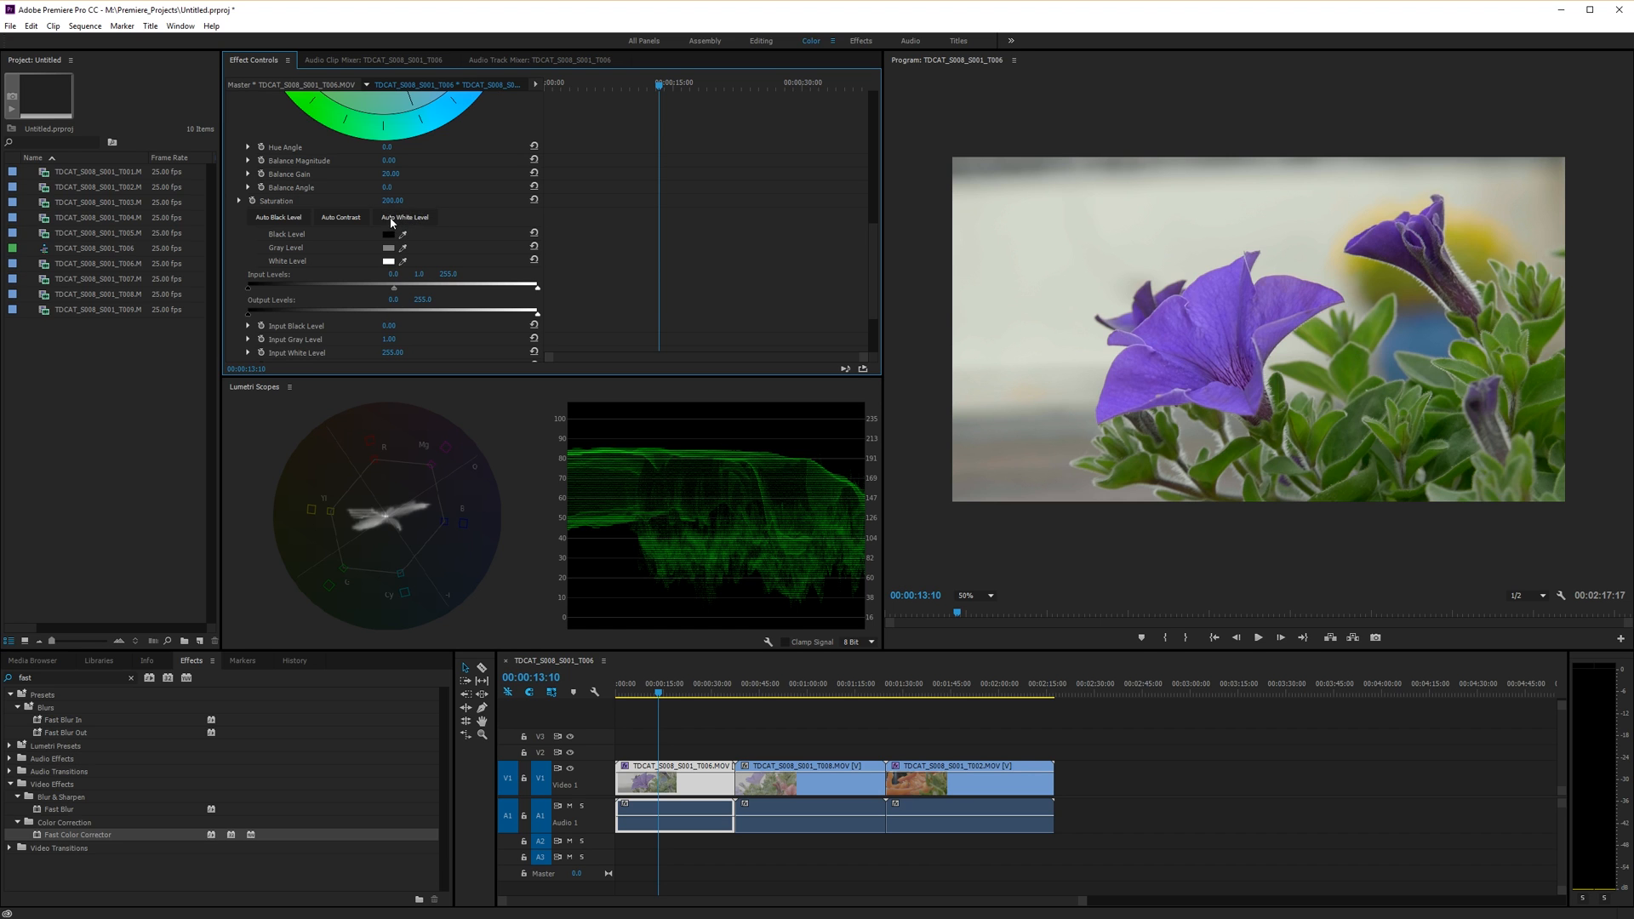
click(393, 201)
text(122)
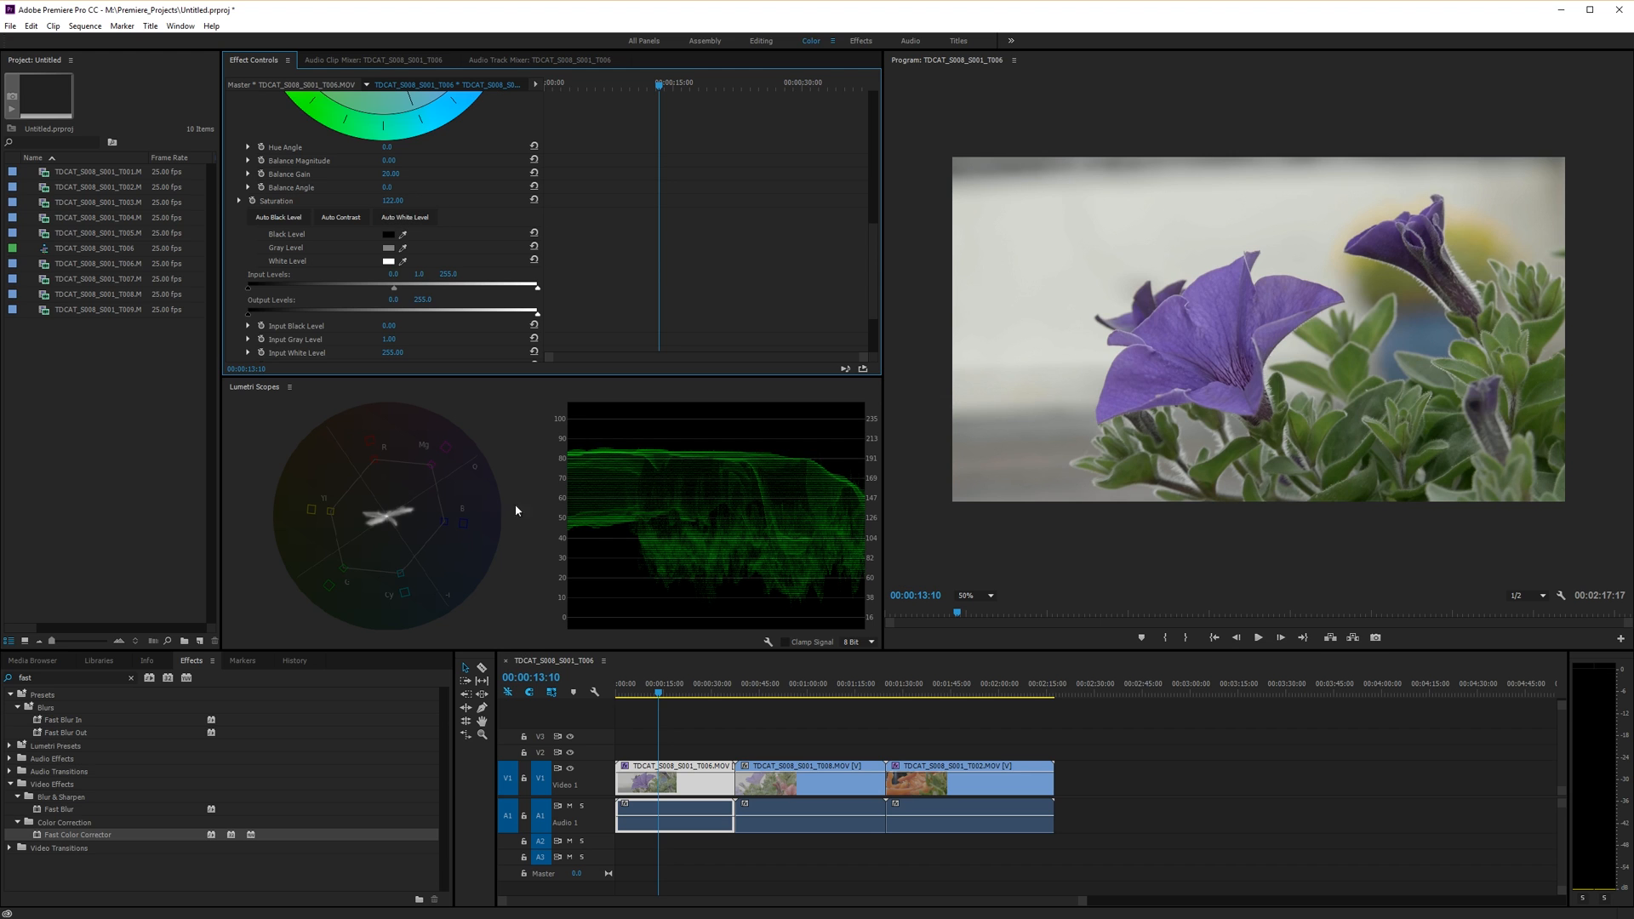
mouse_move(869, 243)
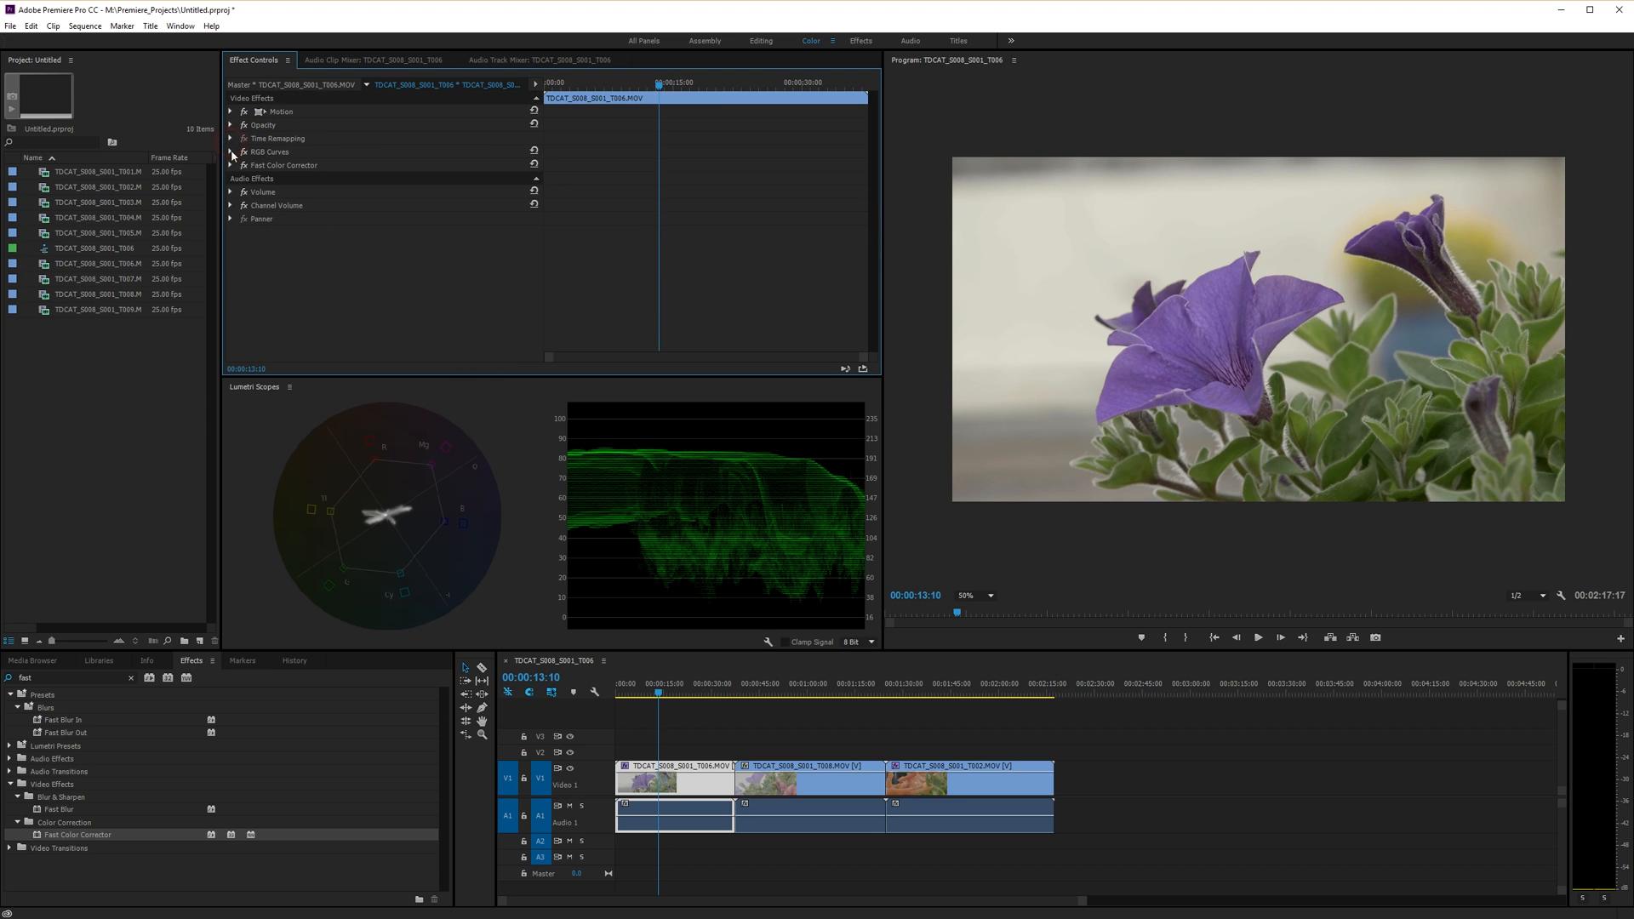
mouse_move(243, 155)
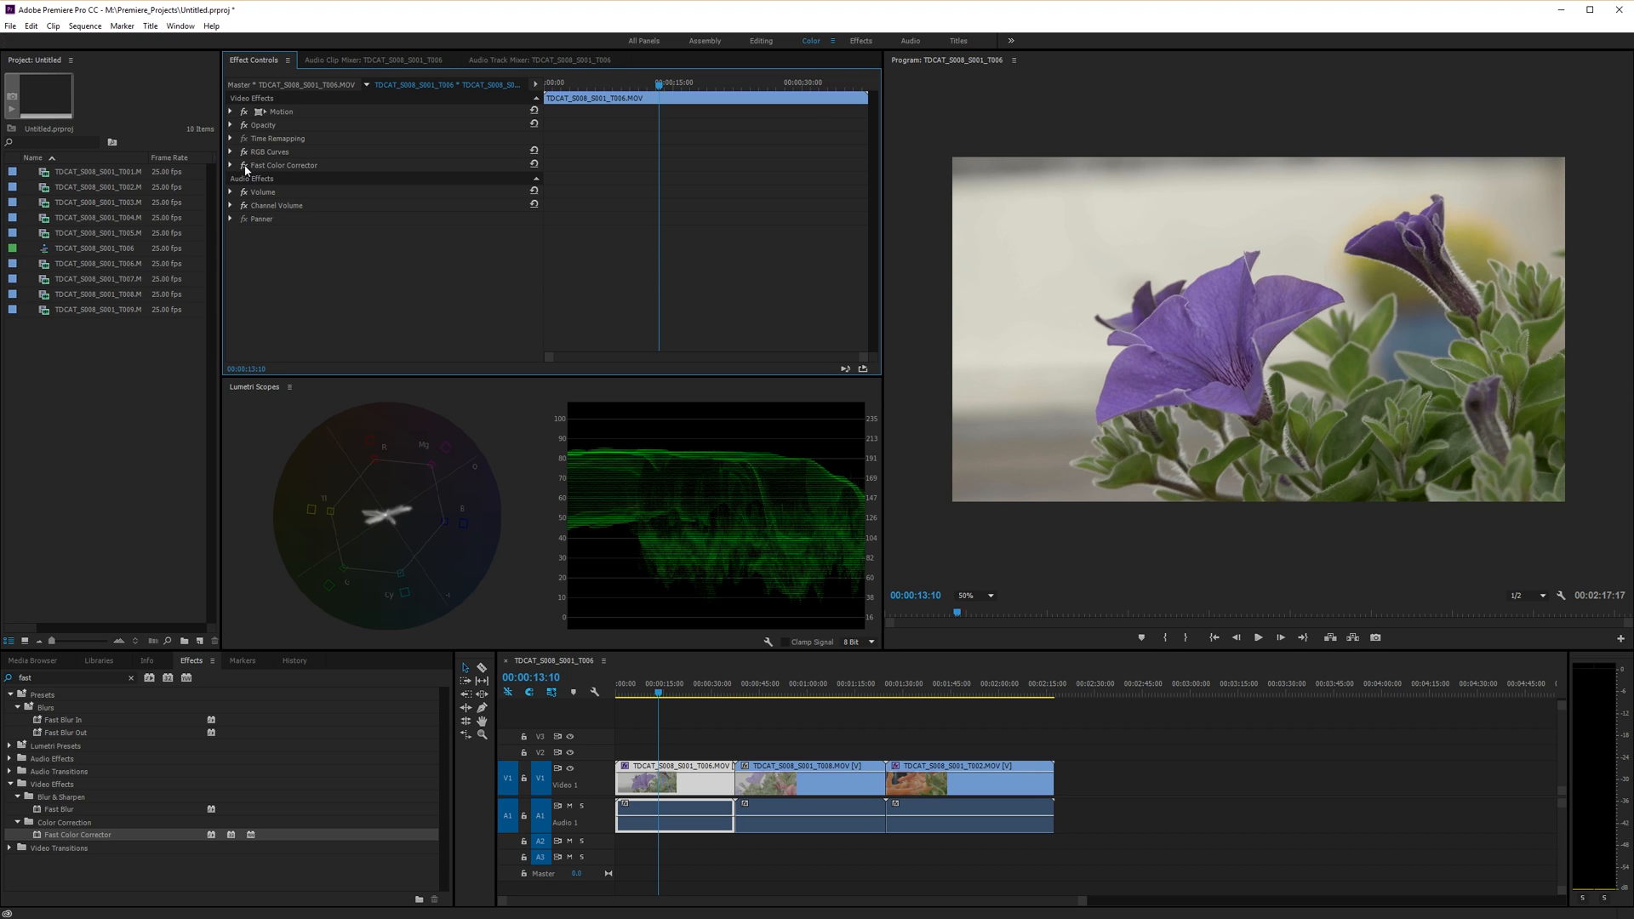
mouse_move(244, 167)
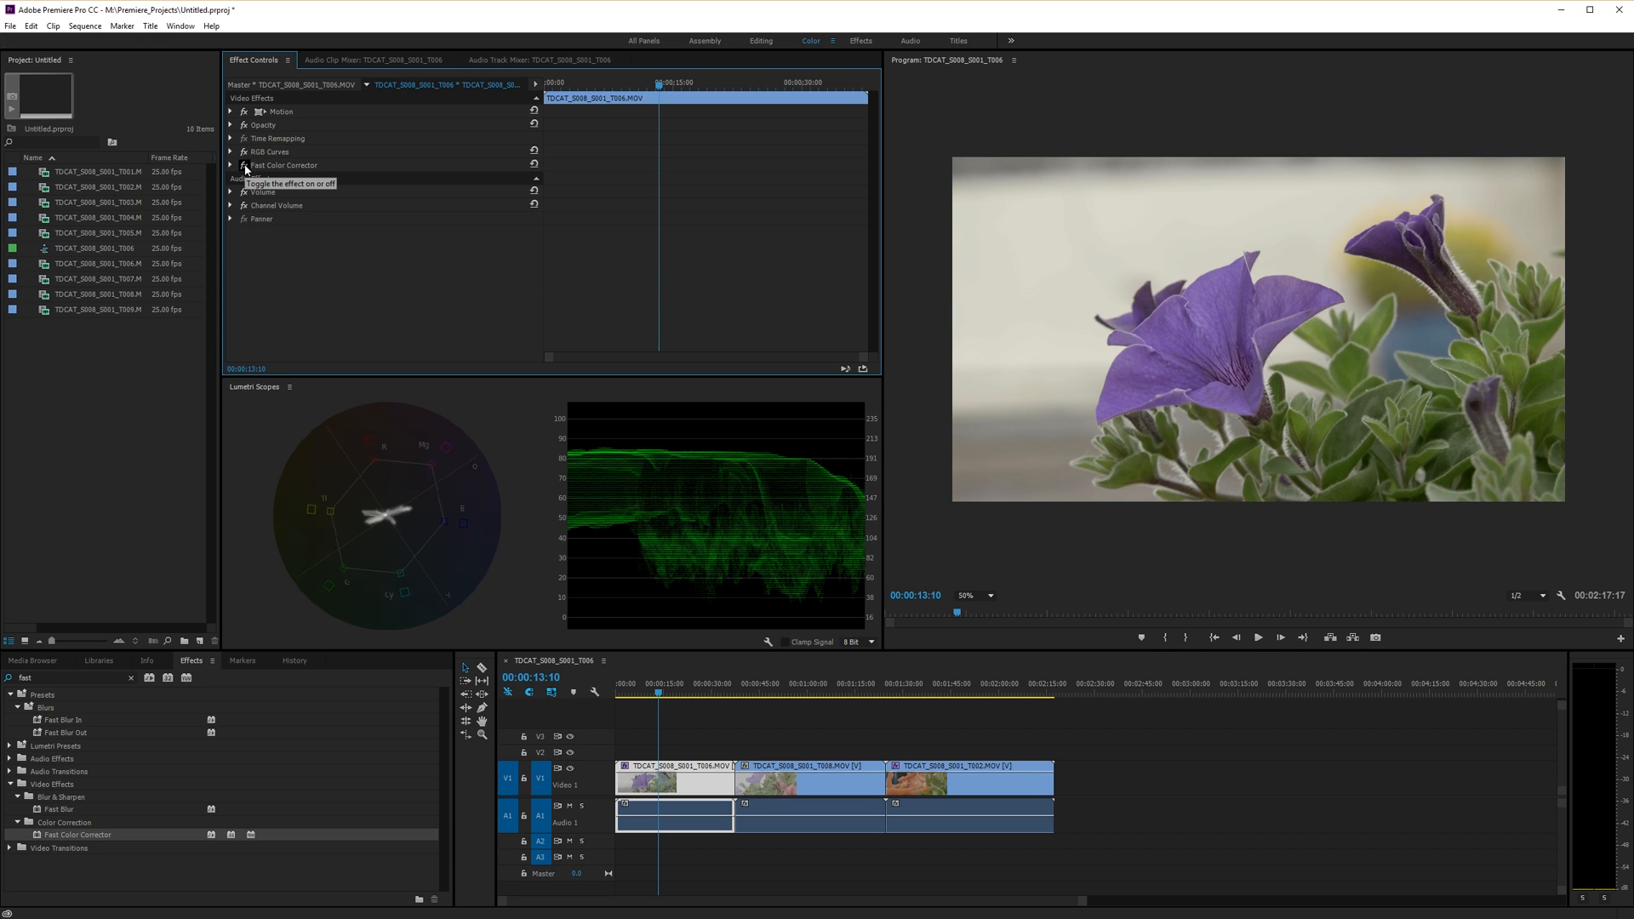
Step: Disable the Fast Color Corrector effect on the petunia clip
click(244, 166)
text(r)
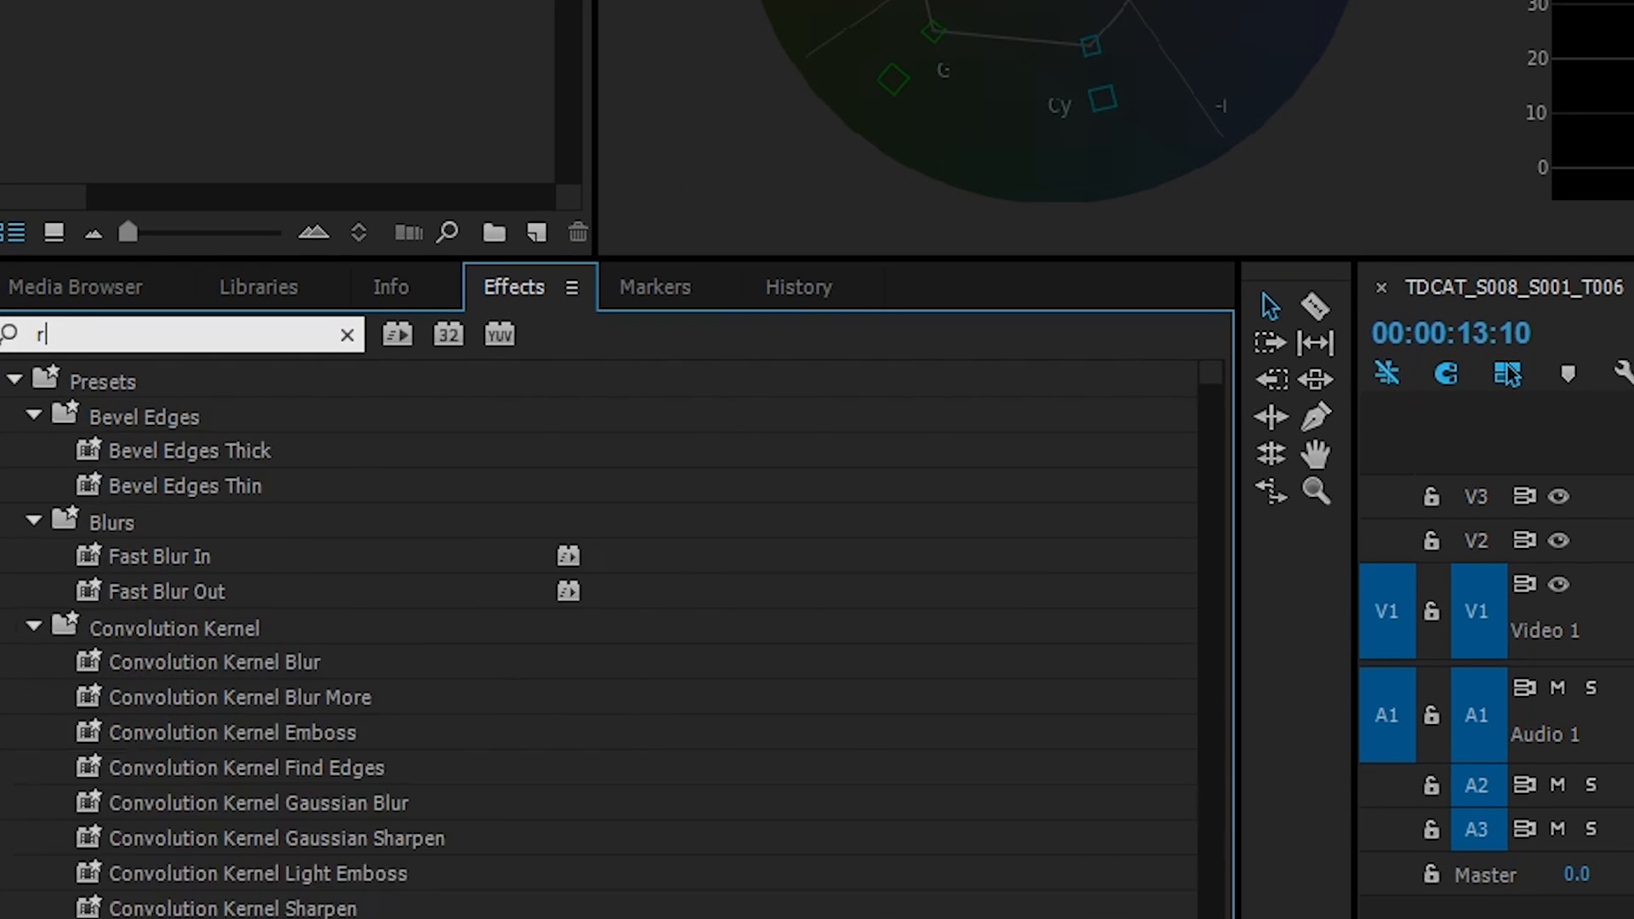
Step: Search 'rgb' in the Effects panel to find the RGB Color Corrector
text(gb)
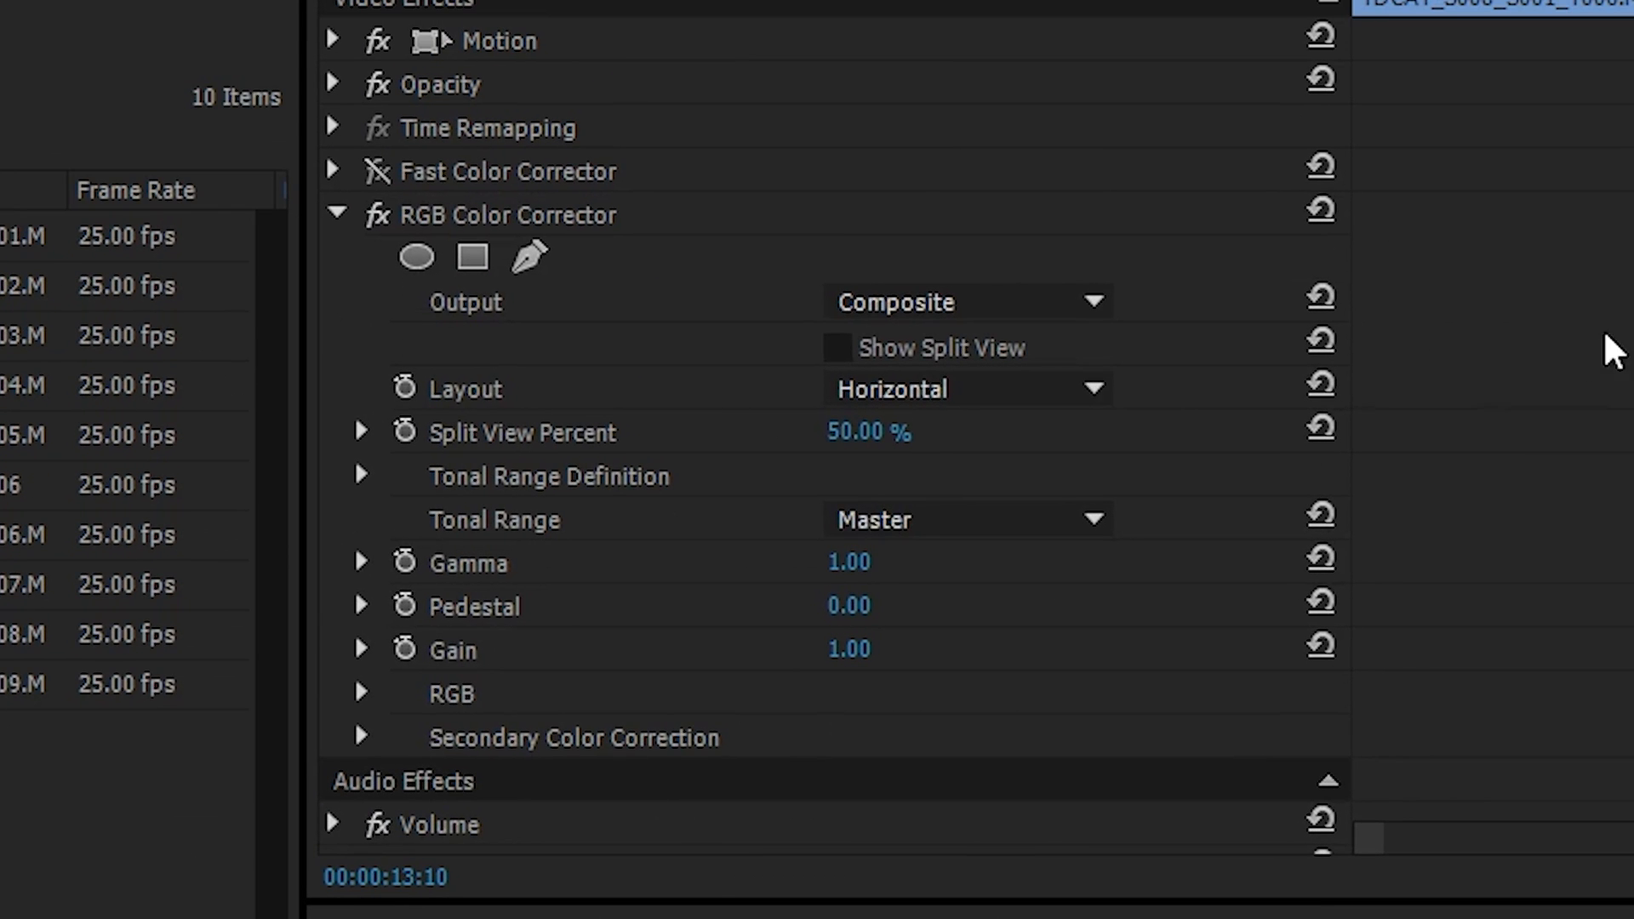
mouse_move(1309, 584)
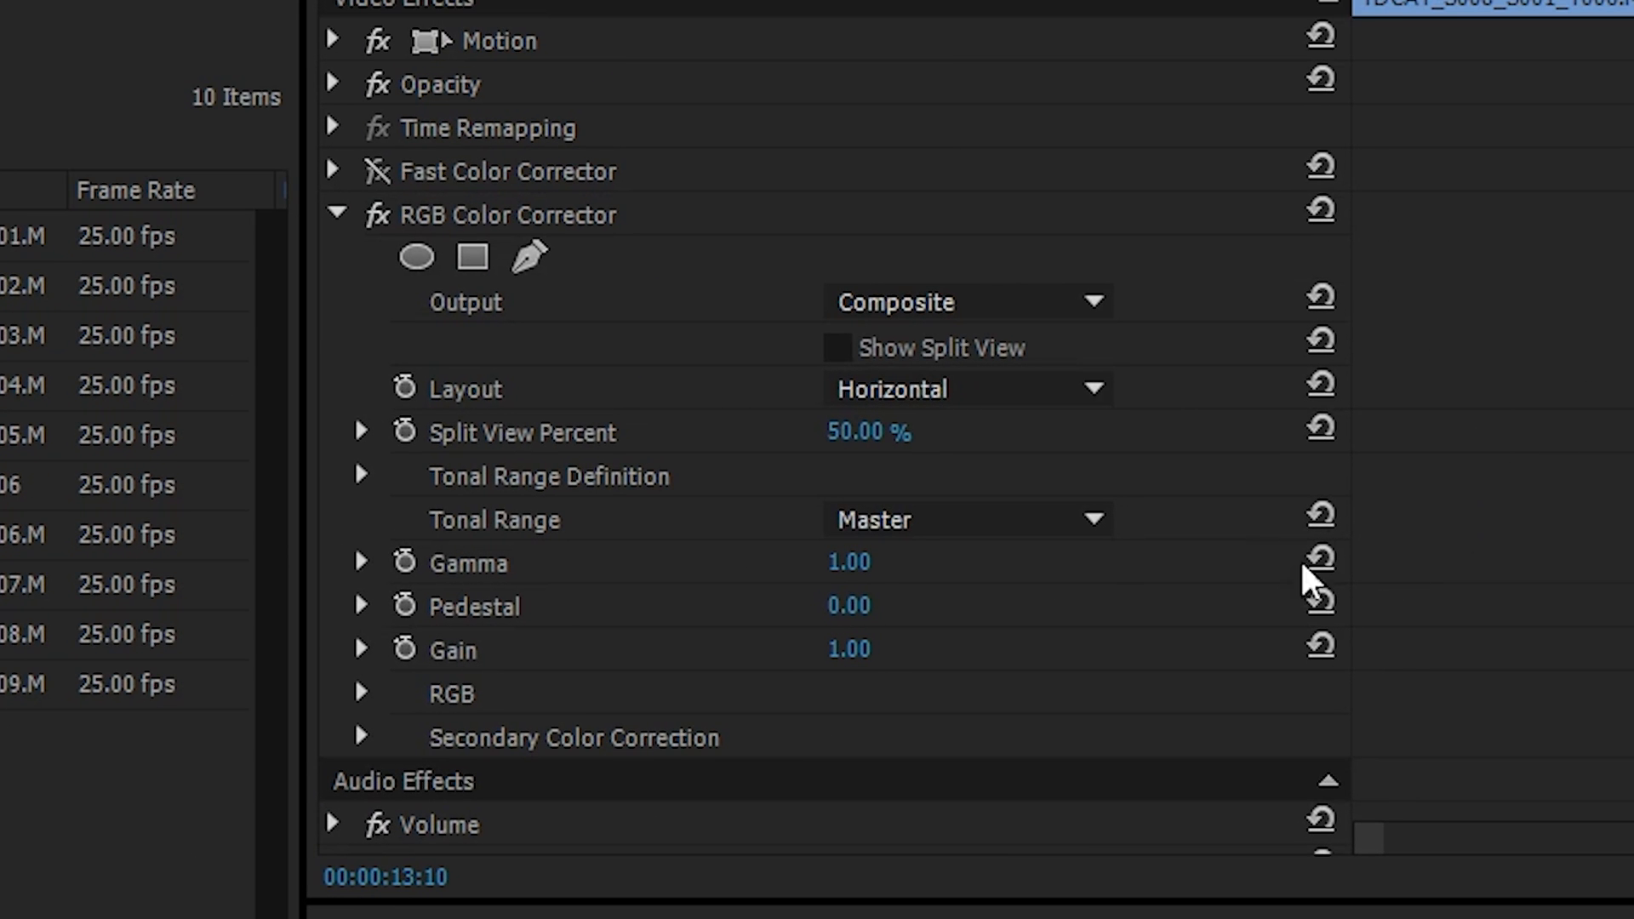
mouse_move(451, 663)
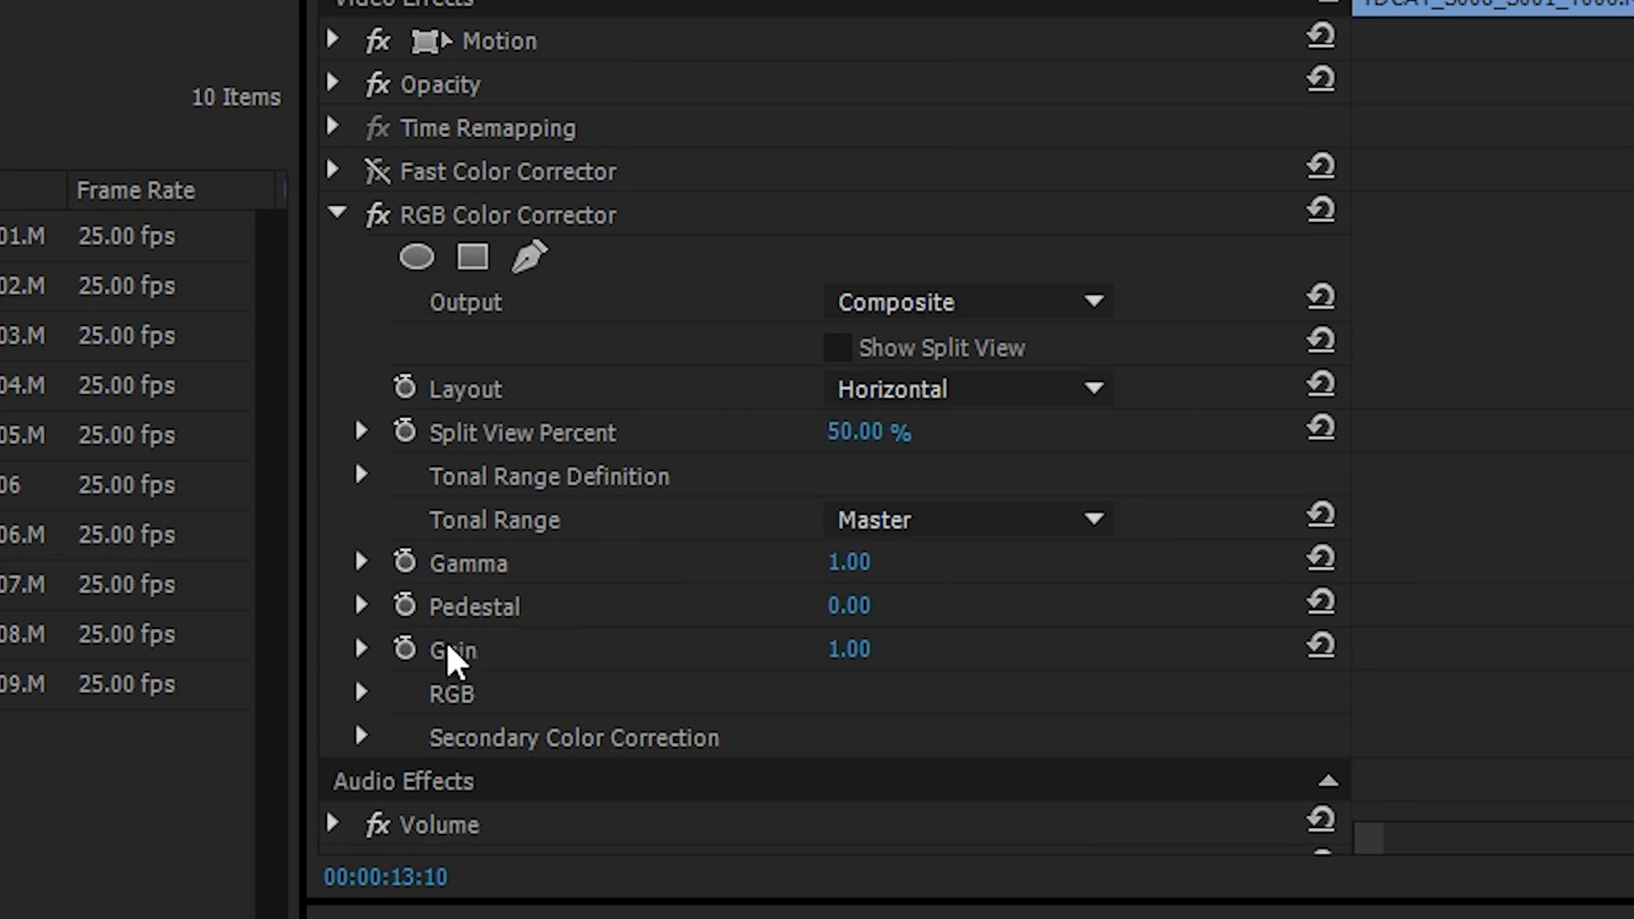
mouse_move(463, 609)
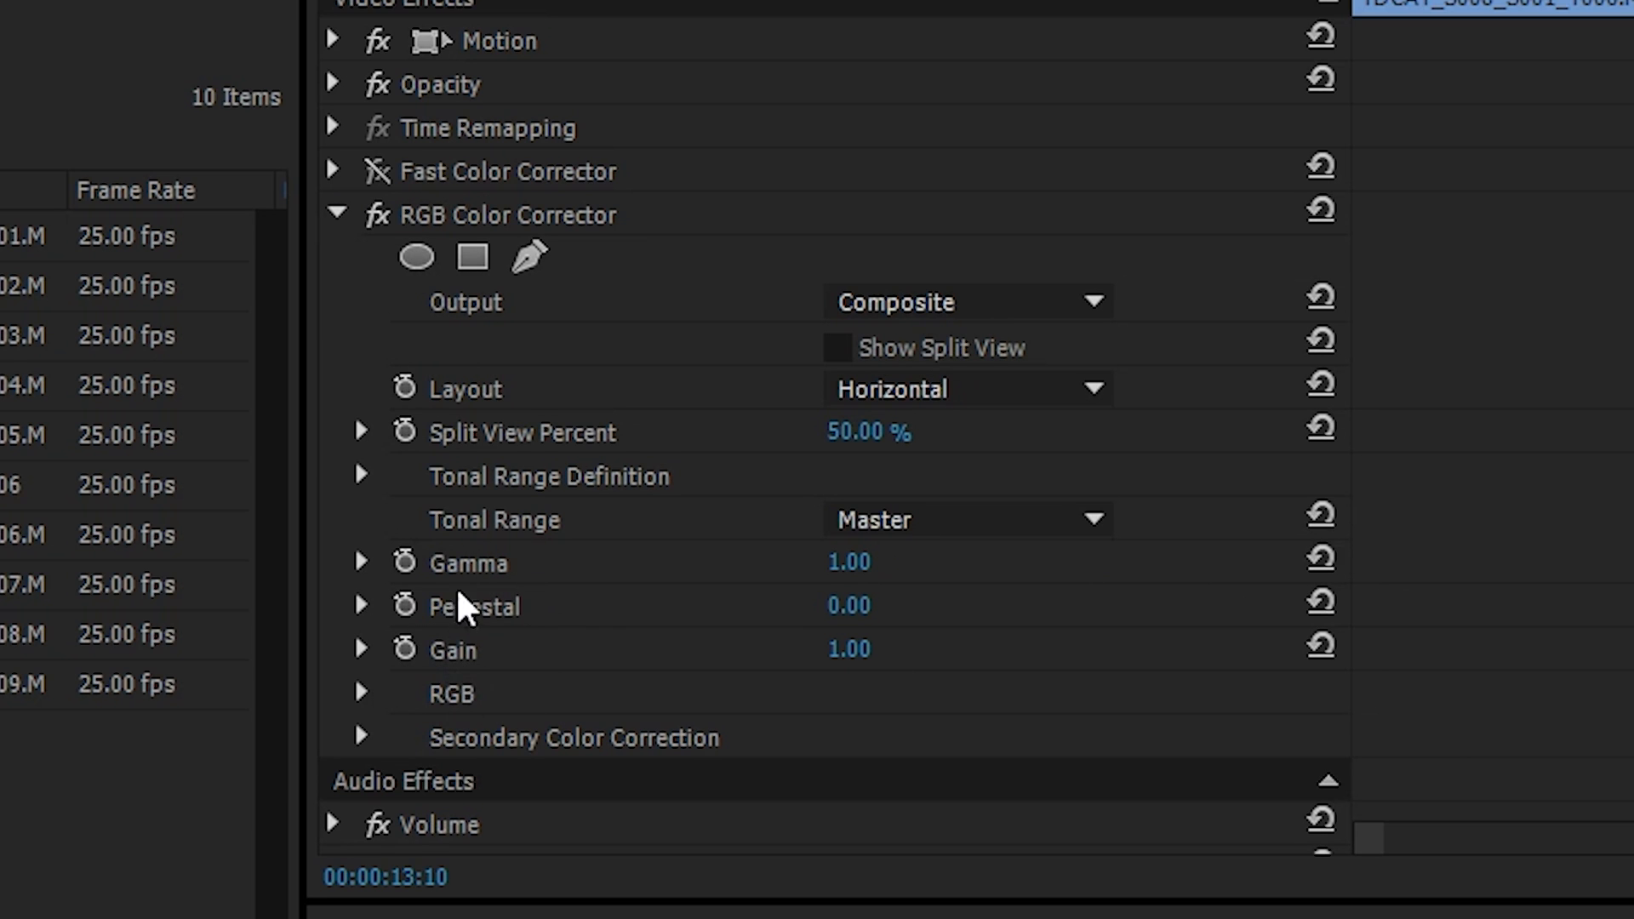
mouse_move(485, 580)
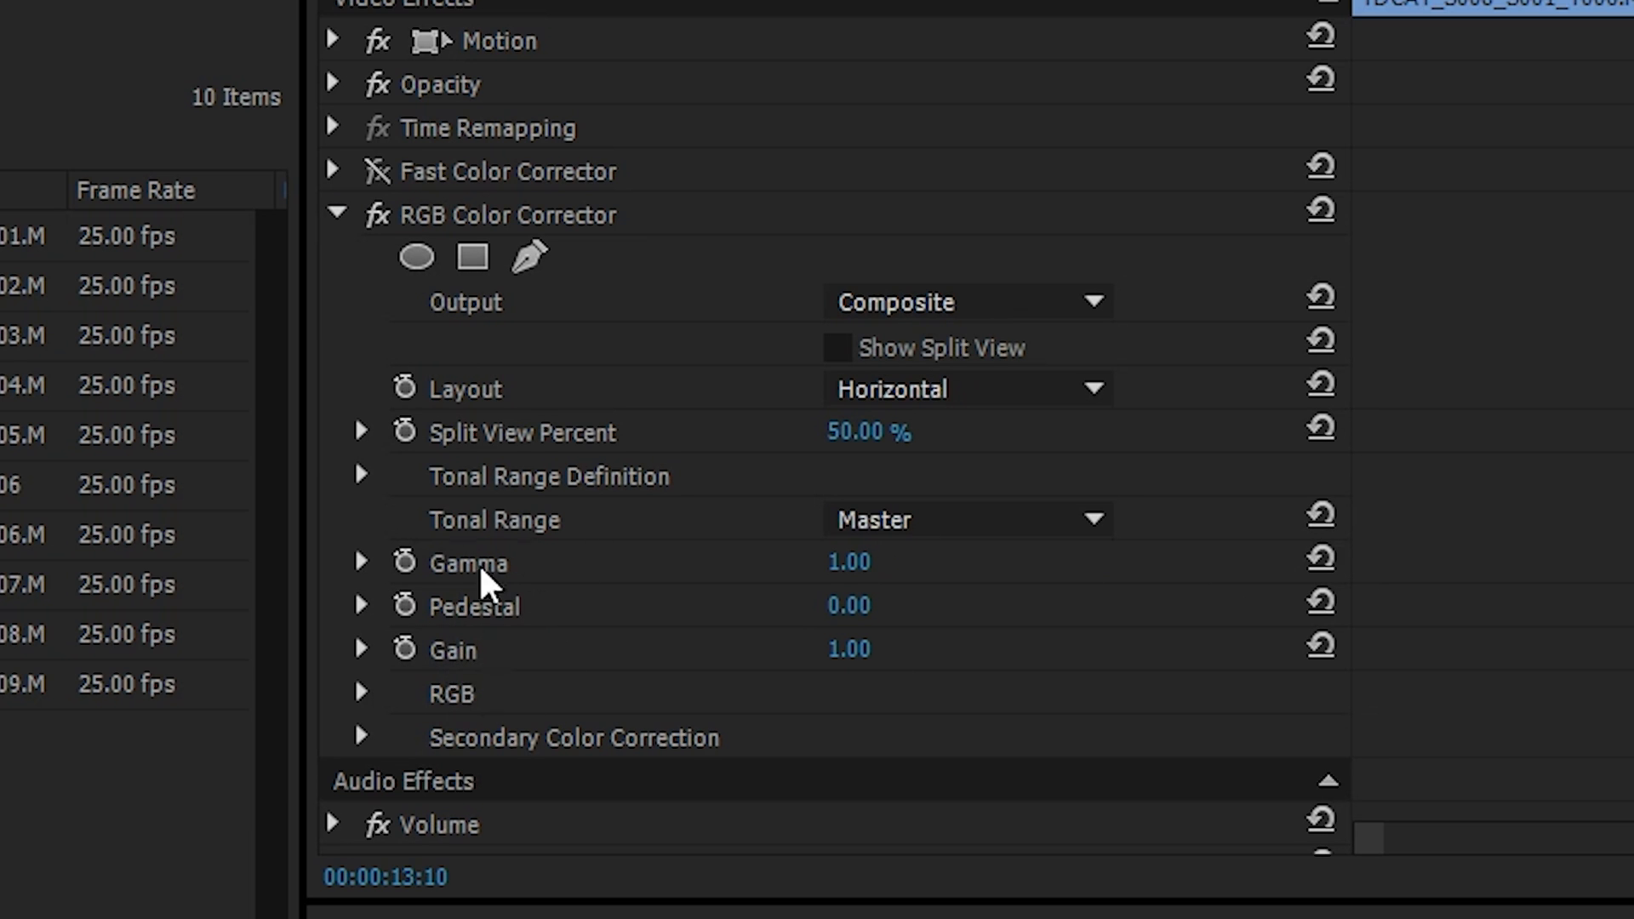
mouse_move(510, 623)
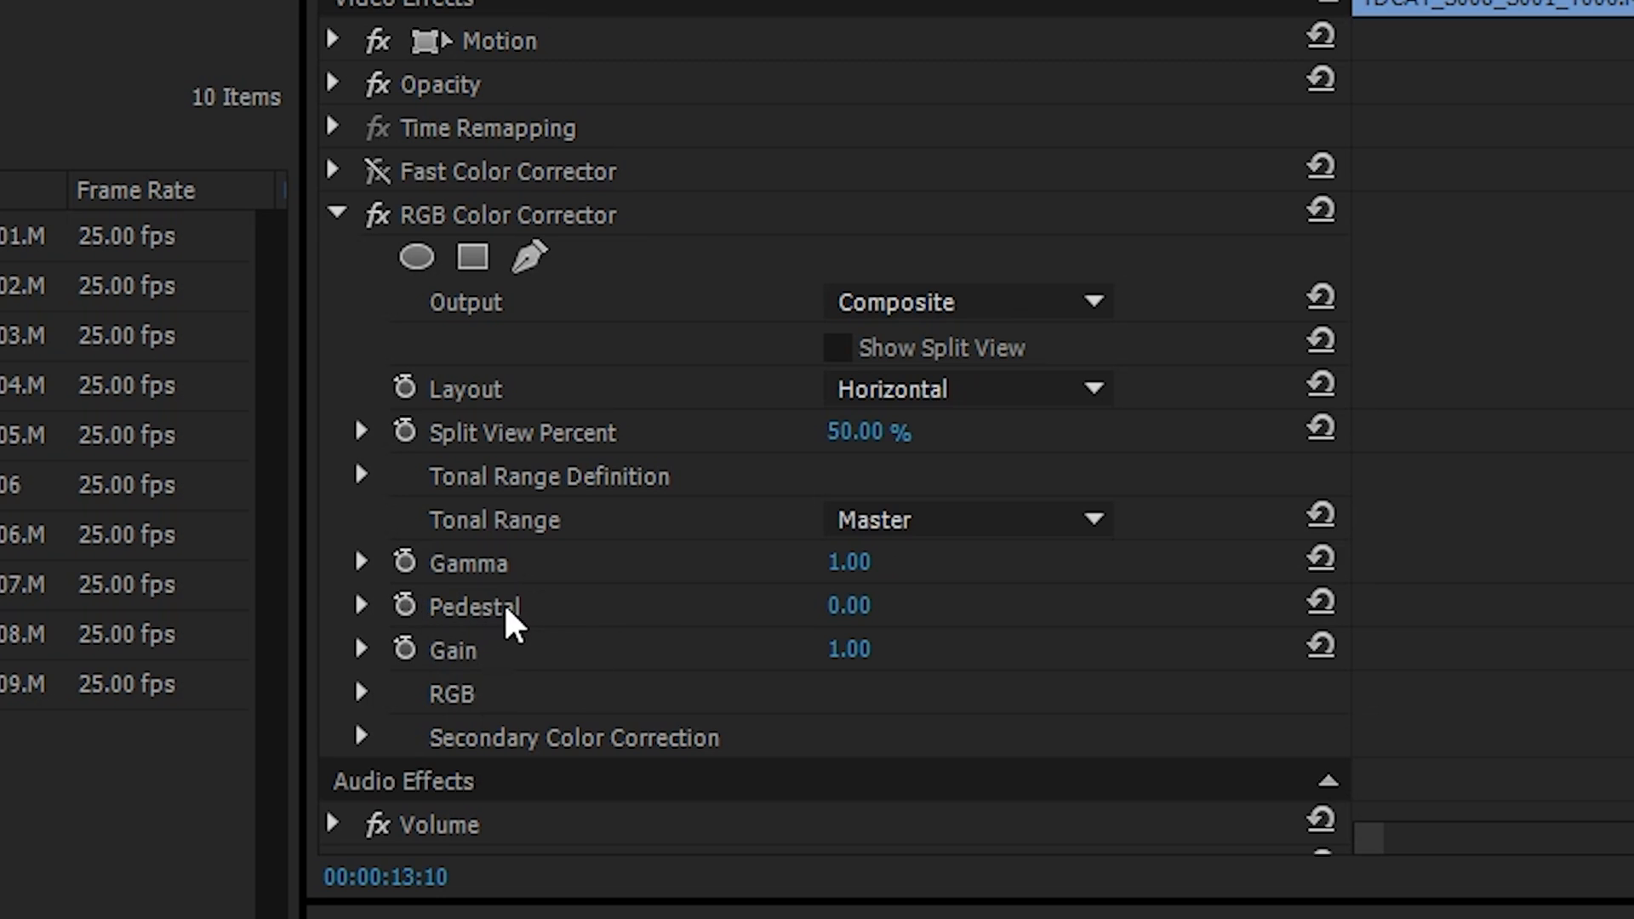
mouse_move(526, 635)
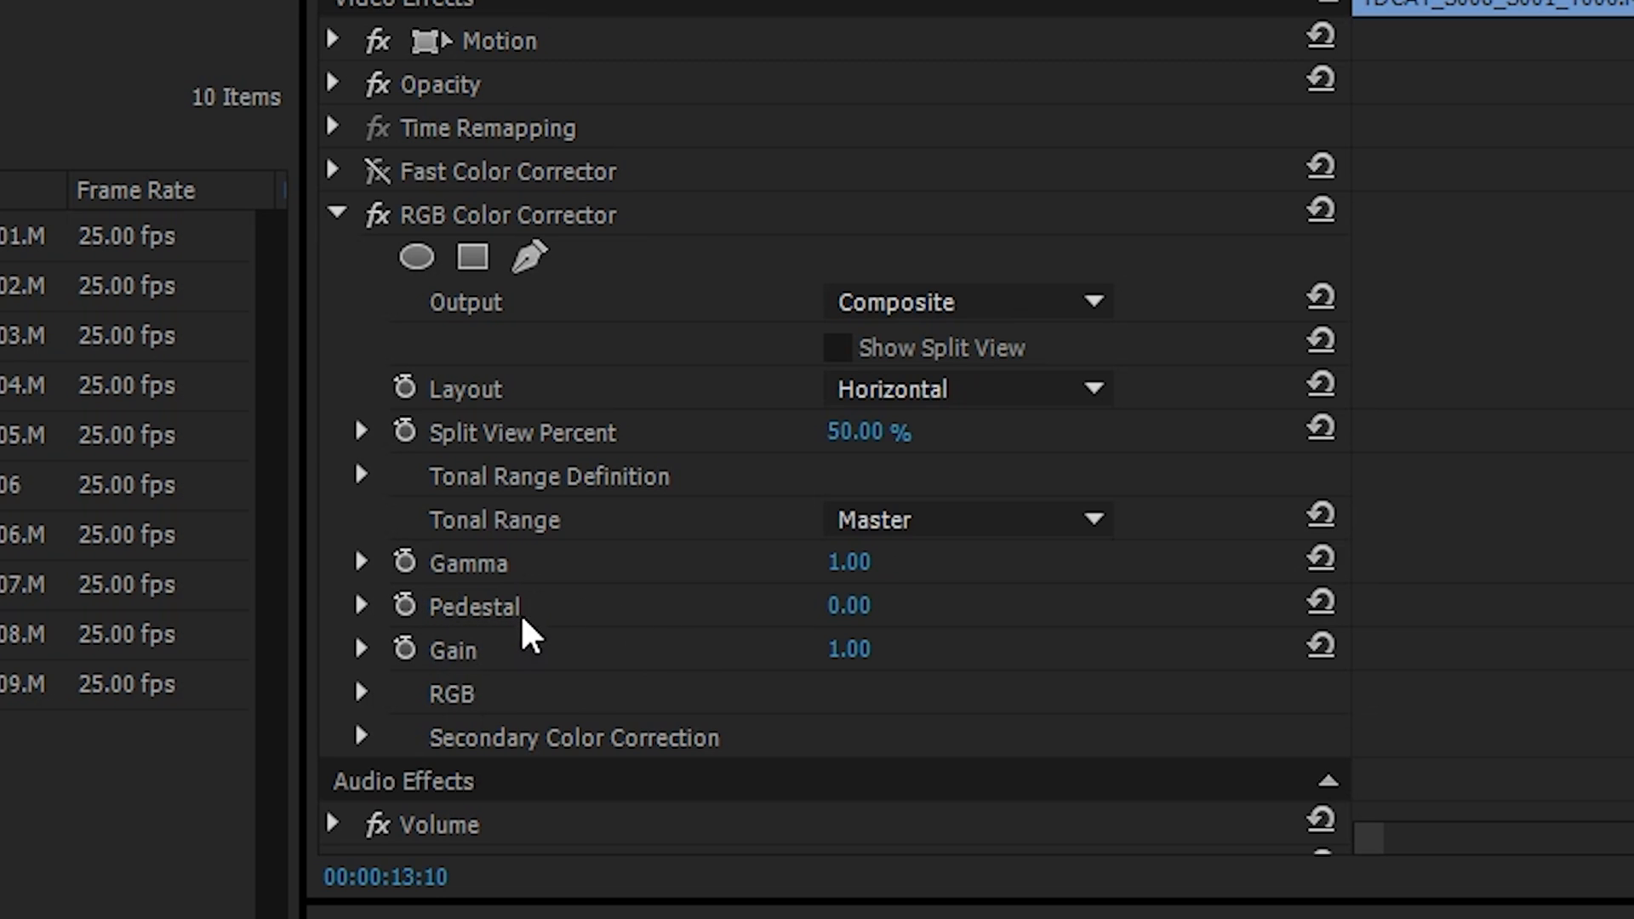
mouse_move(536, 643)
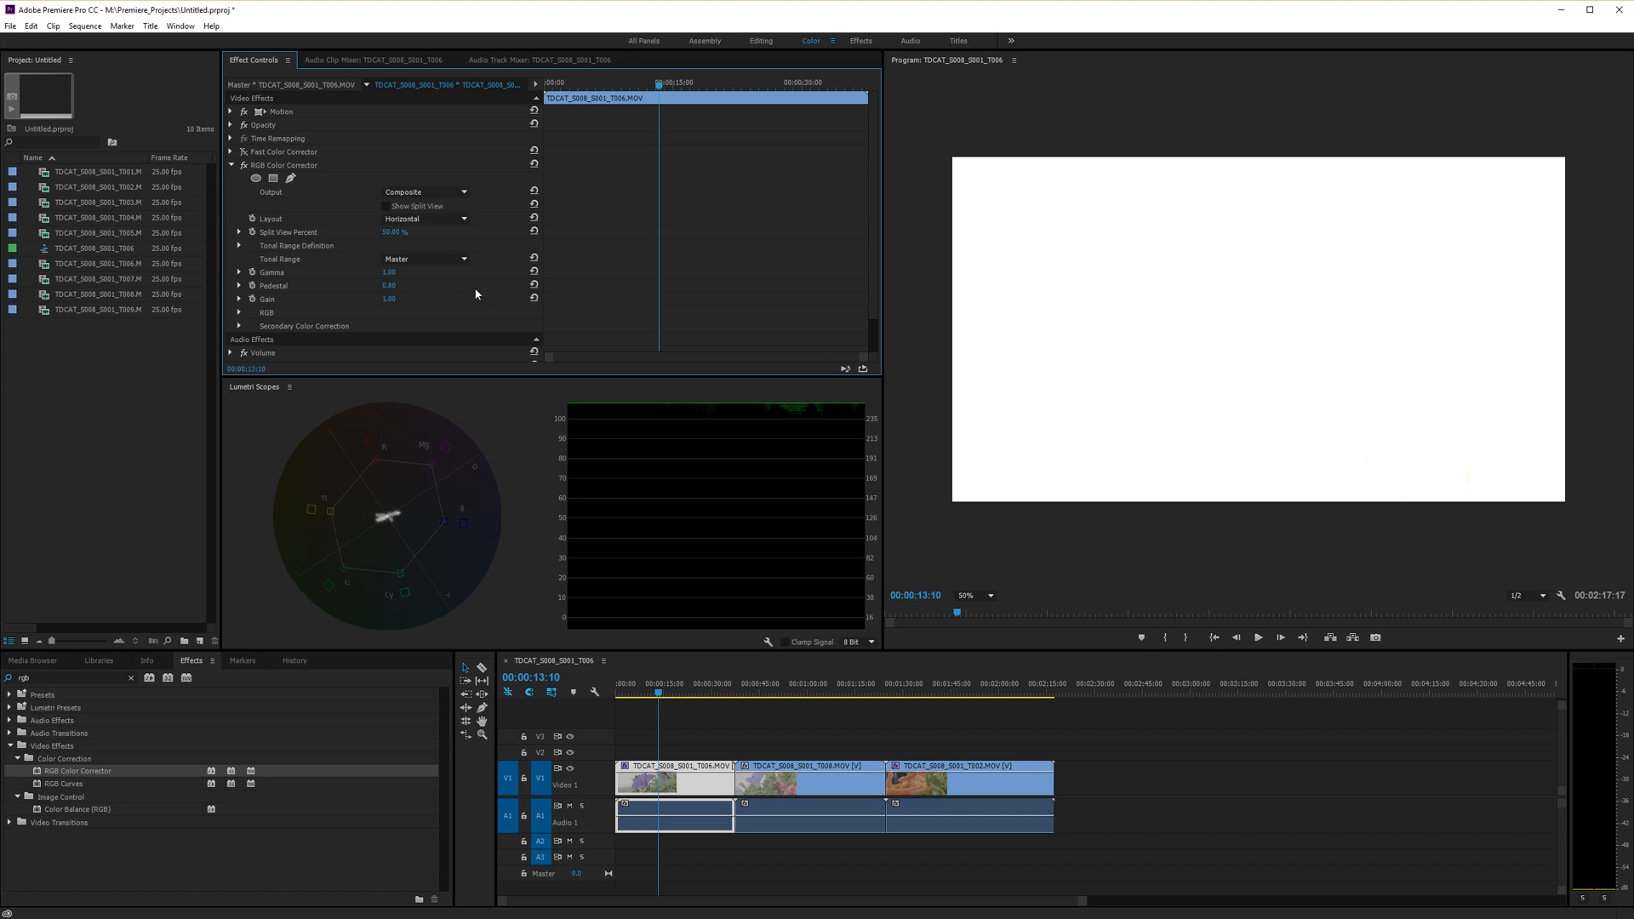
Step: Lower the Pedestal, raise Gain slightly and edit Gamma in the RGB Color Corrector
click(390, 286)
text(-0.14)
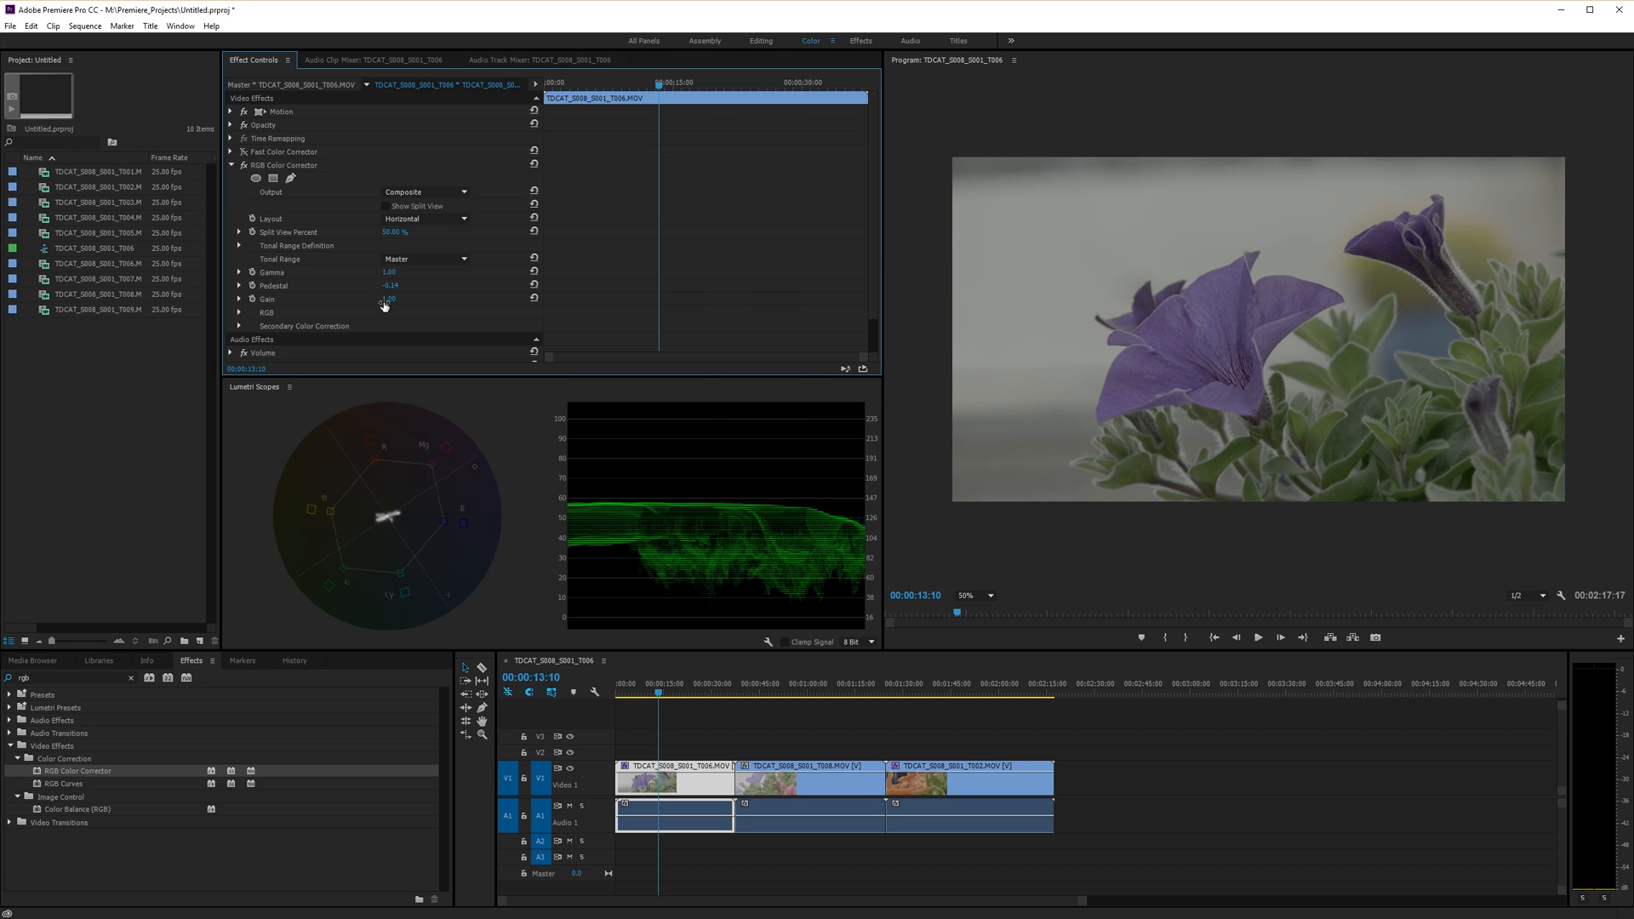
drag(390, 300, 394, 300)
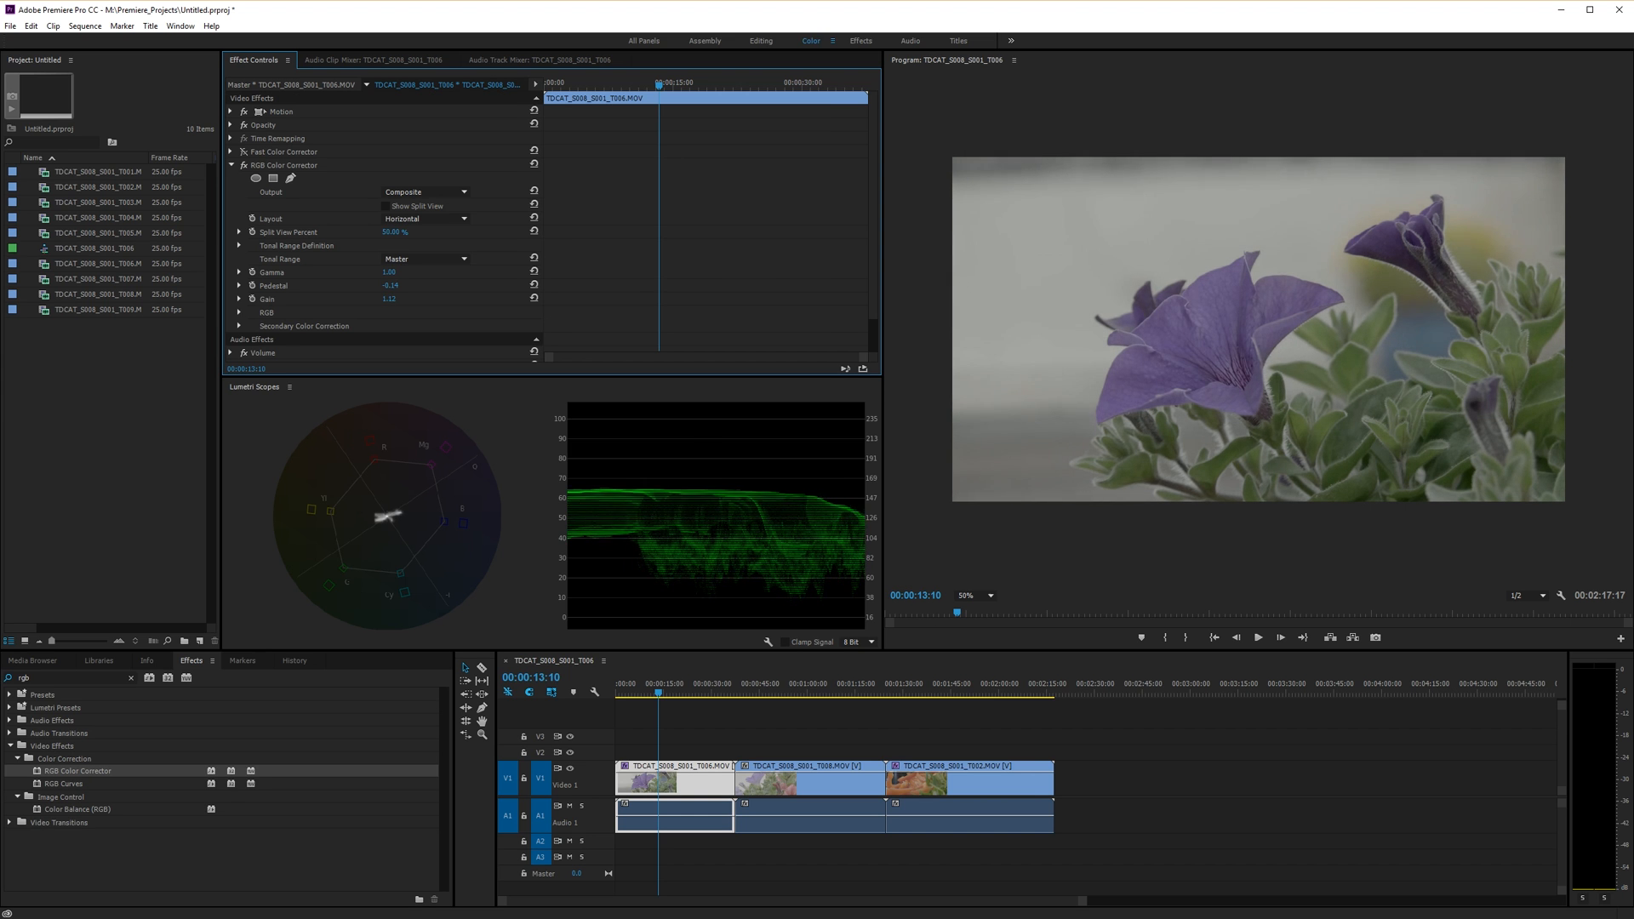
drag(388, 300, 417, 300)
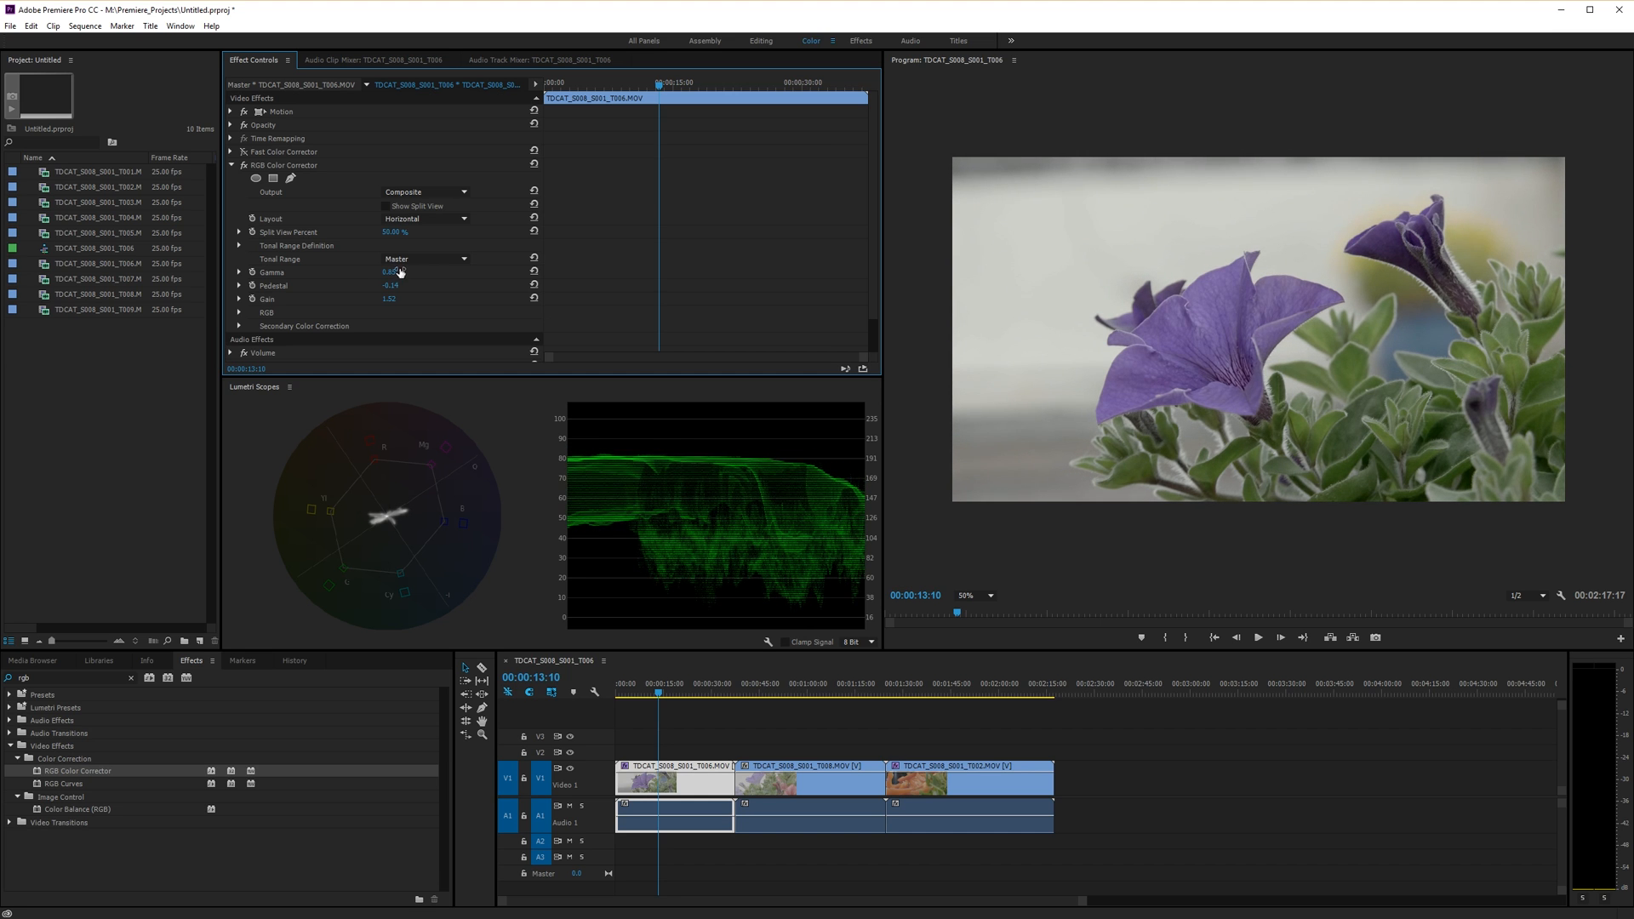
click(230, 165)
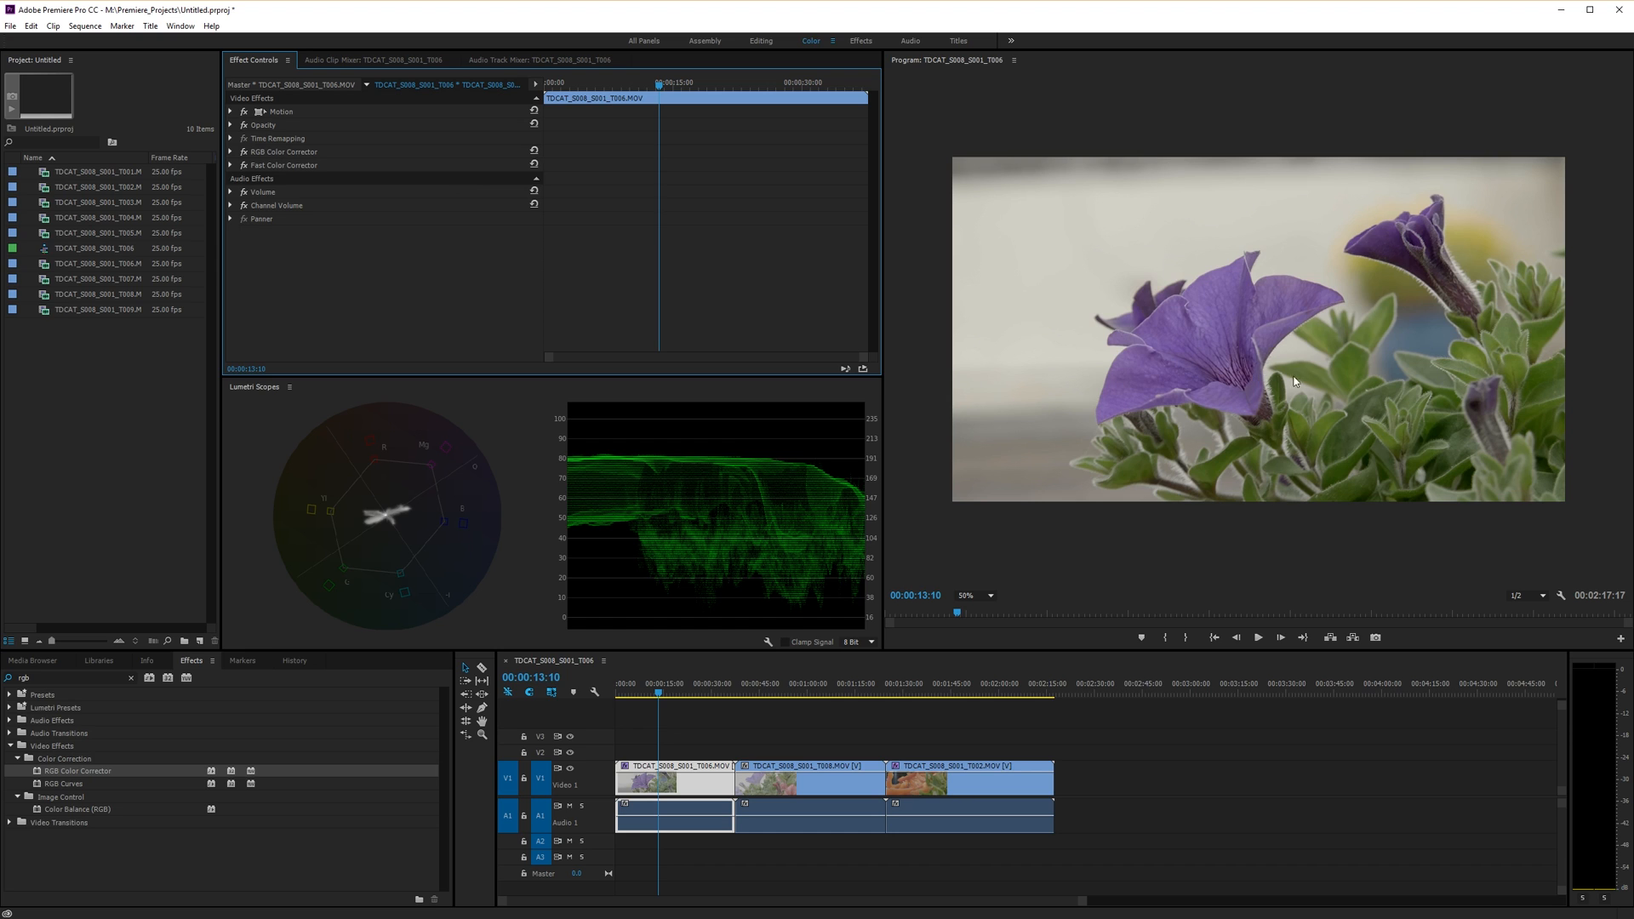
mouse_move(613, 206)
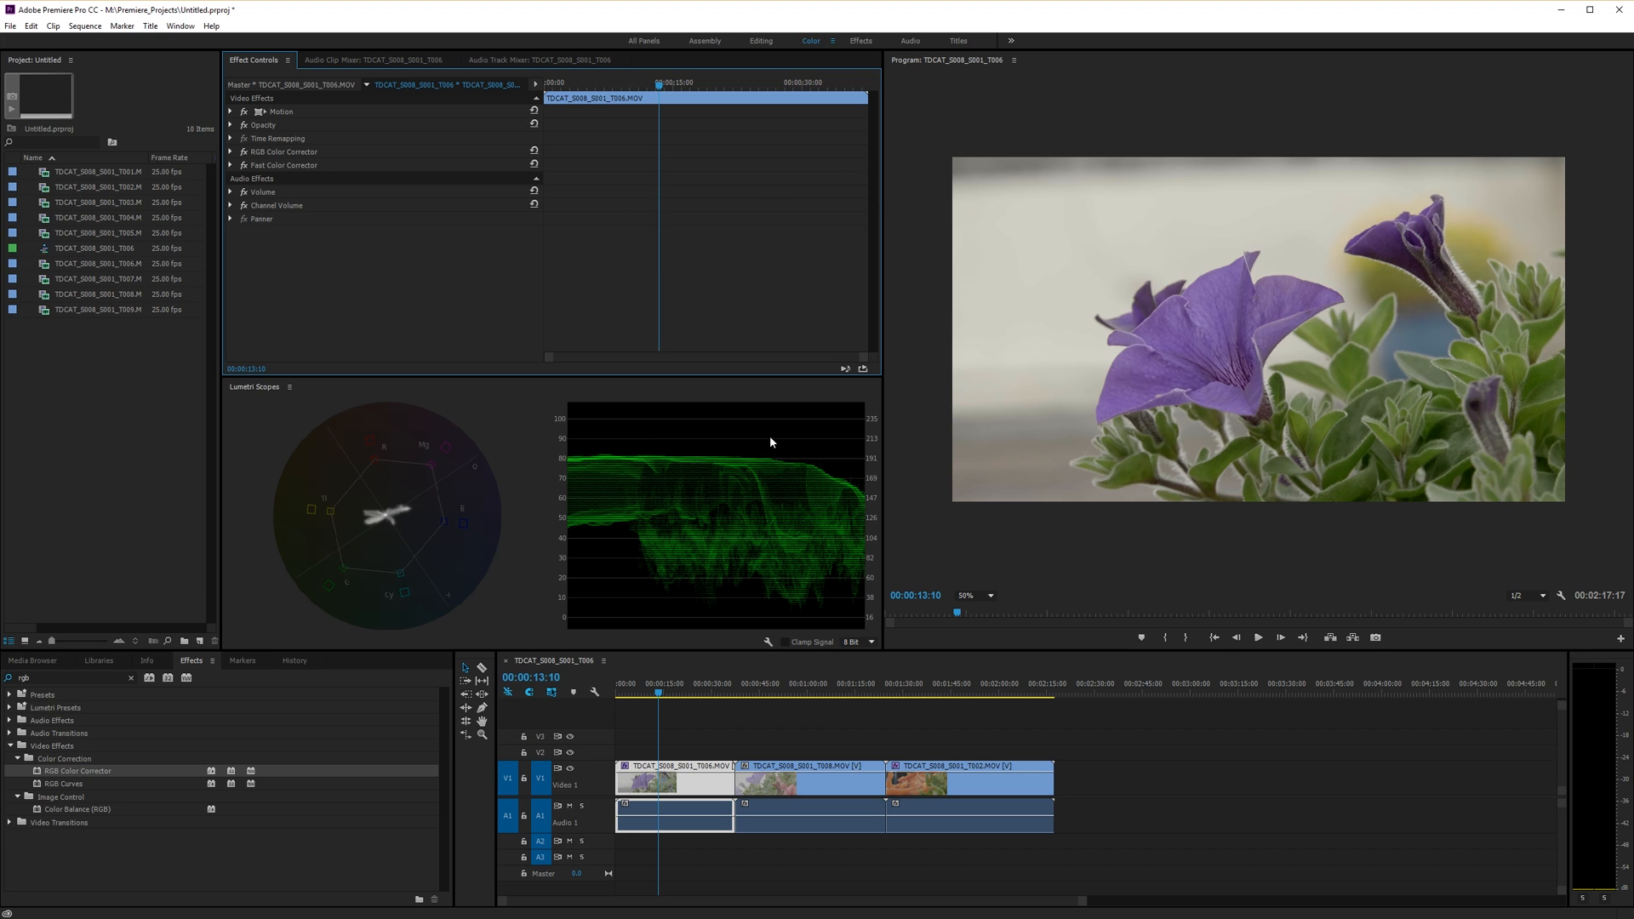
mouse_move(720, 466)
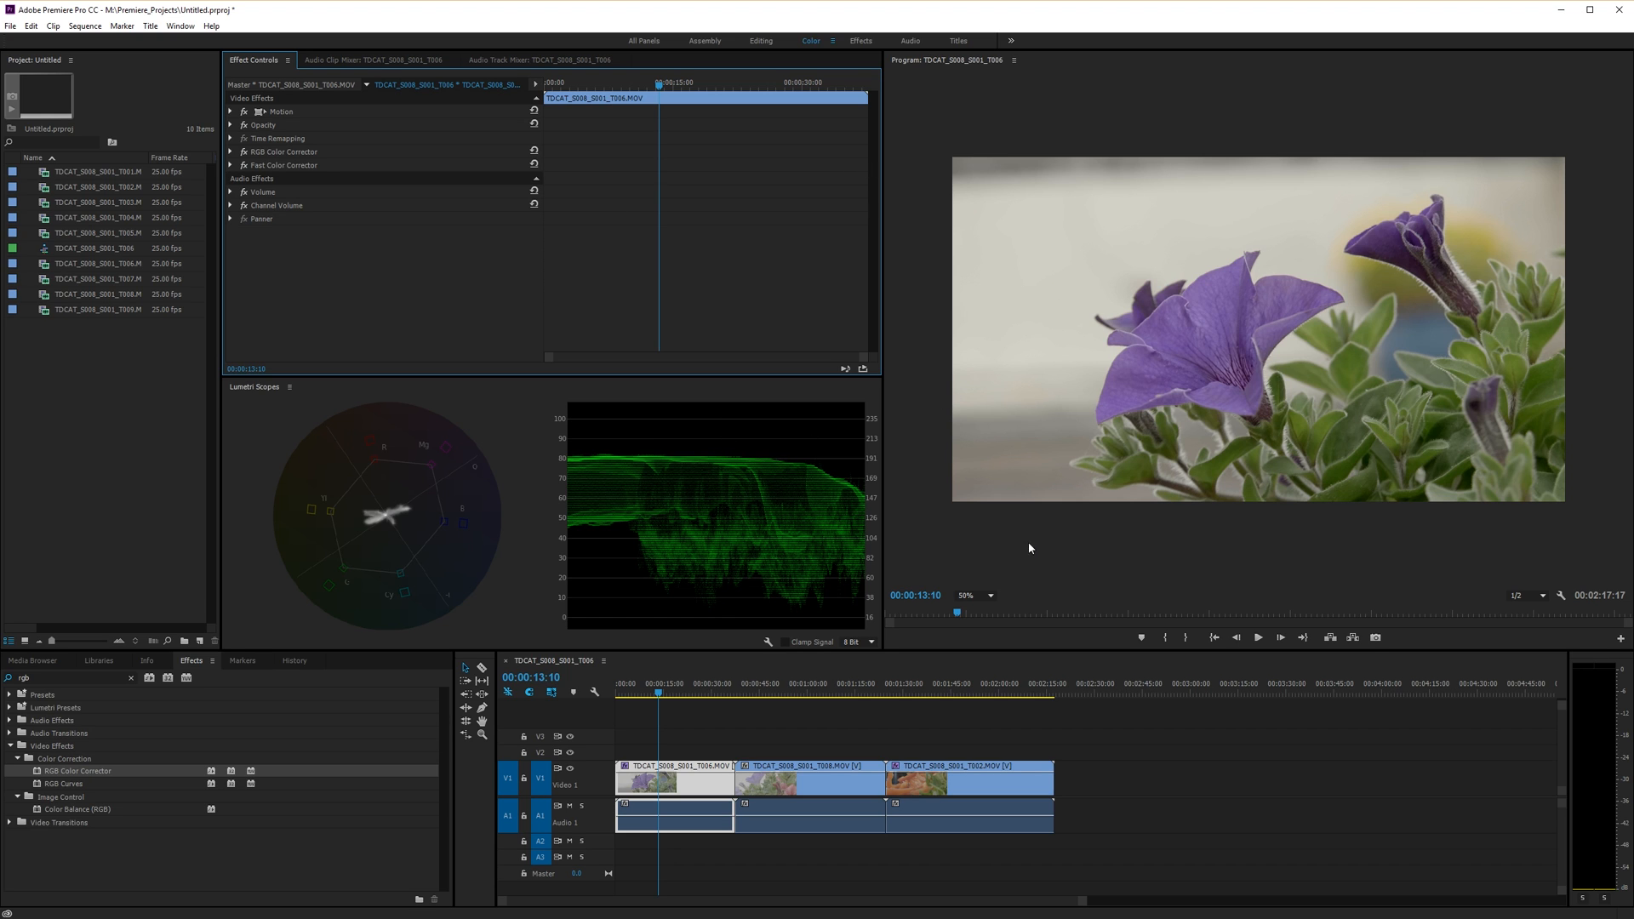
mouse_move(1247, 518)
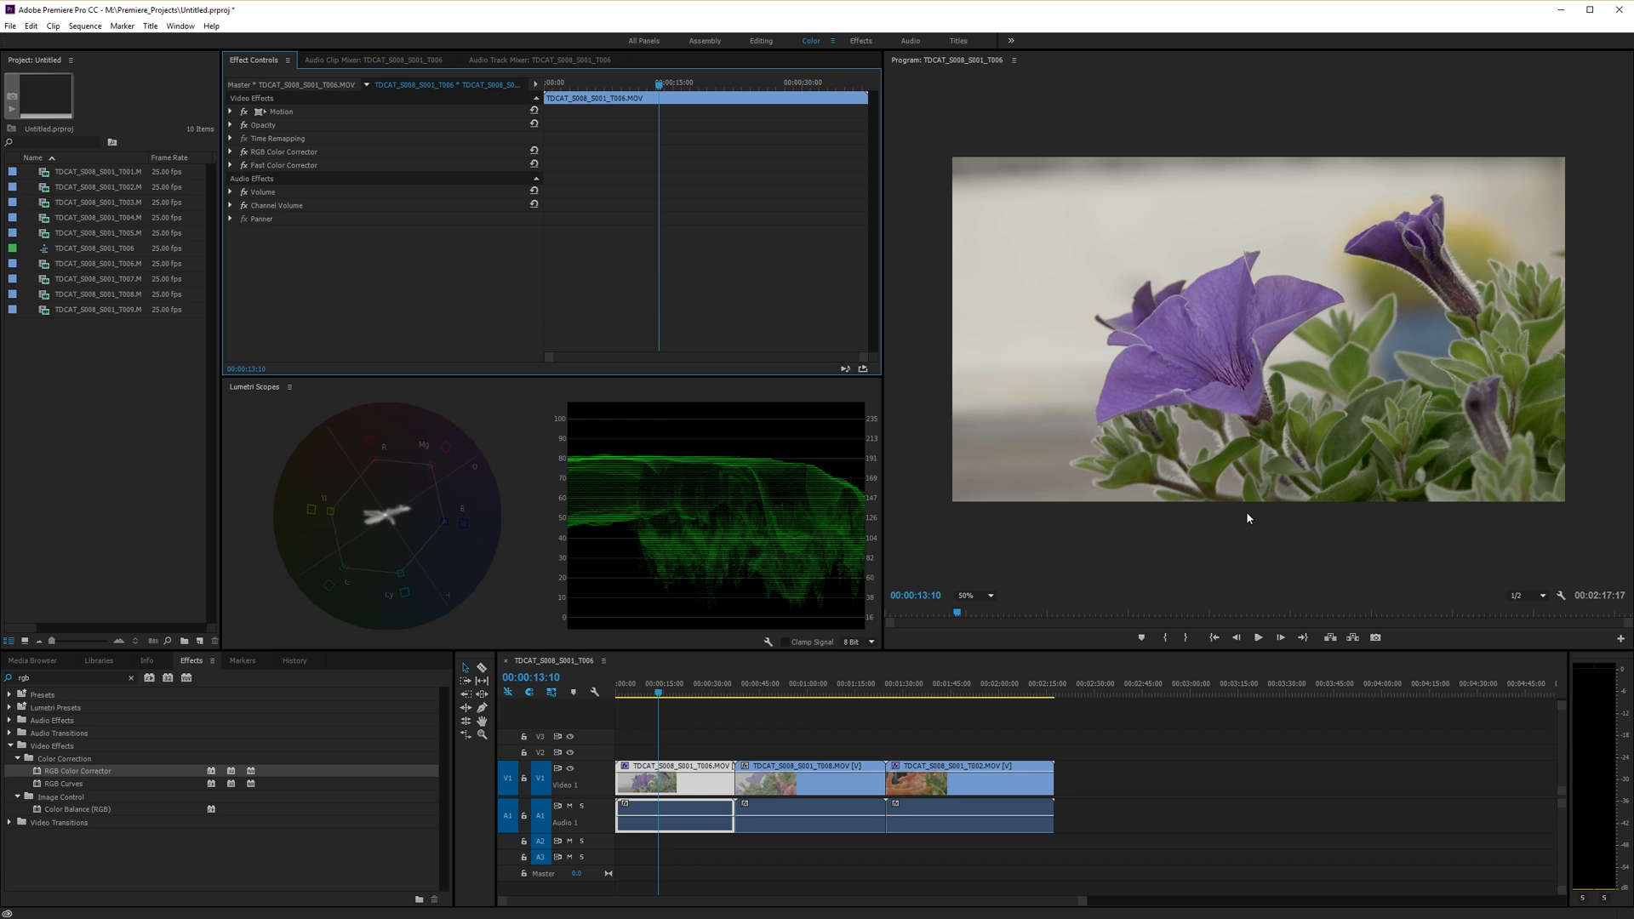
mouse_move(1094, 289)
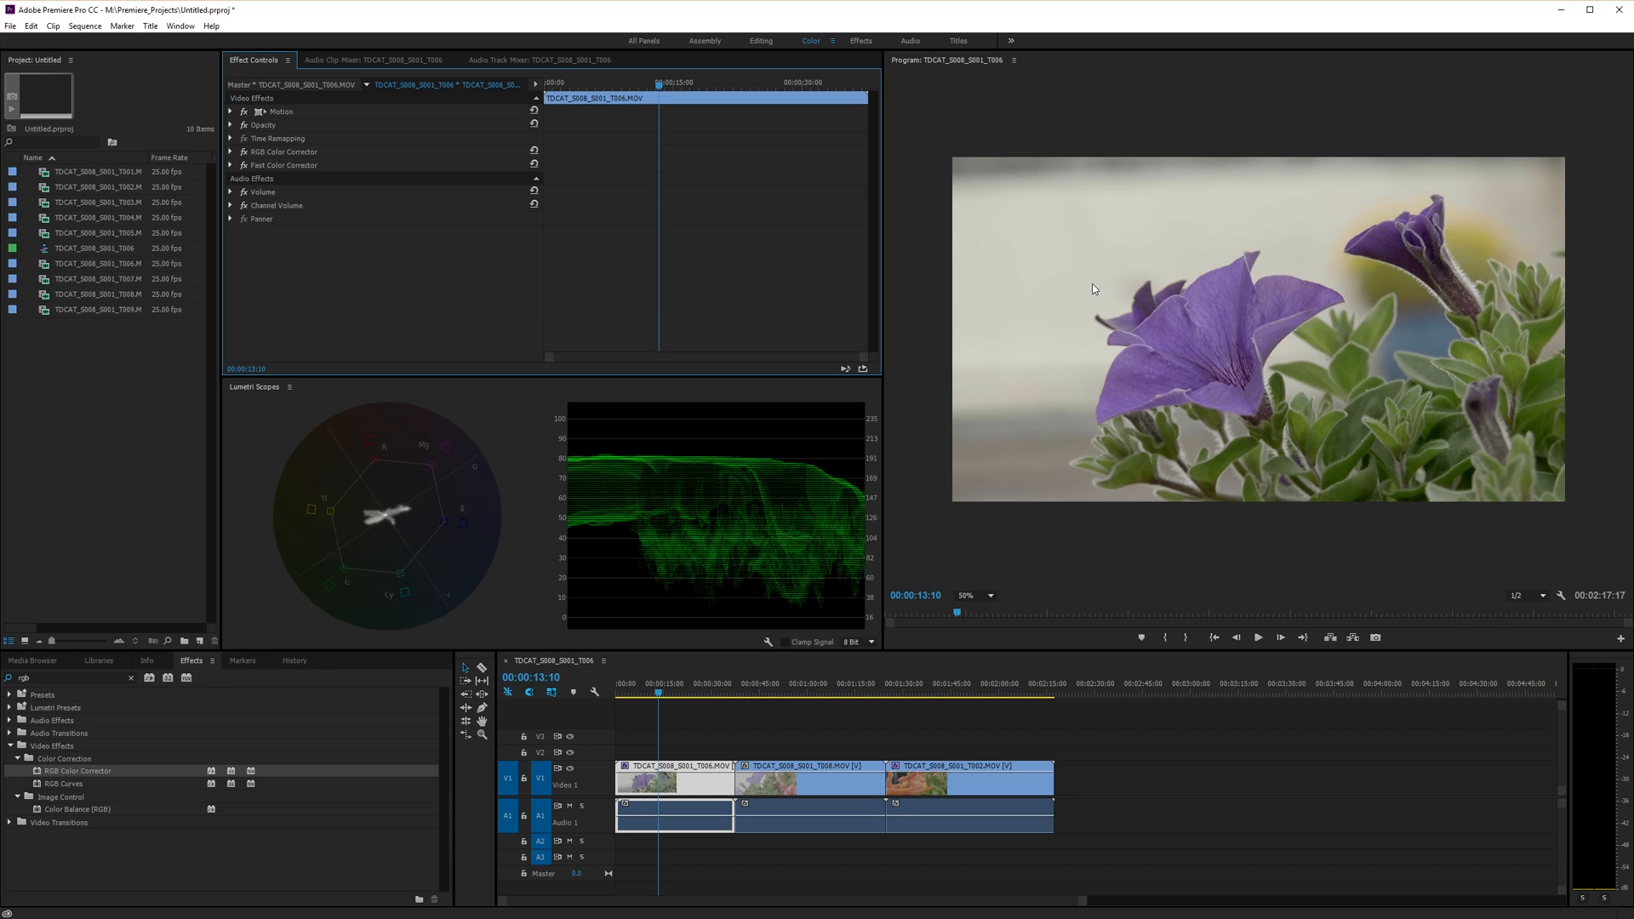
mouse_move(1080, 245)
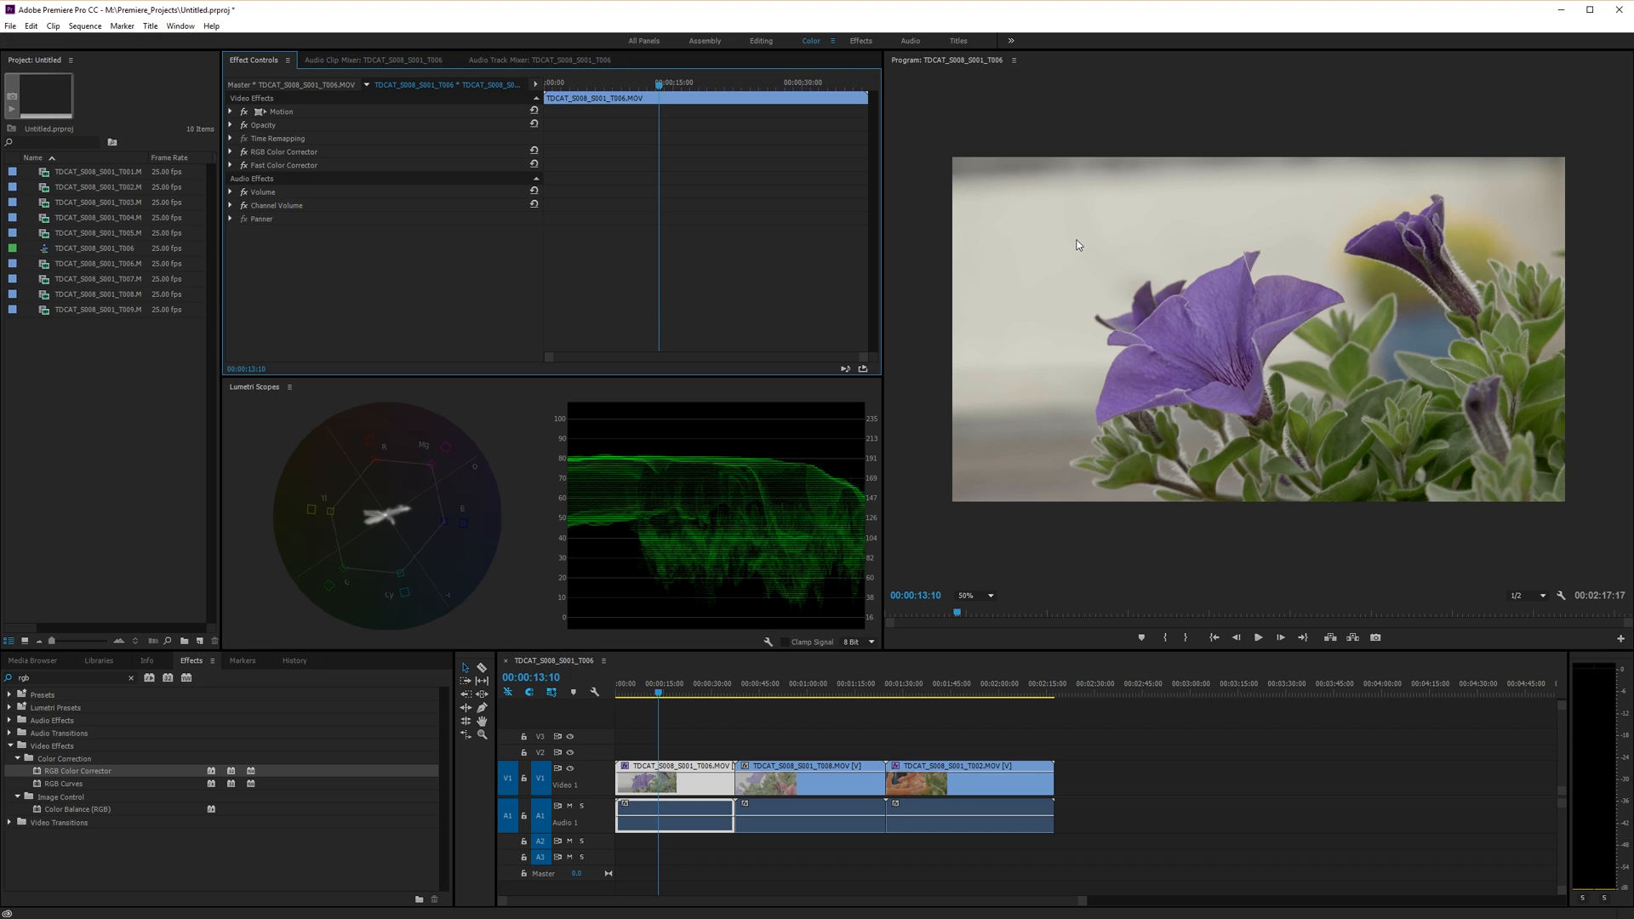
mouse_move(1076, 348)
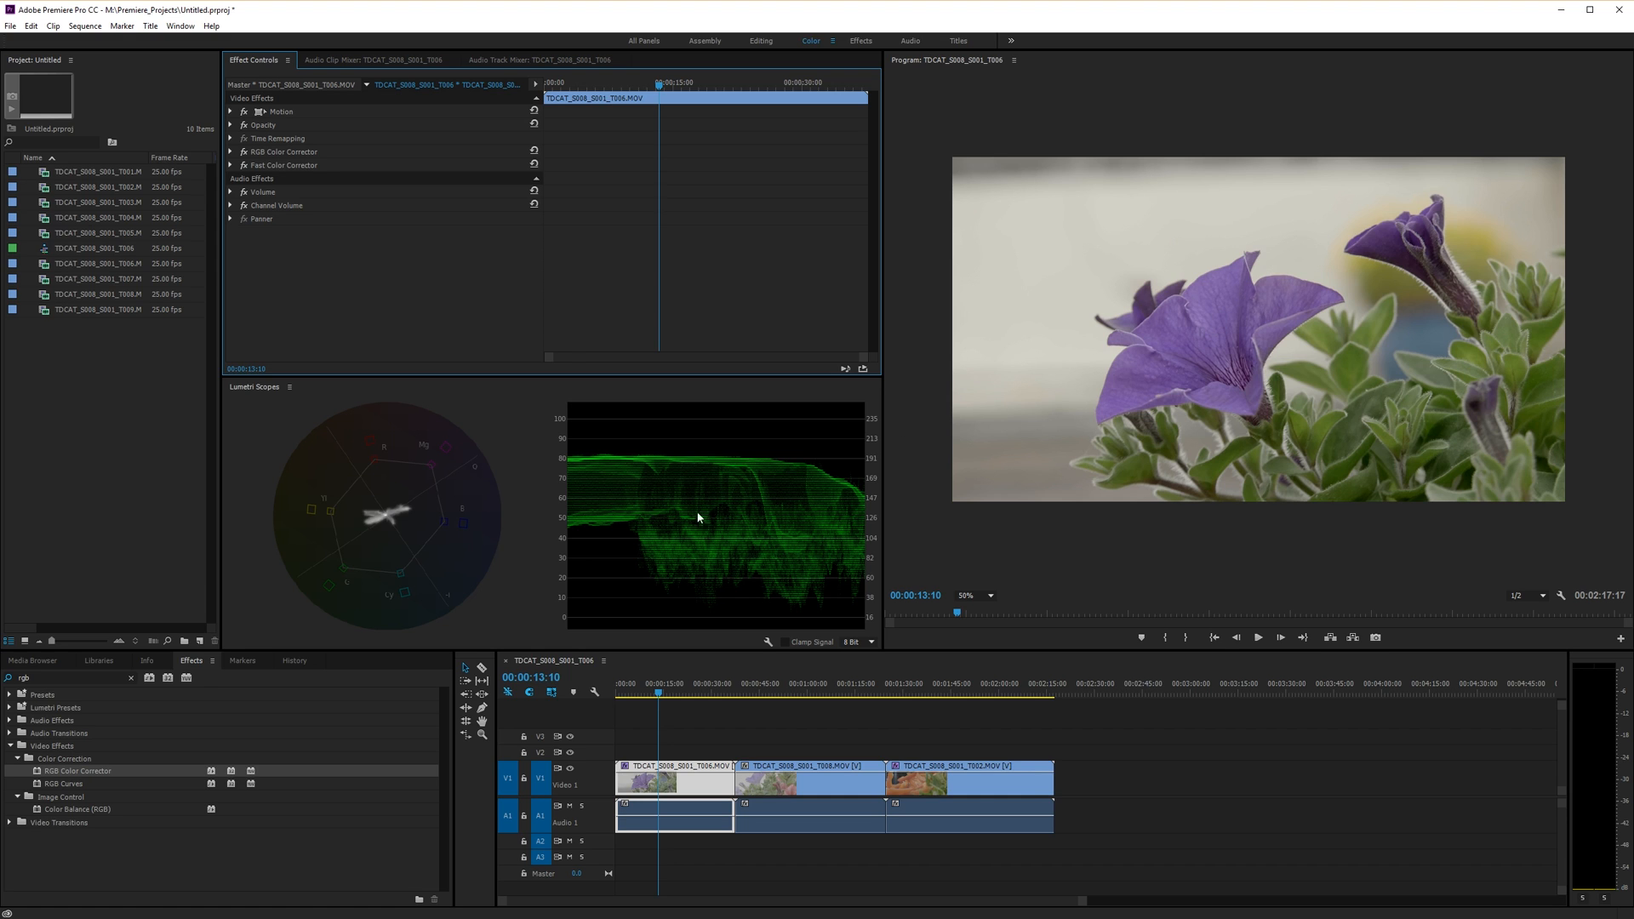
mouse_move(674, 466)
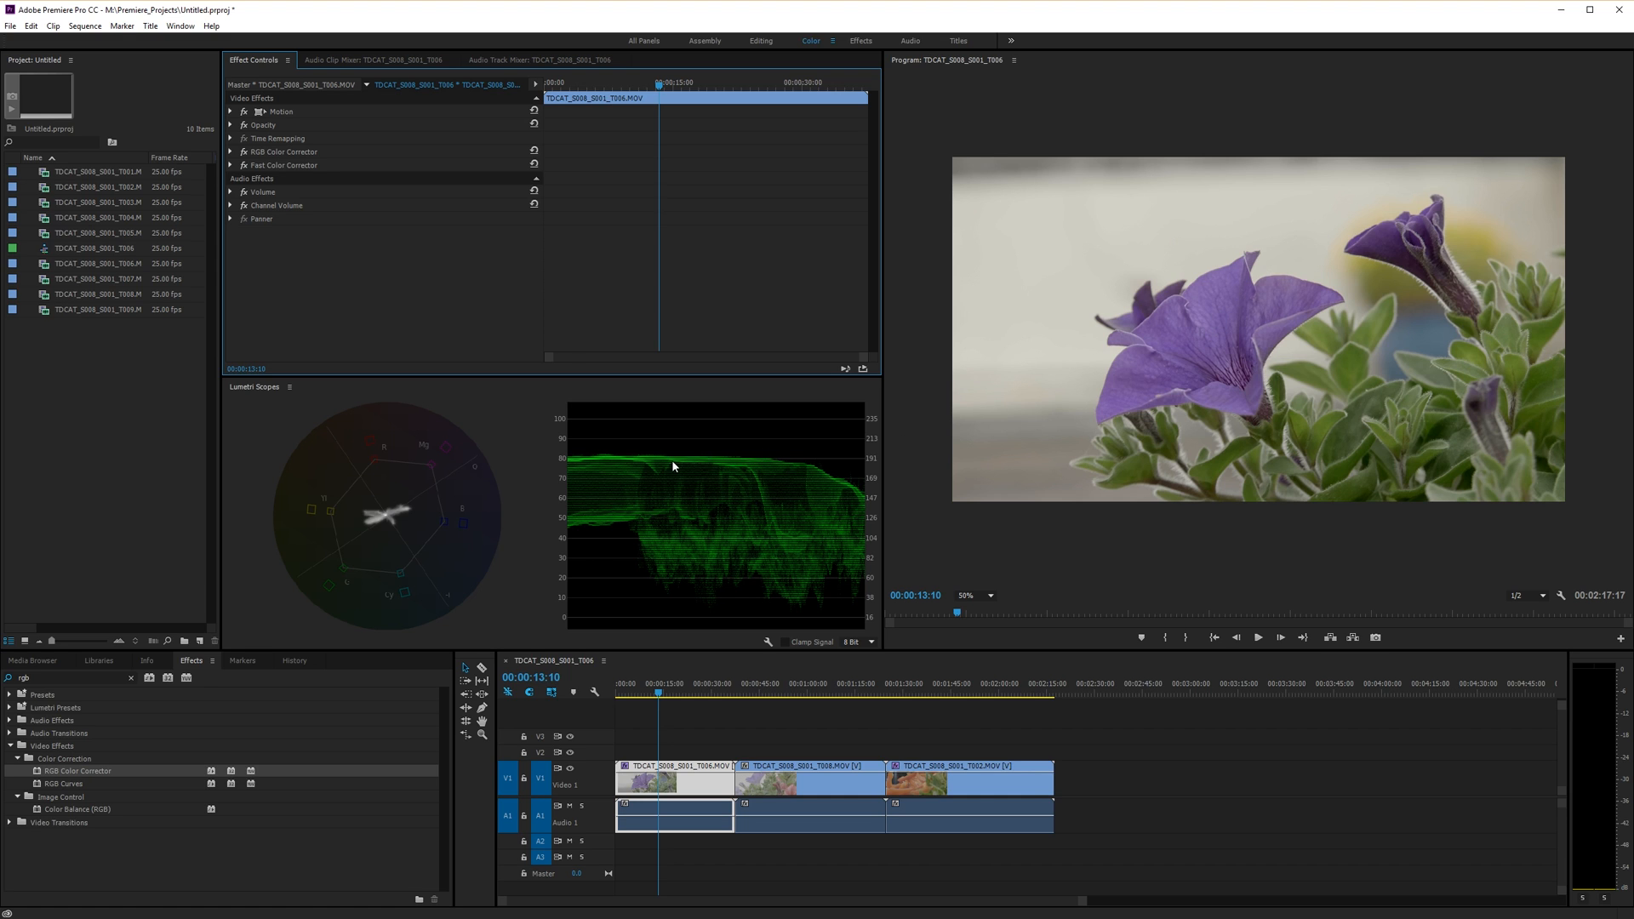